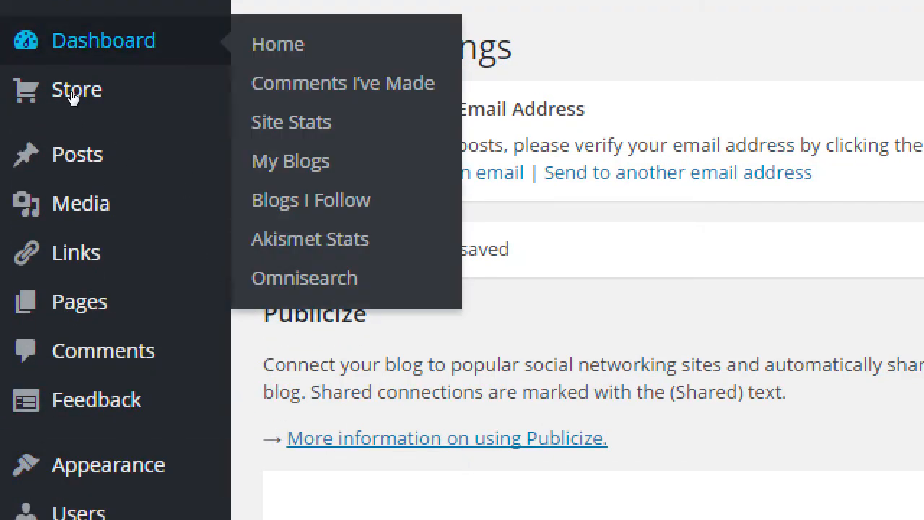
{"action": "mouse_move", "coordinate": [40, 98]}
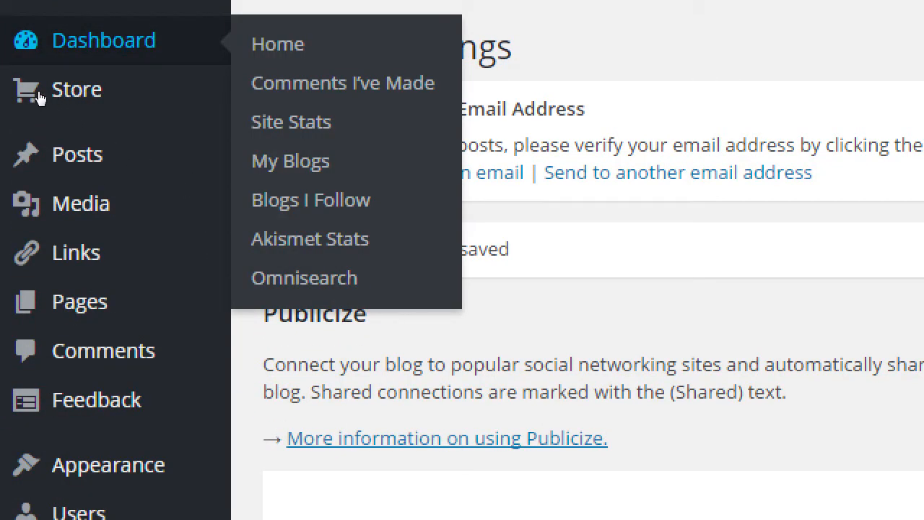
{"action": "mouse_move", "coordinate": [76, 154]}
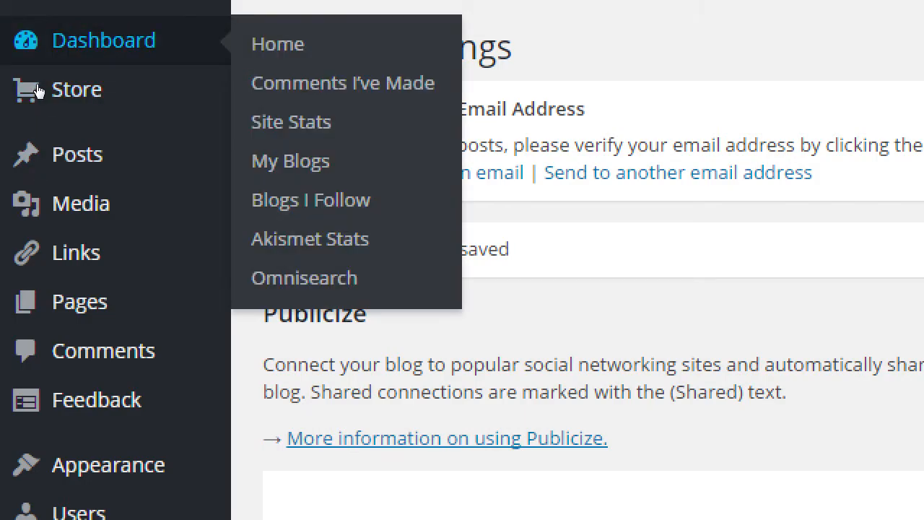
Open the Dashboard home and scroll through the At a Glance, Quick Draft and Stats panels
{"action": "left_click", "coordinate": [277, 43]}
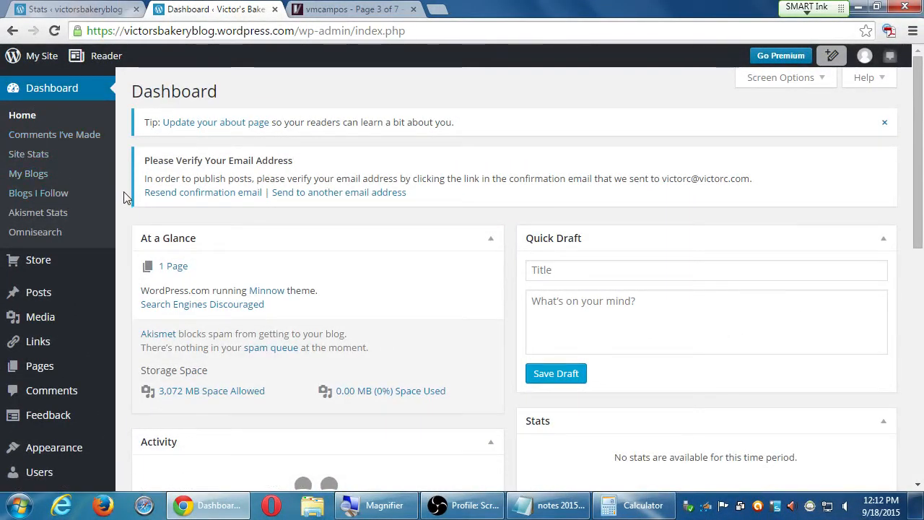
{"action": "scroll", "scroll_direction": "down", "scroll_amount": 3}
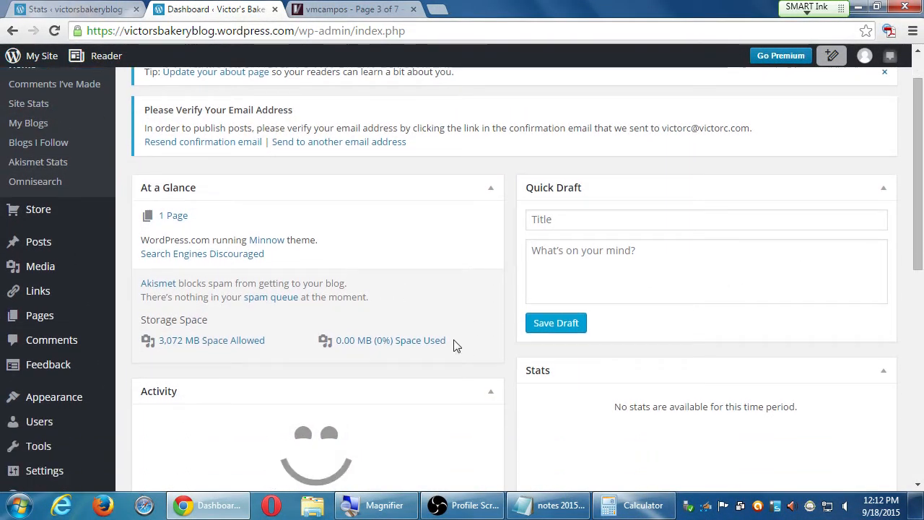
{"action": "scroll", "scroll_direction": "down", "scroll_amount": 3}
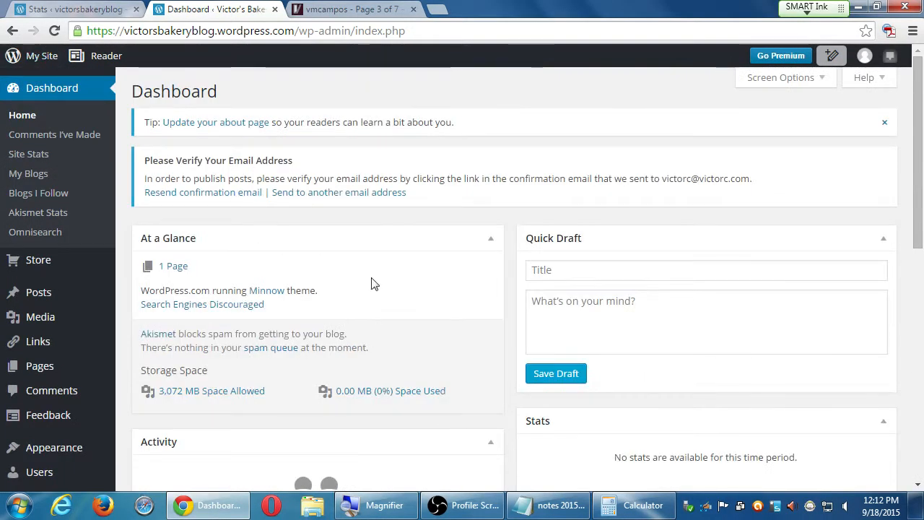
{"action": "mouse_move", "coordinate": [253, 401]}
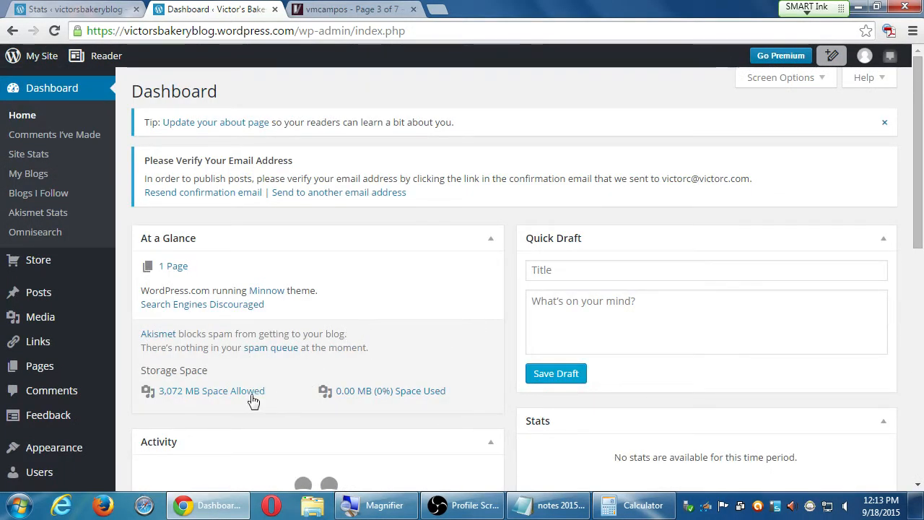
{"action": "mouse_move", "coordinate": [142, 341]}
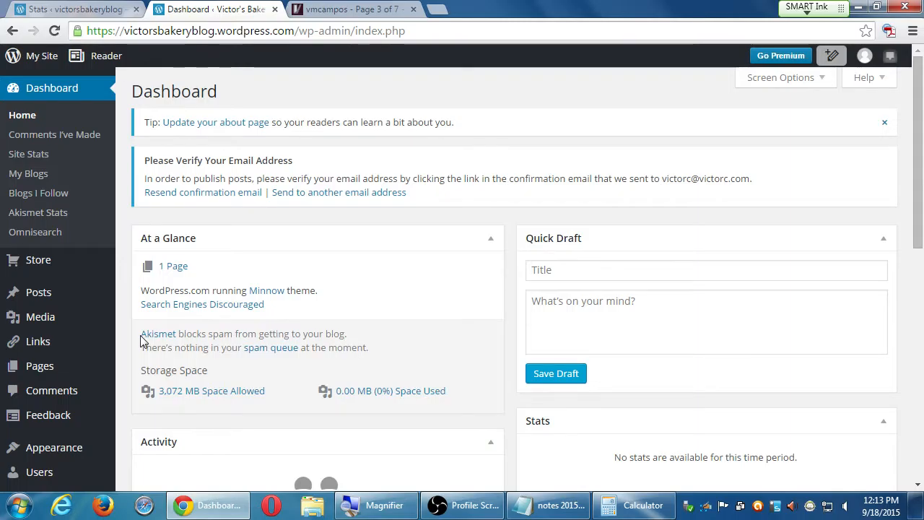
{"action": "mouse_move", "coordinate": [247, 109]}
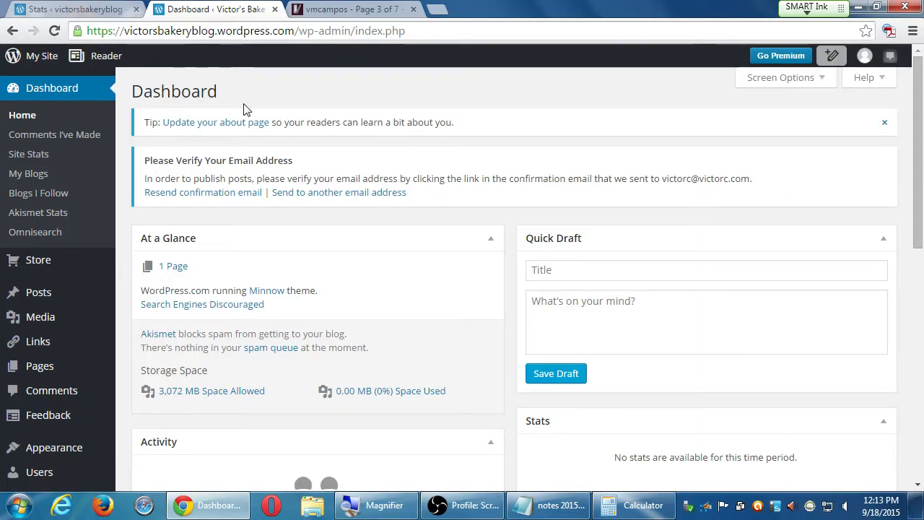
View the live Victor's Bakery site from the My Site menu
{"action": "left_click", "coordinate": [41, 56]}
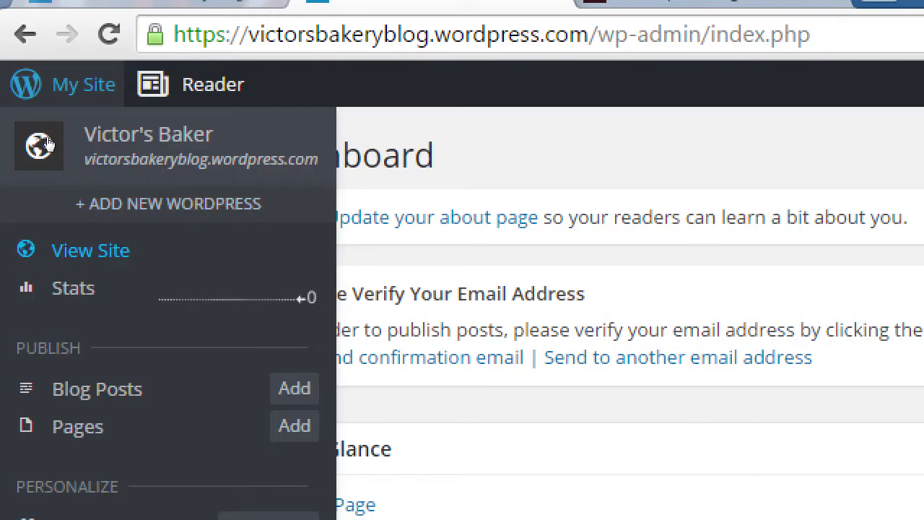
{"action": "left_click", "coordinate": [91, 250]}
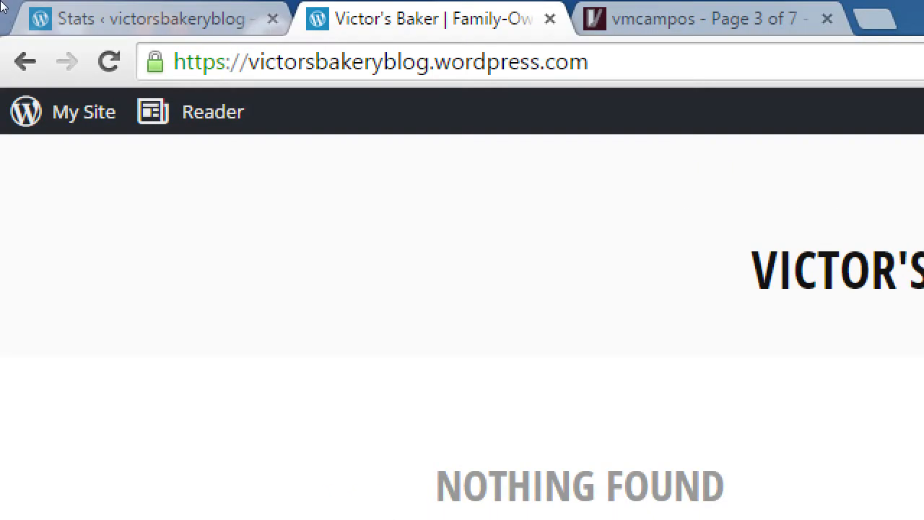
{"action": "mouse_move", "coordinate": [209, 81]}
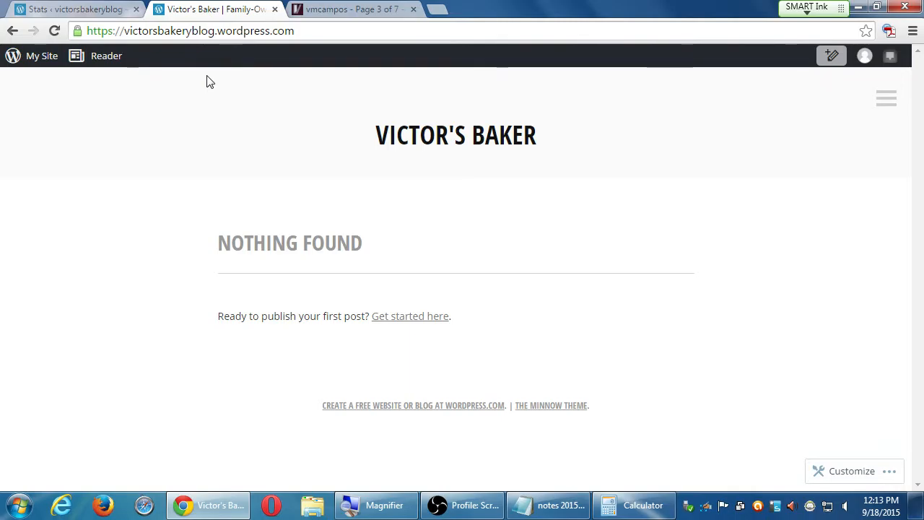
Bring up the My Site management menu over the public homepage, reopening it after it closes
{"action": "left_click", "coordinate": [41, 55]}
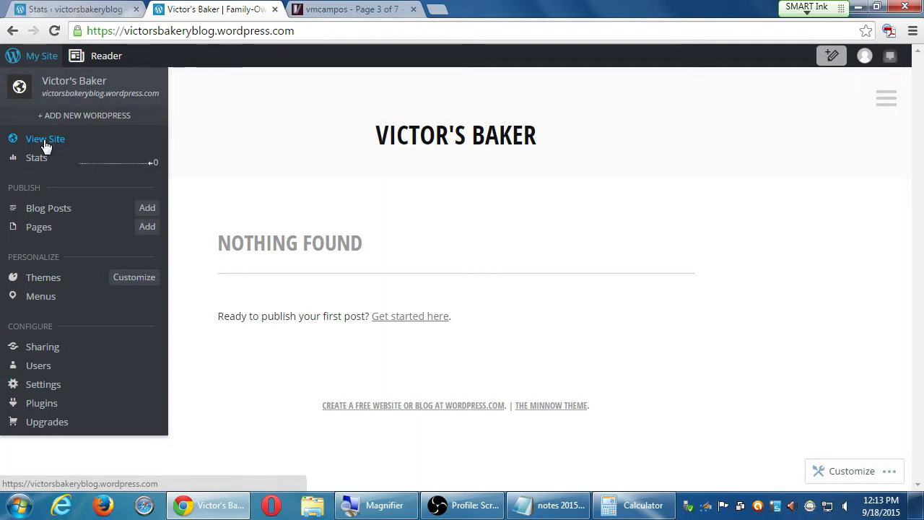
{"action": "mouse_move", "coordinate": [66, 140]}
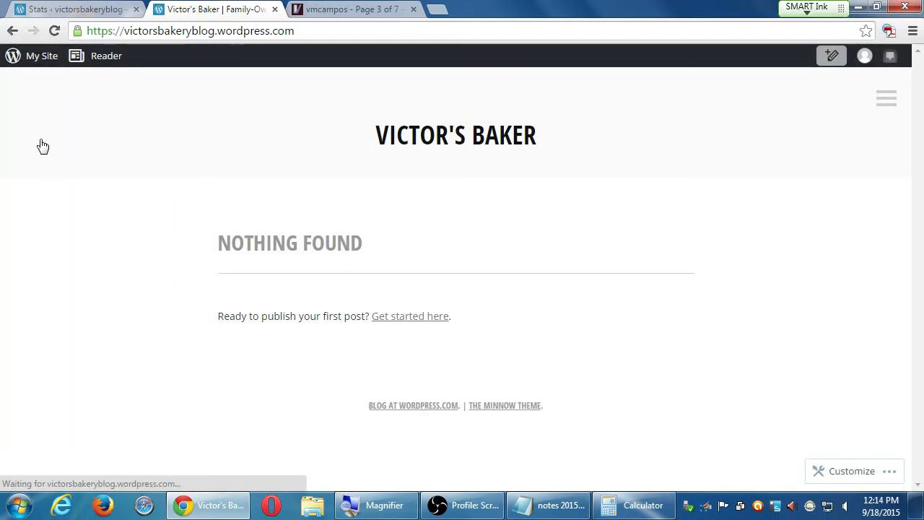
{"action": "left_click", "coordinate": [41, 55]}
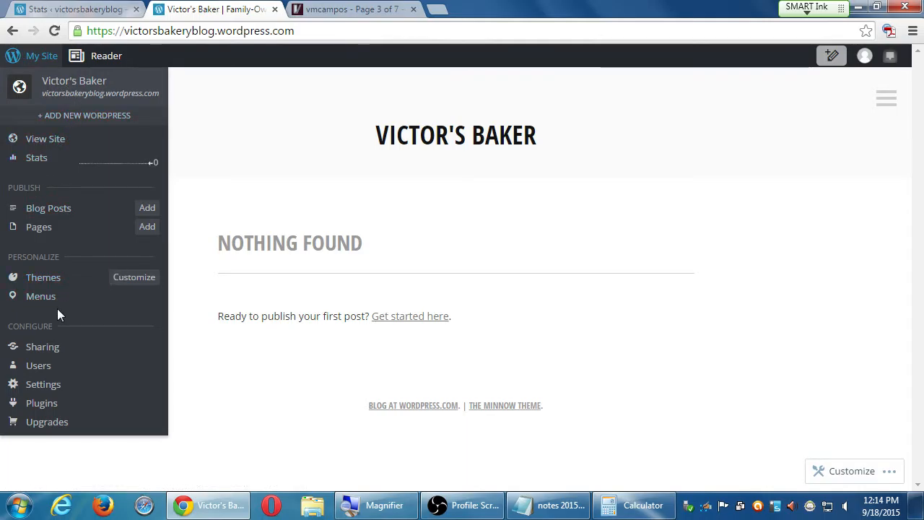
{"action": "mouse_move", "coordinate": [48, 208]}
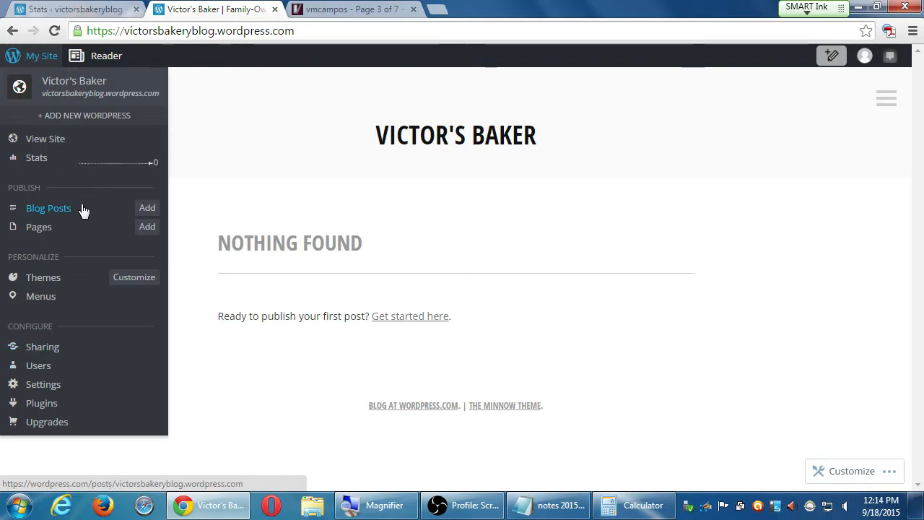
{"action": "mouse_move", "coordinate": [68, 81]}
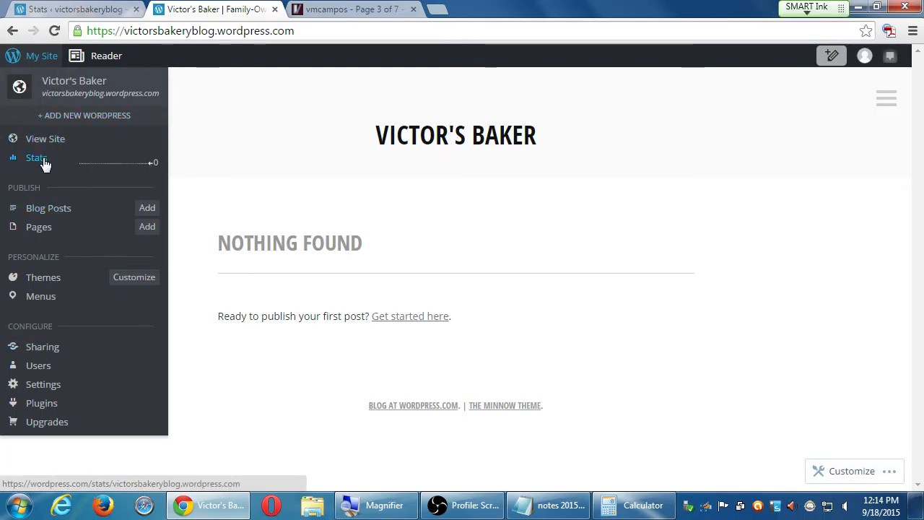
{"action": "mouse_move", "coordinate": [36, 157]}
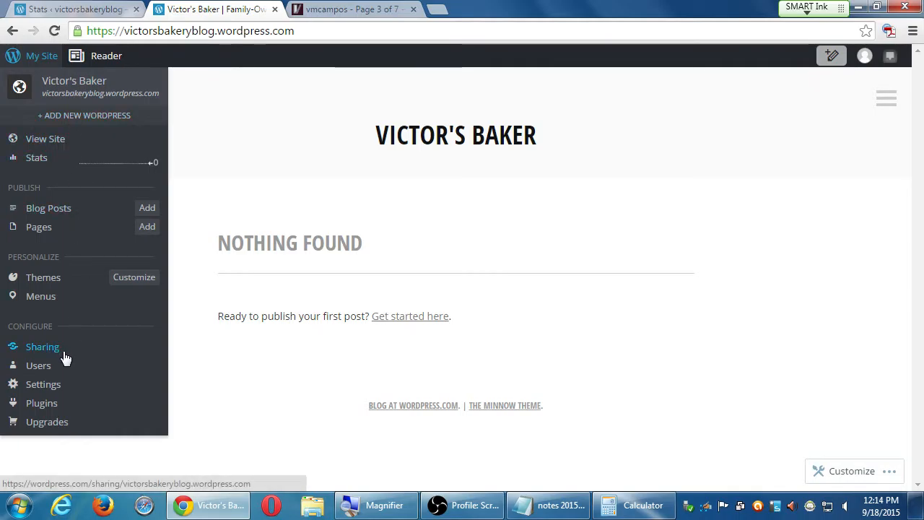
{"action": "mouse_move", "coordinate": [51, 138]}
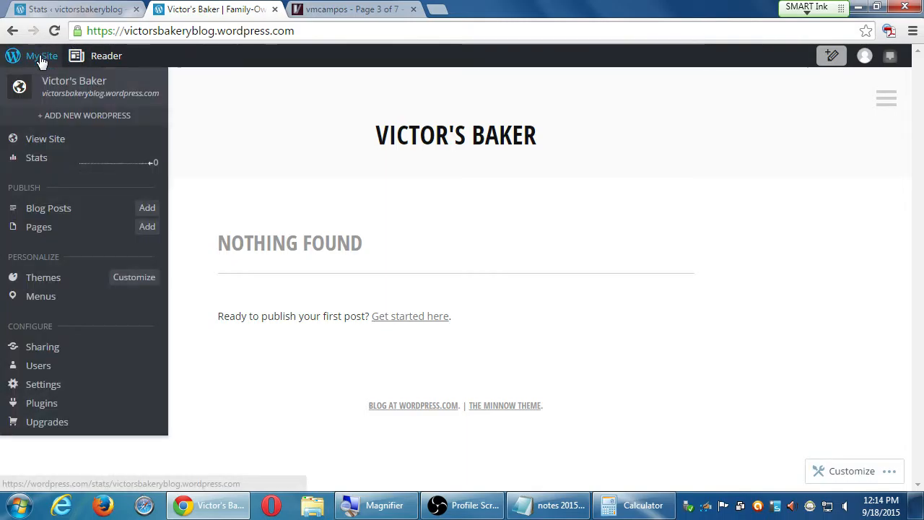
{"action": "mouse_move", "coordinate": [38, 364]}
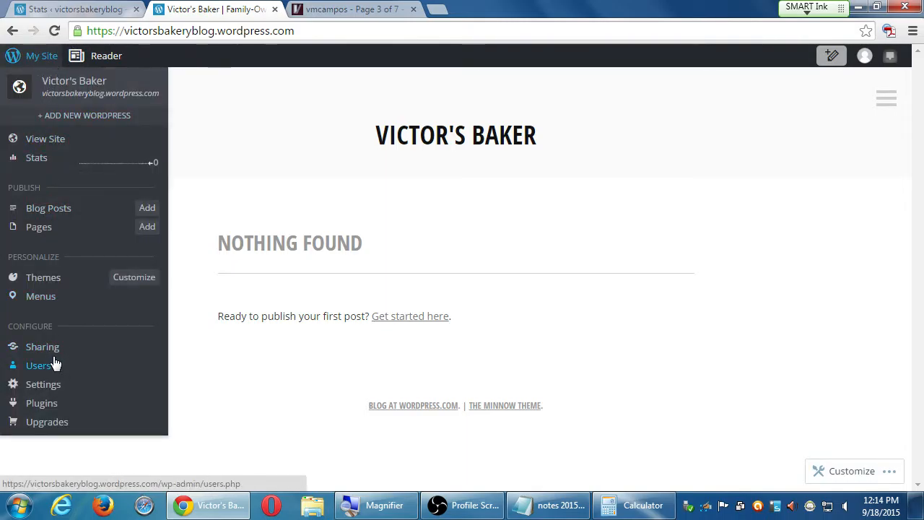
{"action": "mouse_move", "coordinate": [43, 384]}
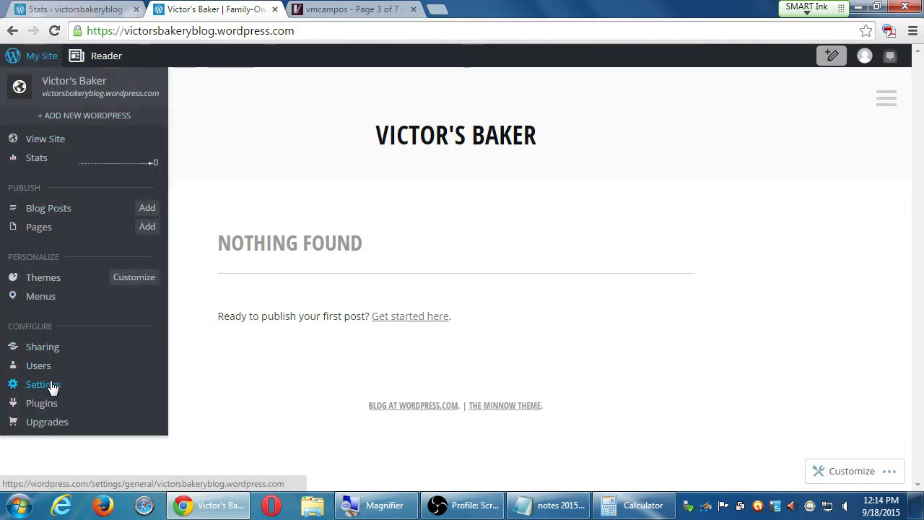
Browse the site's settings, blog posts and traffic stats from My Site, returning to the live site each time
{"action": "left_click", "coordinate": [41, 384]}
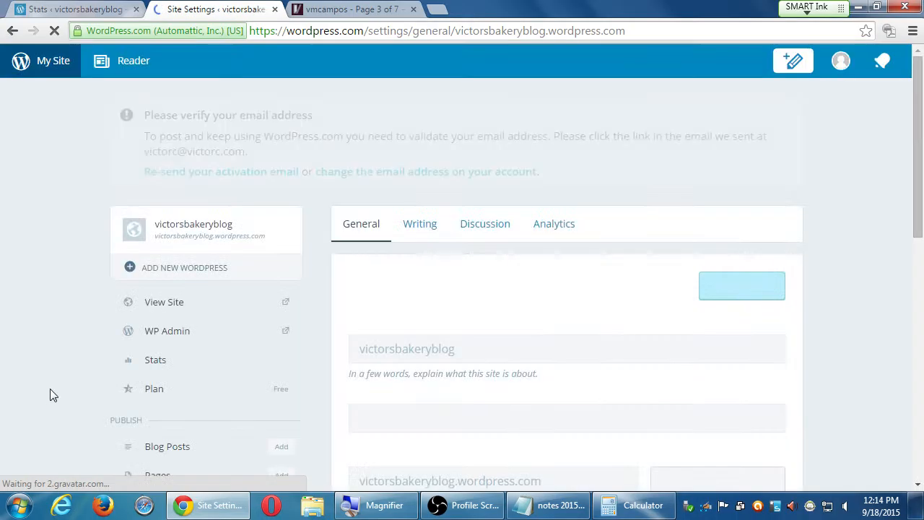
{"action": "left_click", "coordinate": [163, 302]}
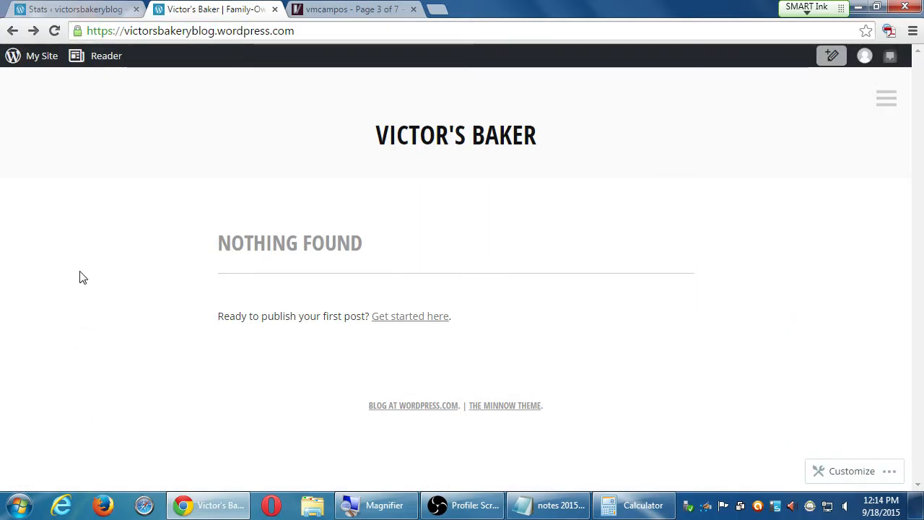
{"action": "left_click", "coordinate": [41, 55]}
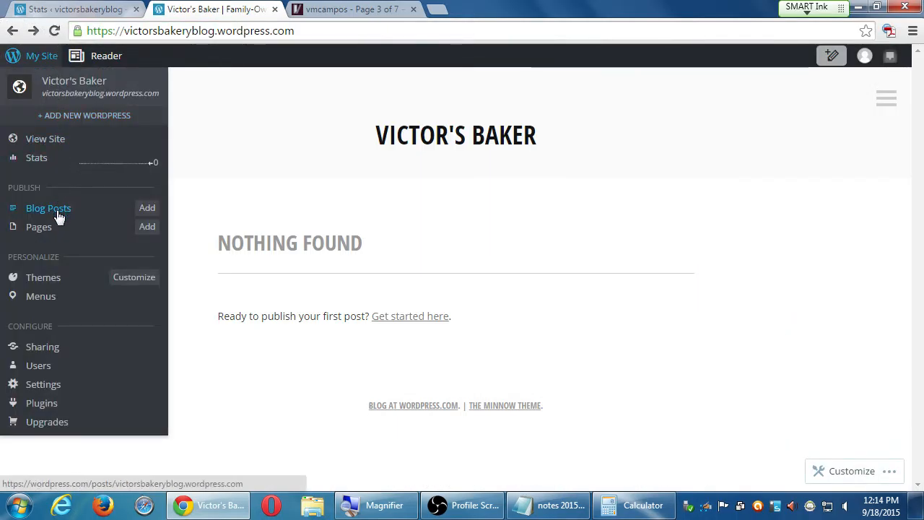
{"action": "left_click", "coordinate": [48, 208]}
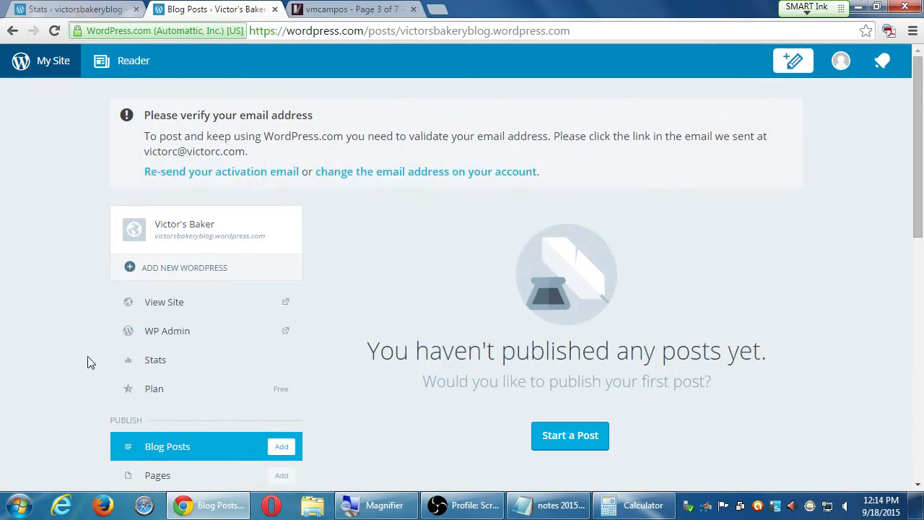
{"action": "left_click", "coordinate": [164, 302]}
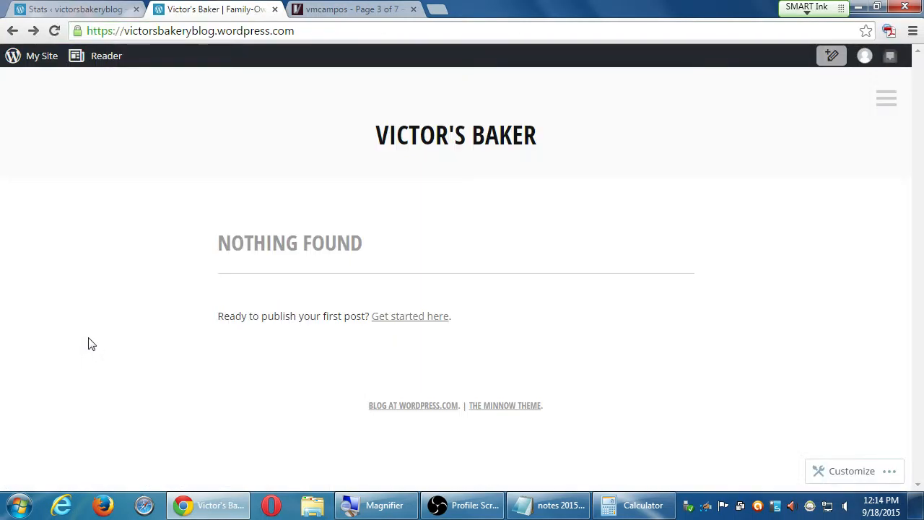
{"action": "left_click", "coordinate": [41, 55]}
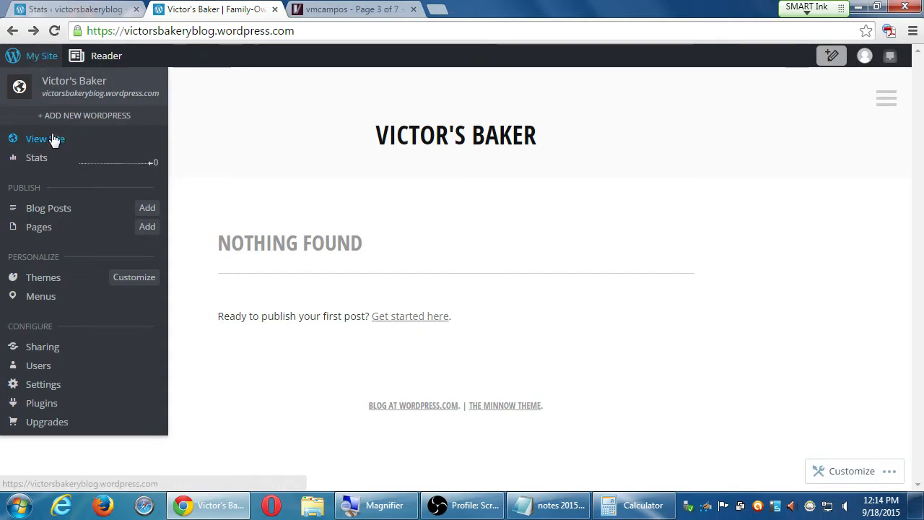
{"action": "left_click", "coordinate": [36, 157]}
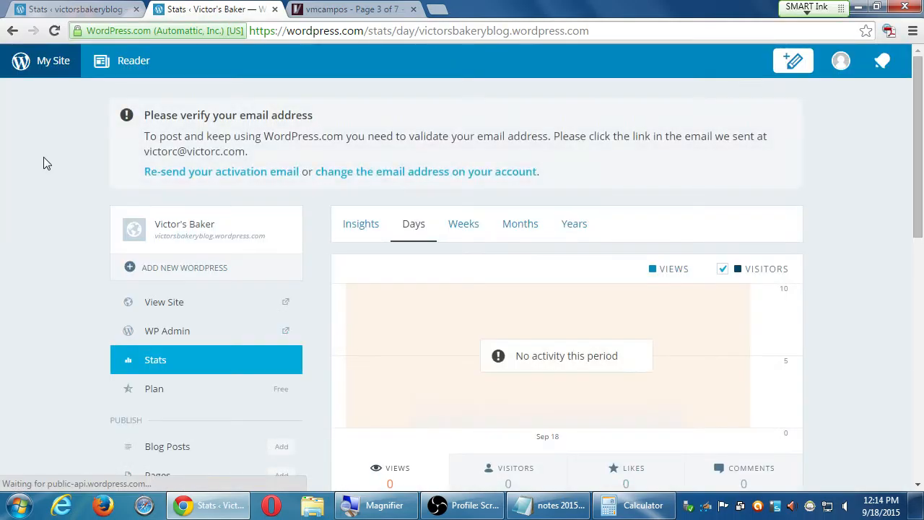
{"action": "left_click", "coordinate": [164, 302]}
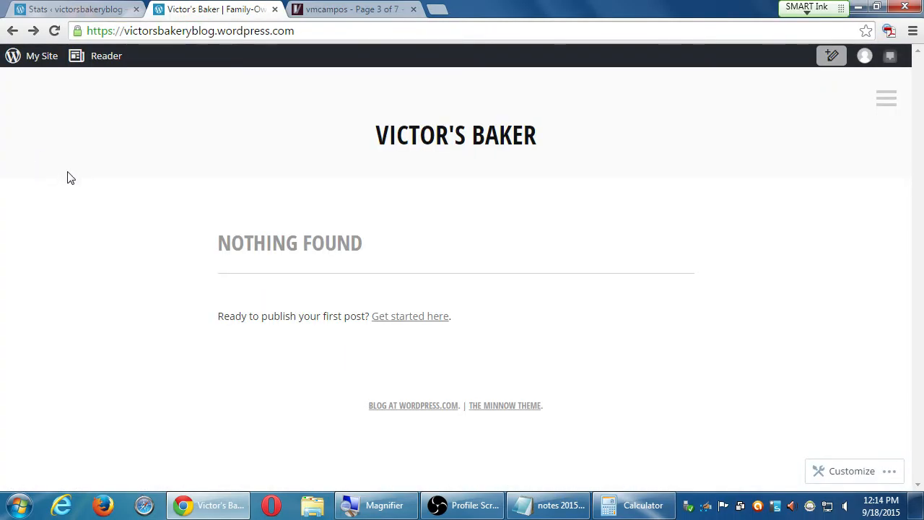
{"action": "mouse_move", "coordinate": [79, 90]}
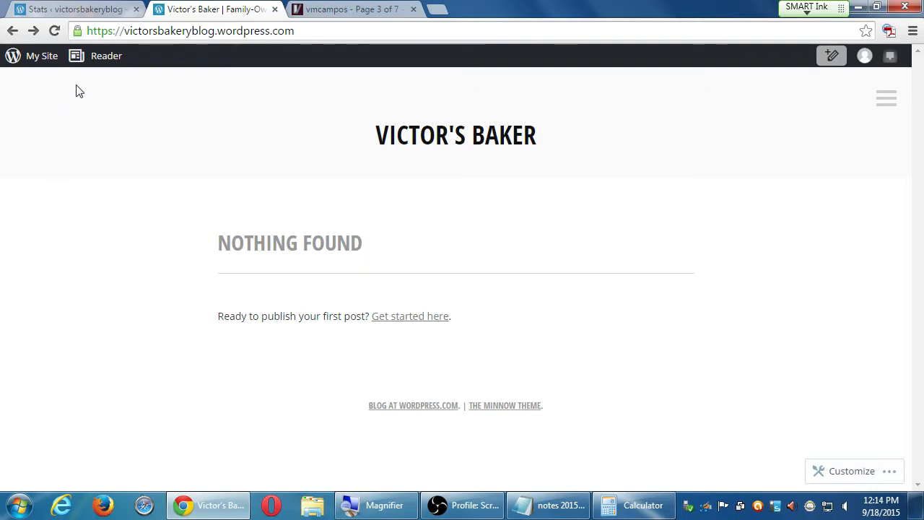
{"action": "mouse_move", "coordinate": [790, 258]}
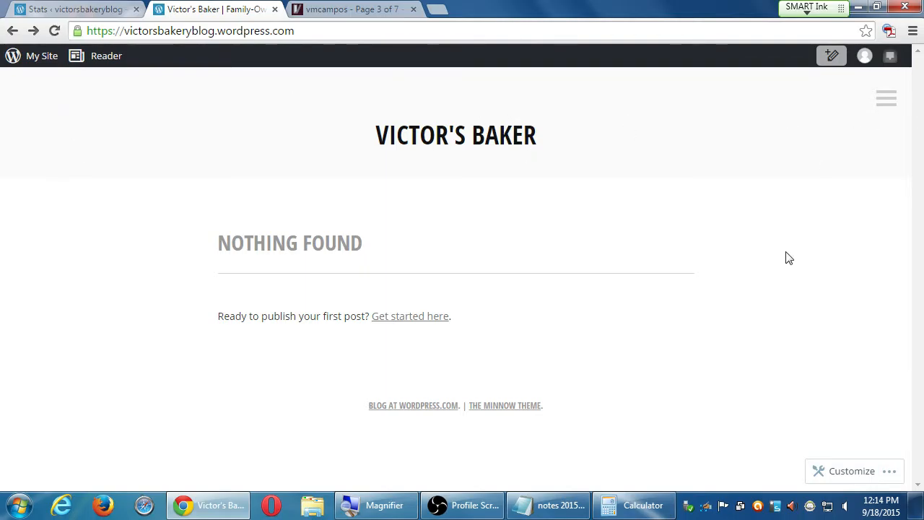
{"action": "mouse_move", "coordinate": [240, 319]}
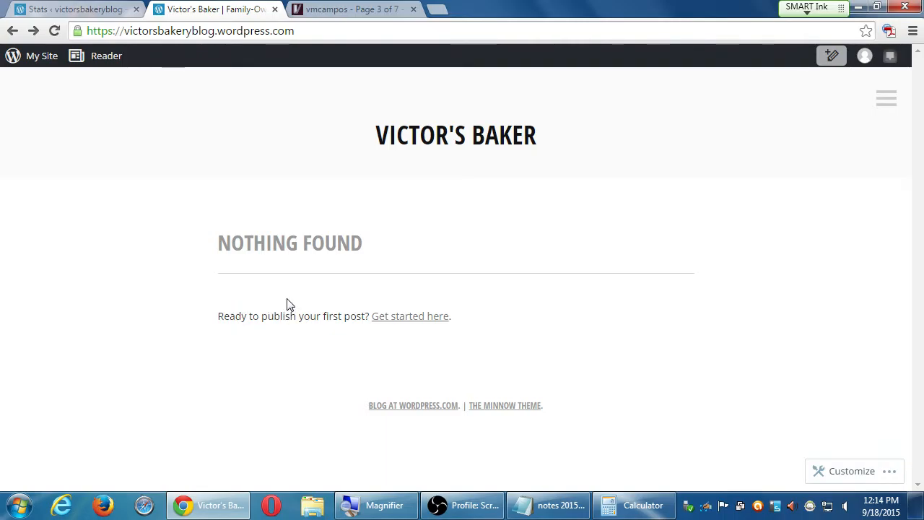
{"action": "mouse_move", "coordinate": [294, 283]}
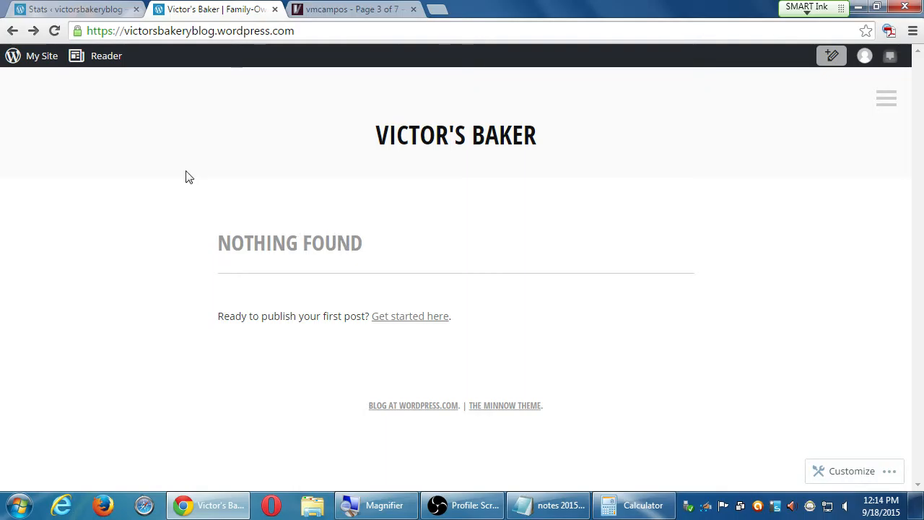
Try the Menus settings, then go to Configure > Sharing to view the Publicize connections
{"action": "left_click", "coordinate": [42, 56]}
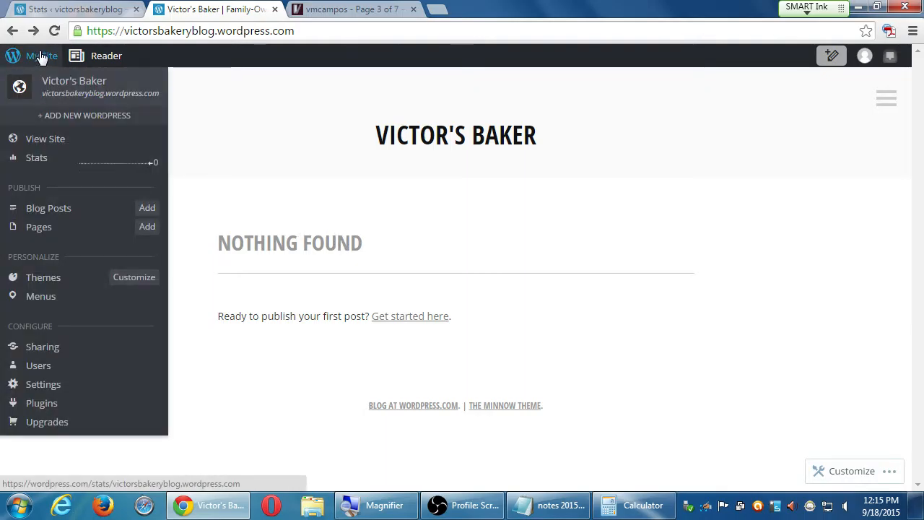
{"action": "left_click", "coordinate": [41, 296]}
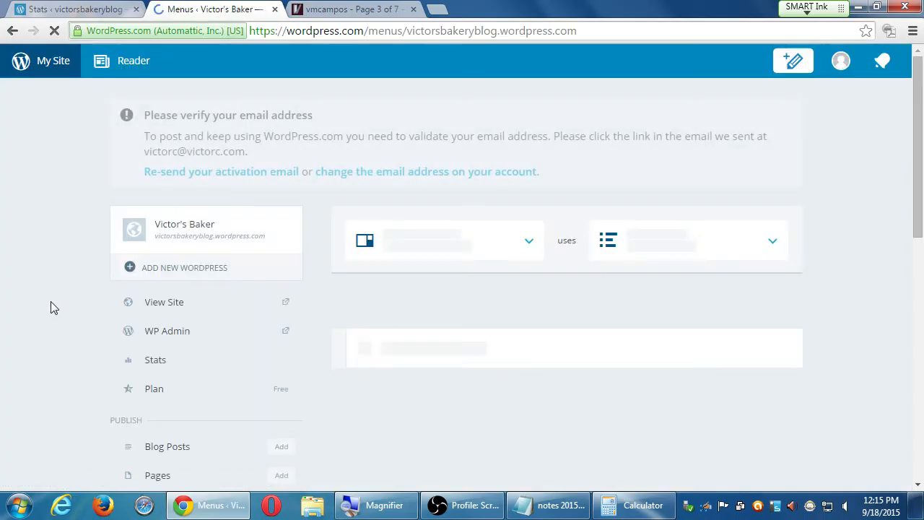
{"action": "left_click", "coordinate": [164, 302]}
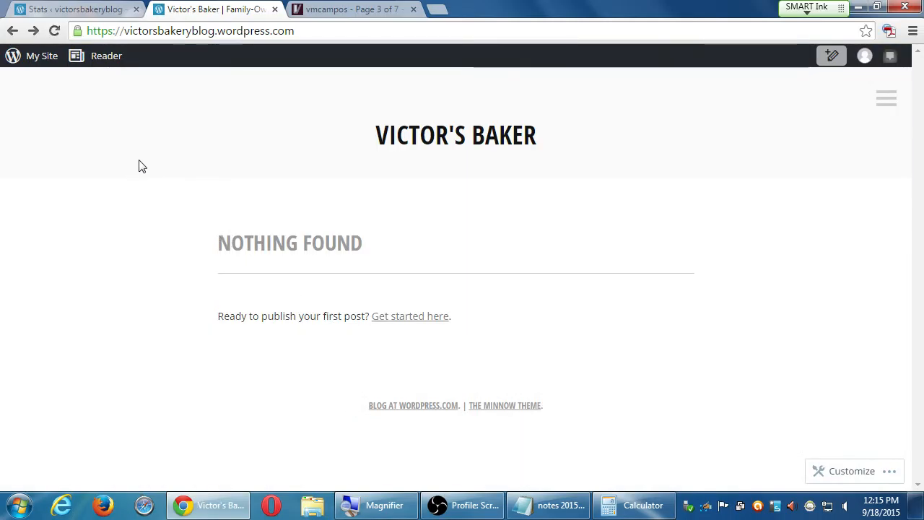
{"action": "mouse_move", "coordinate": [146, 164]}
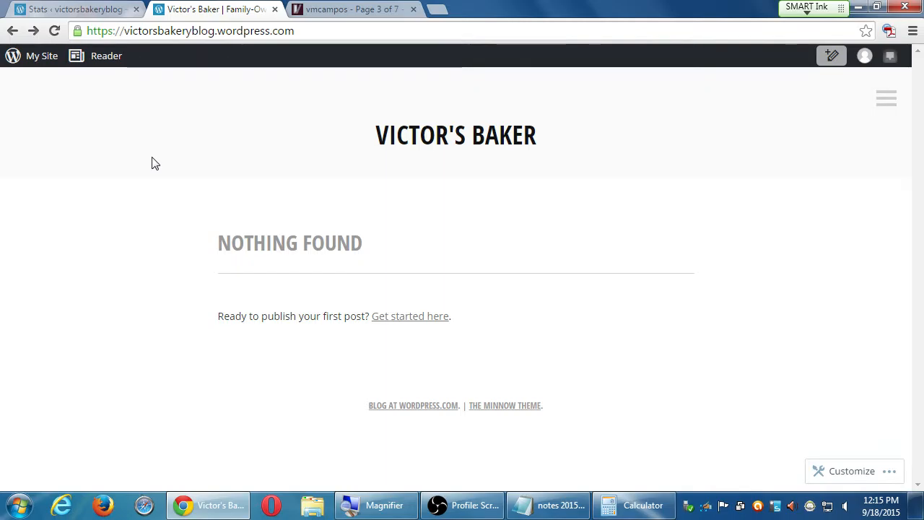
{"action": "left_click", "coordinate": [41, 55]}
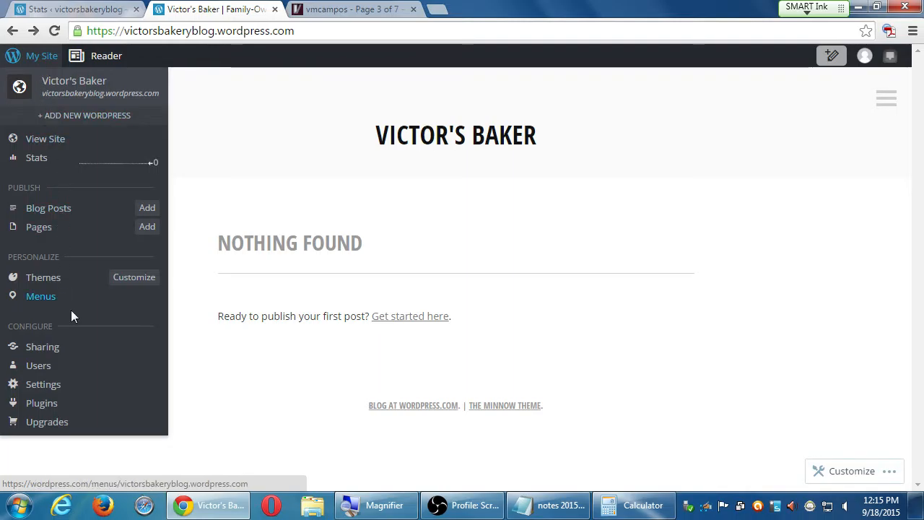
{"action": "mouse_move", "coordinate": [42, 346]}
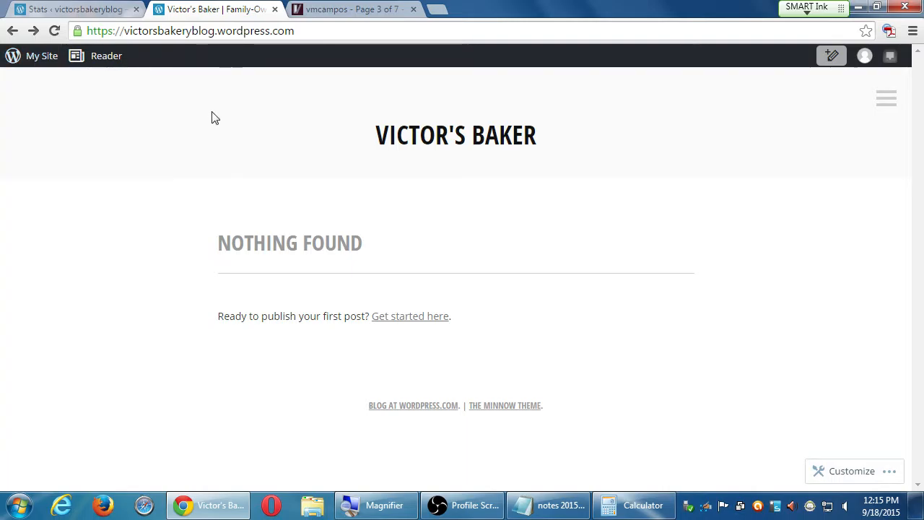
{"action": "left_click", "coordinate": [41, 55]}
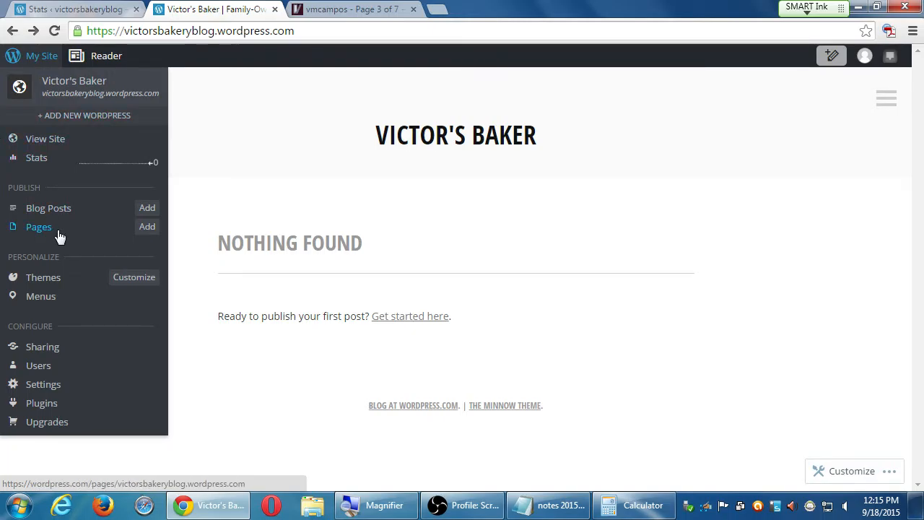
{"action": "left_click", "coordinate": [42, 346]}
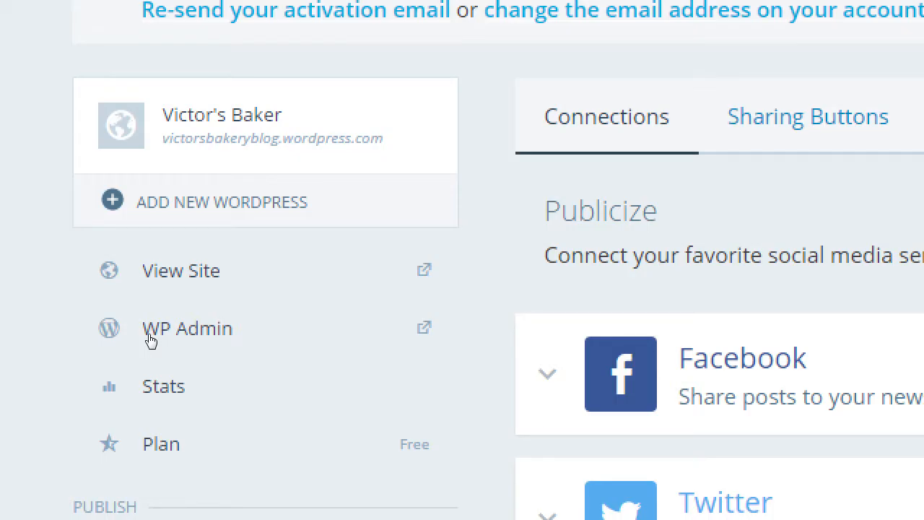
Go to the classic WP Admin dashboard and close the unrelated vmcampos tab
{"action": "left_click", "coordinate": [187, 327]}
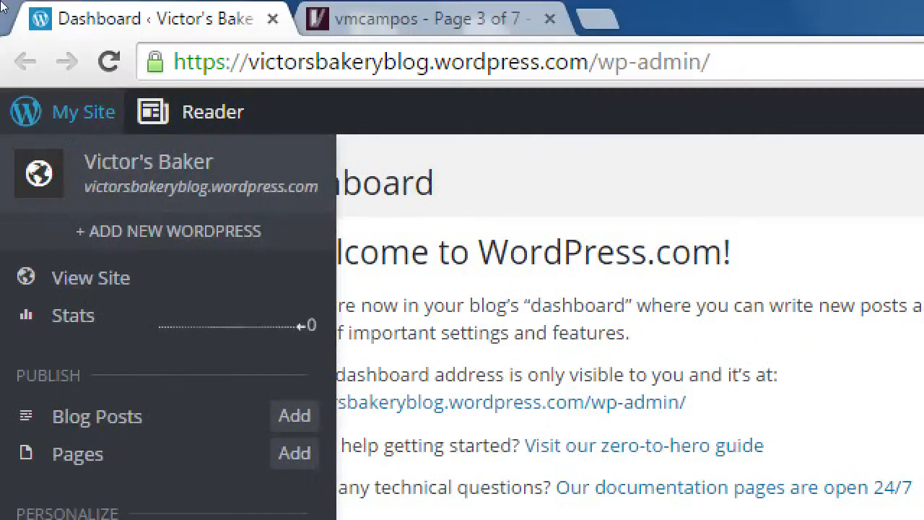
{"action": "left_click", "coordinate": [82, 111]}
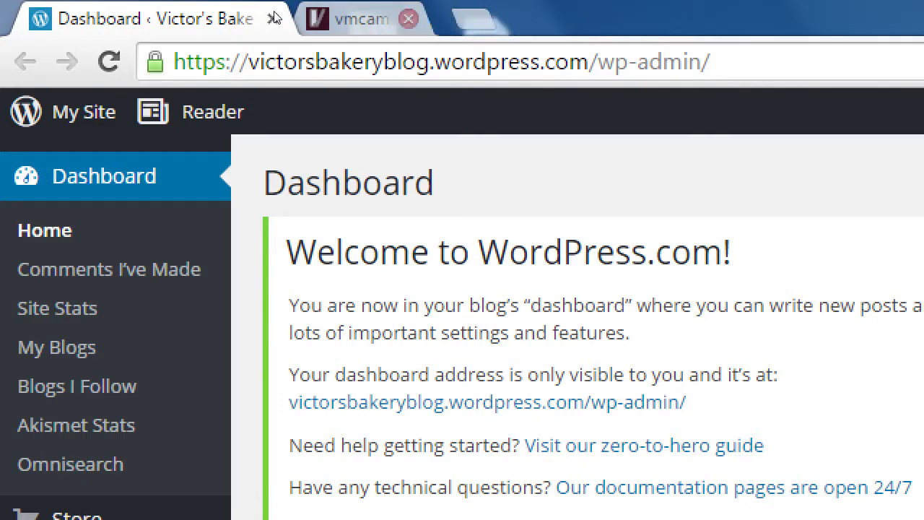
{"action": "left_click", "coordinate": [82, 111]}
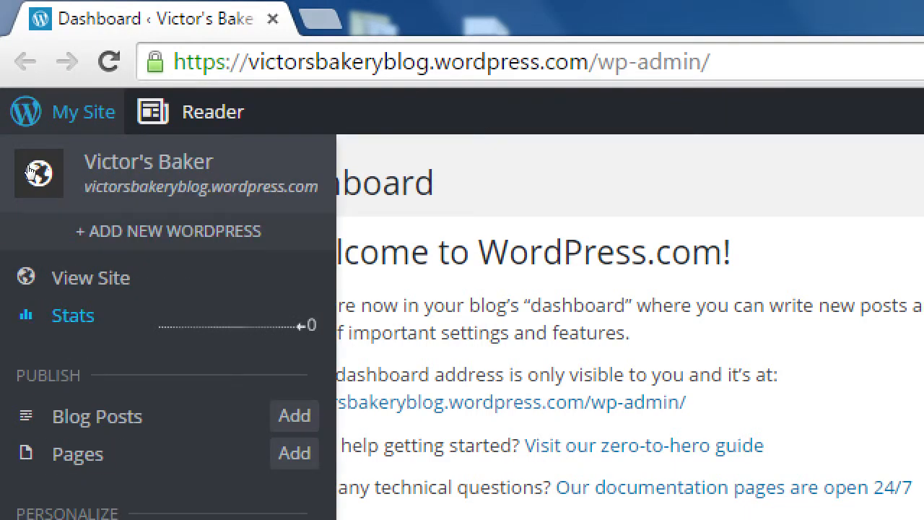
Open View Site in a new tab and switch to it
{"action": "right_click", "coordinate": [90, 277]}
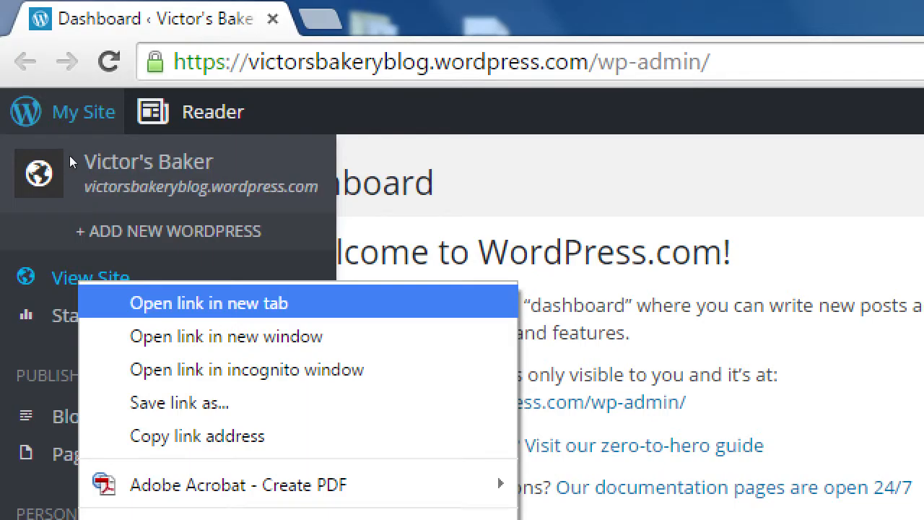
{"action": "left_click", "coordinate": [209, 303]}
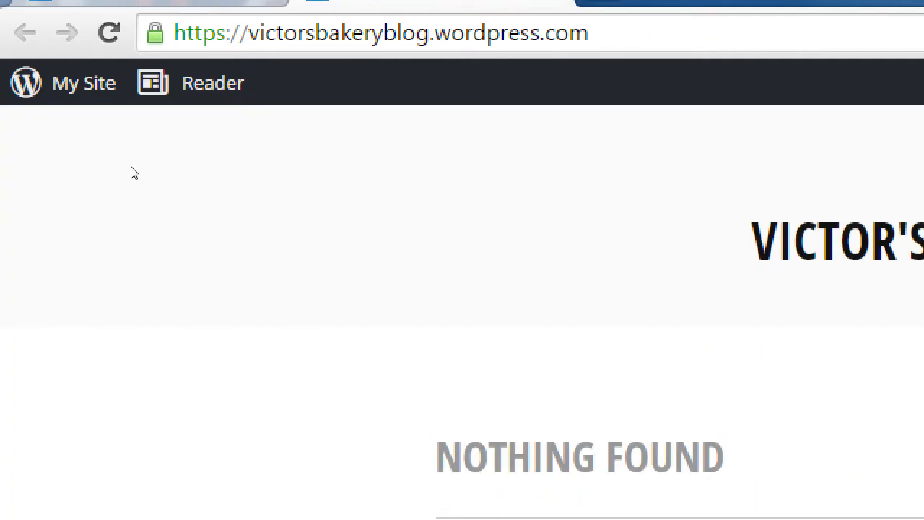
{"action": "left_click", "coordinate": [82, 82]}
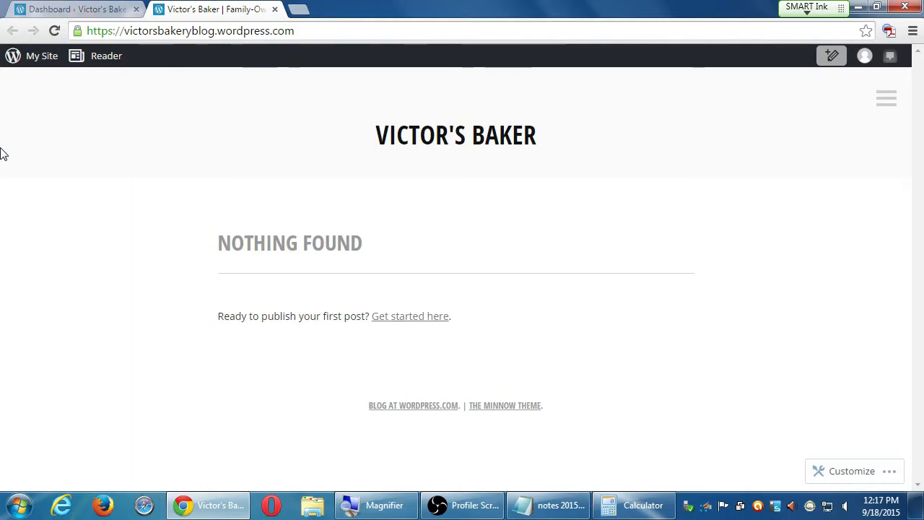
Return to the Dashboard tab and list All Pages, showing only About
{"action": "left_click", "coordinate": [72, 10]}
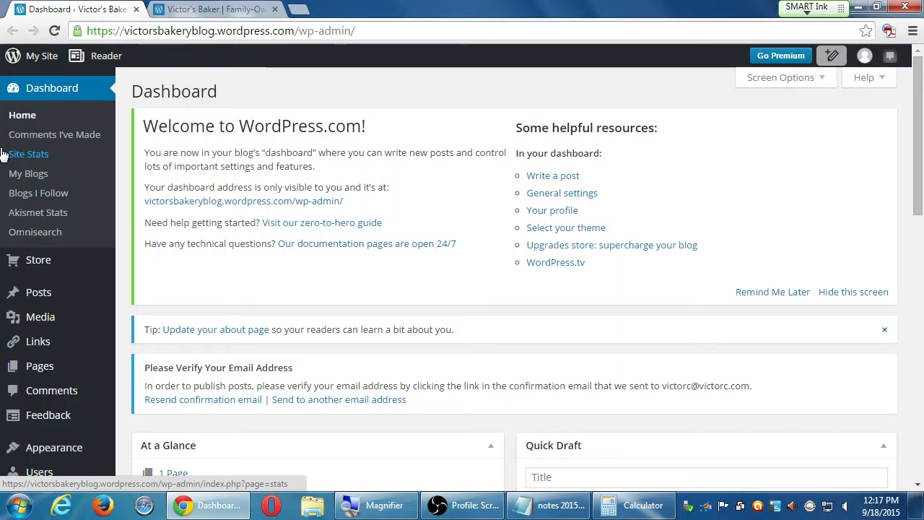
{"action": "mouse_move", "coordinate": [40, 316]}
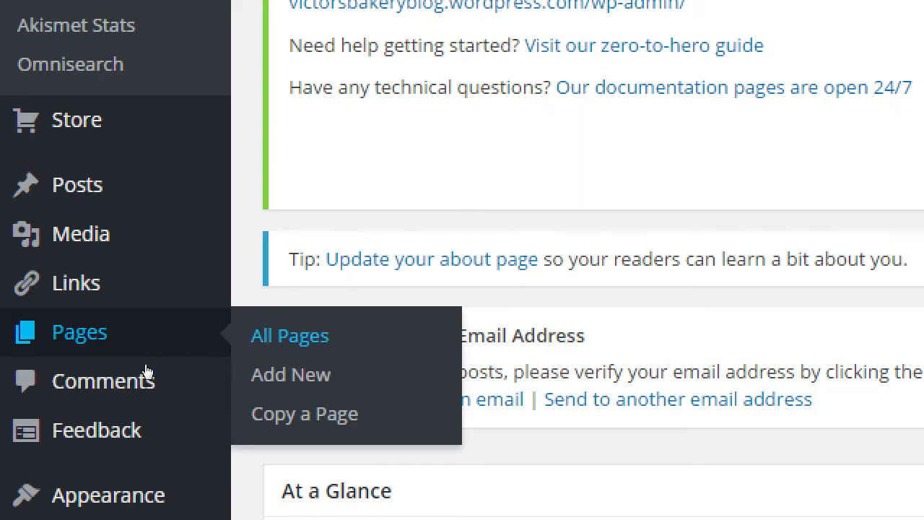
{"action": "left_click", "coordinate": [289, 335]}
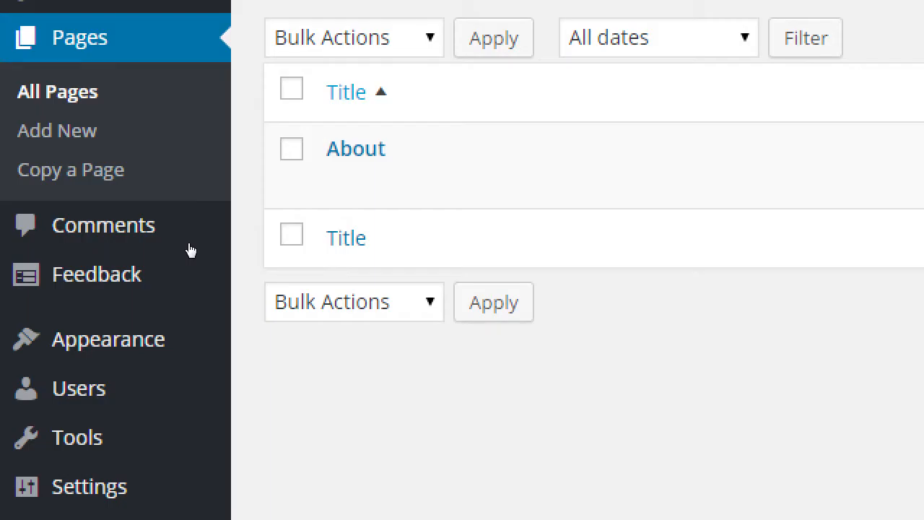
{"action": "left_click", "coordinate": [346, 92]}
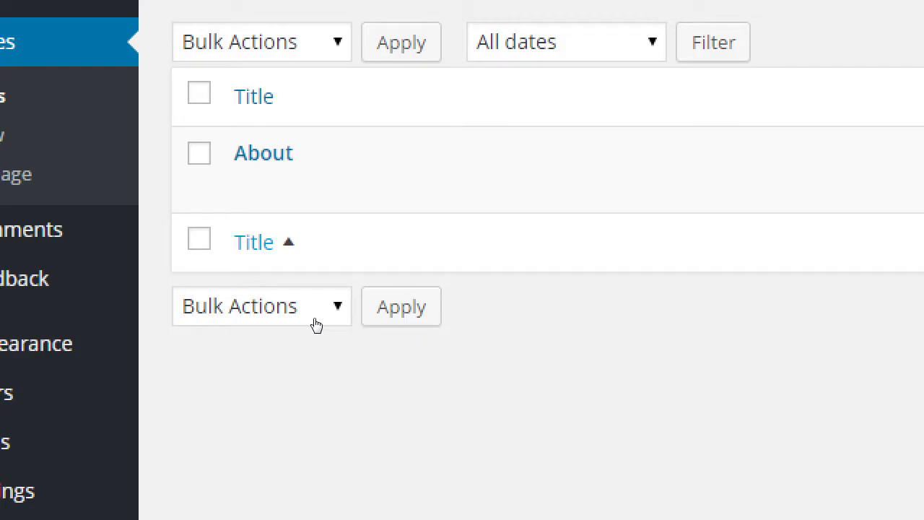
{"action": "mouse_move", "coordinate": [281, 312]}
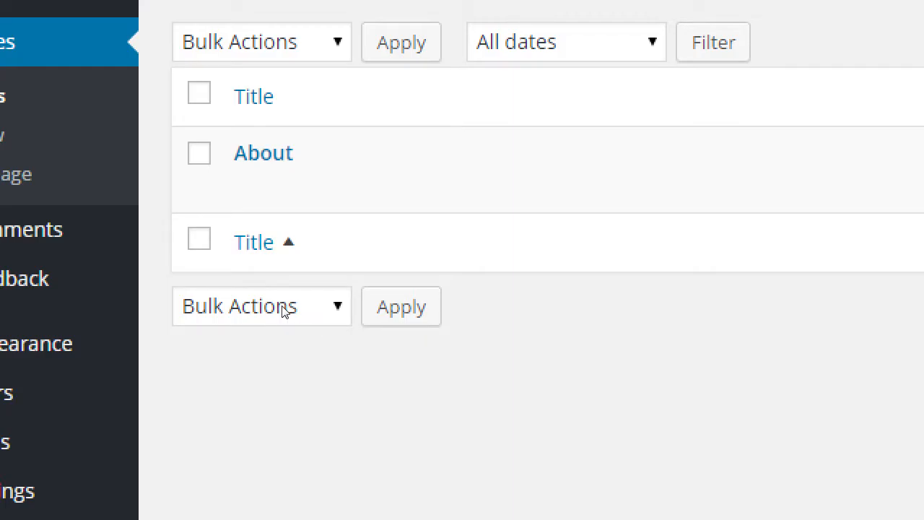
{"action": "mouse_move", "coordinate": [203, 330]}
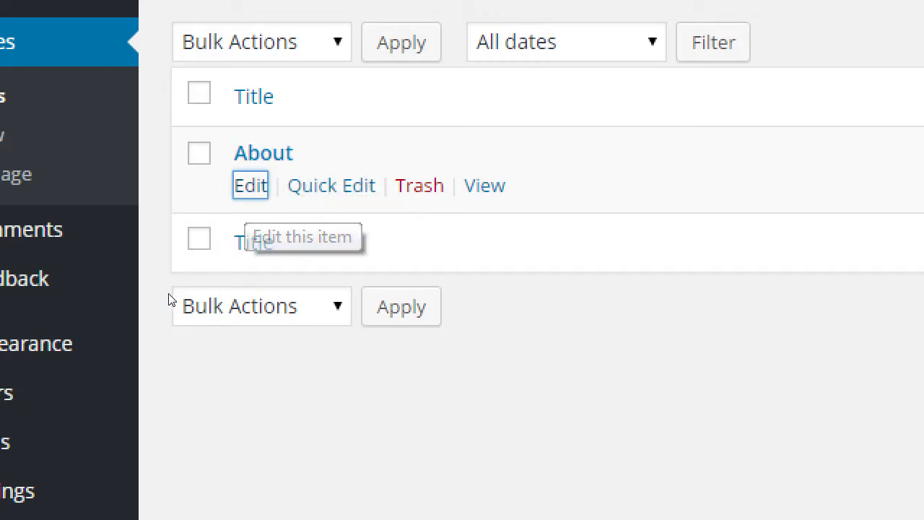
Edit the About page, showing its default example text and Published status
{"action": "left_click", "coordinate": [250, 185]}
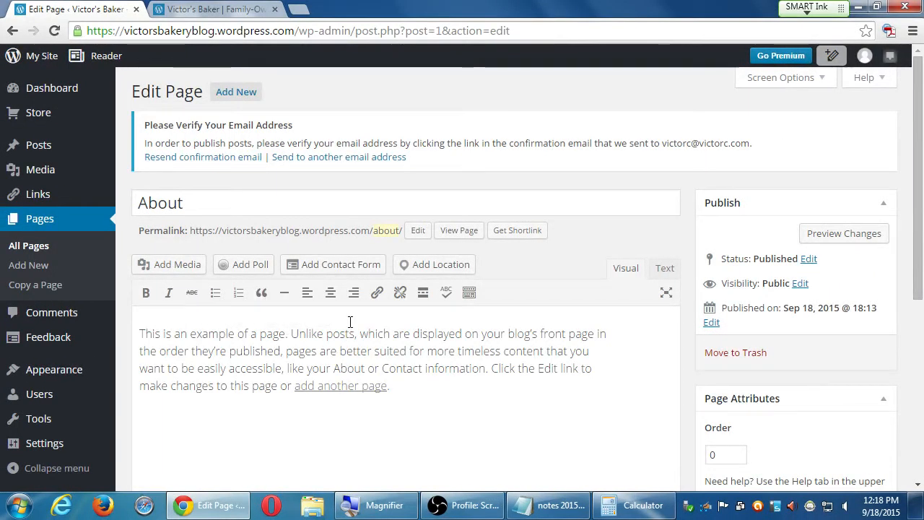
{"action": "mouse_move", "coordinate": [223, 351]}
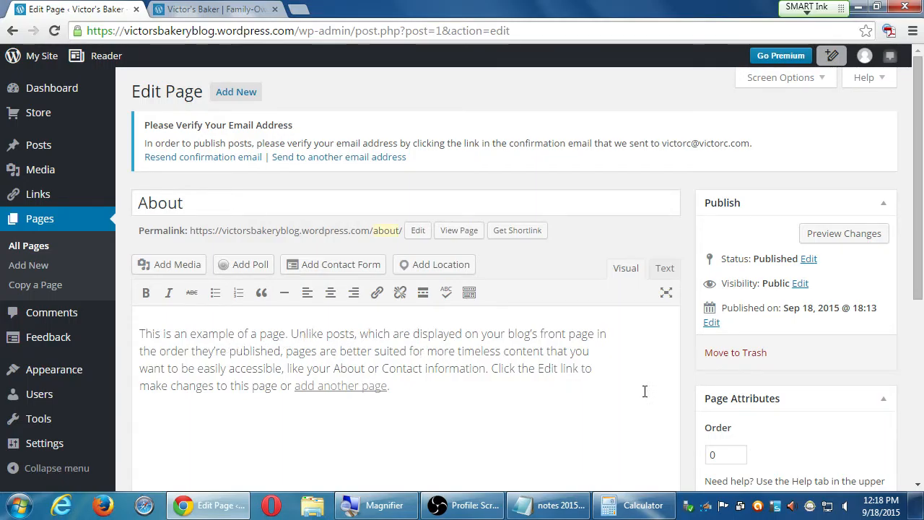
{"action": "mouse_move", "coordinate": [669, 391]}
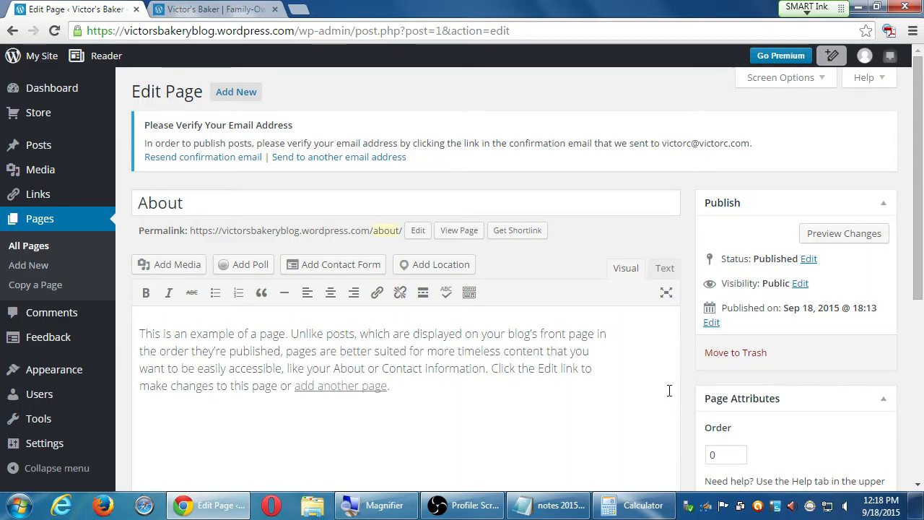
{"action": "mouse_move", "coordinate": [284, 249]}
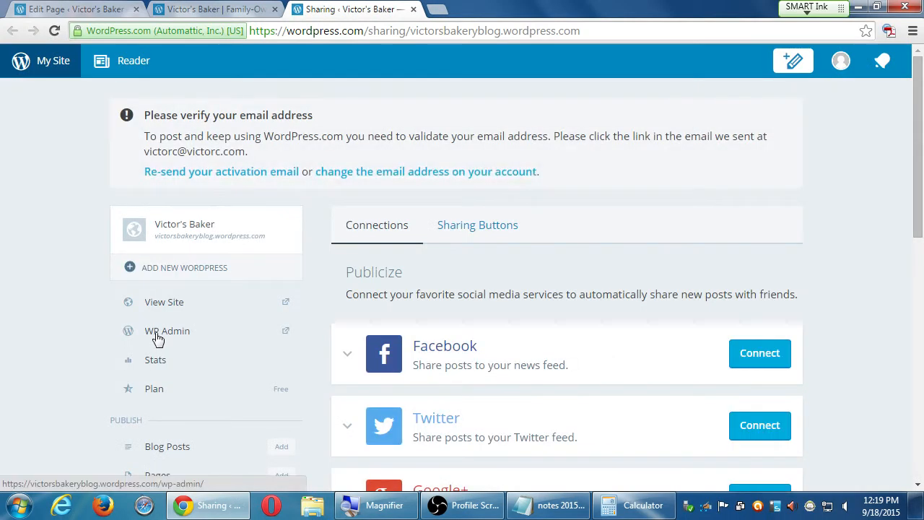
{"action": "mouse_move", "coordinate": [179, 344]}
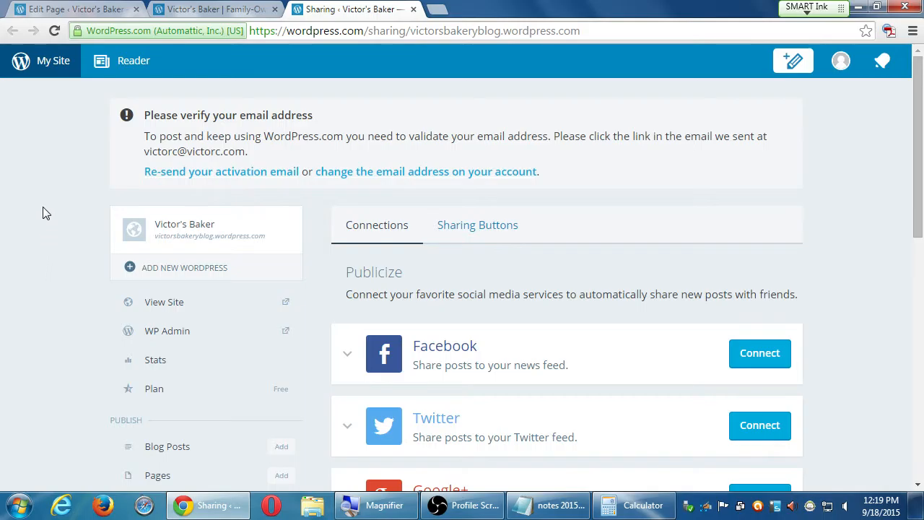
{"action": "mouse_move", "coordinate": [55, 204]}
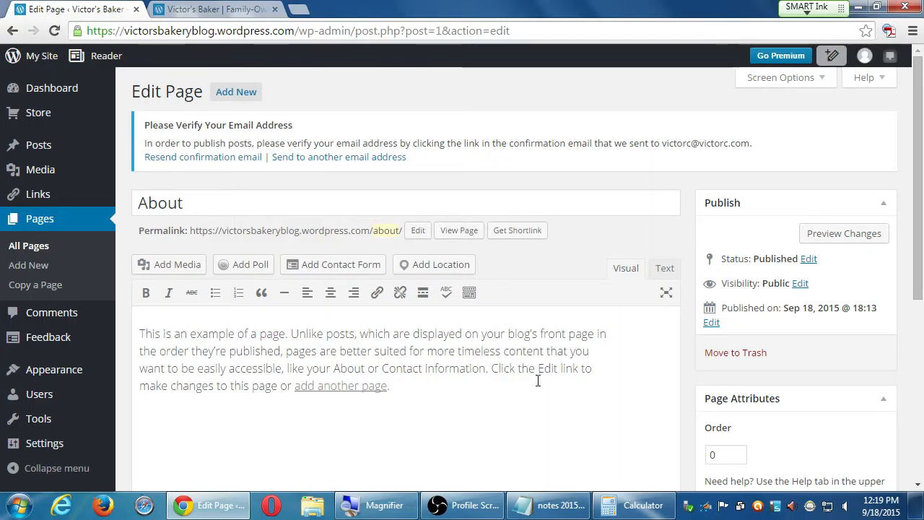
Delete the placeholder and type 'Founded in 1989, Victor's Bakery is Eastlake's premier gluten-free bakery.'
{"action": "scroll", "scroll_direction": "down", "scroll_amount": 3}
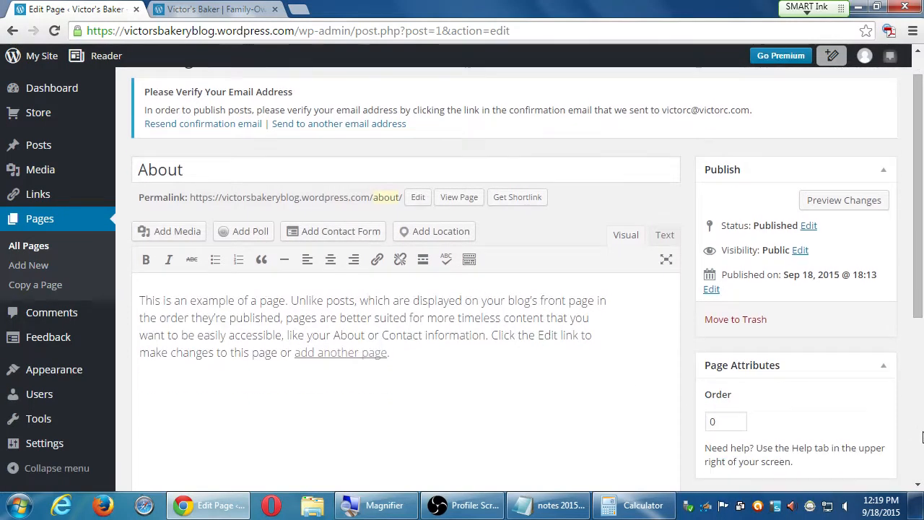
{"action": "scroll", "scroll_direction": "down", "scroll_amount": 3}
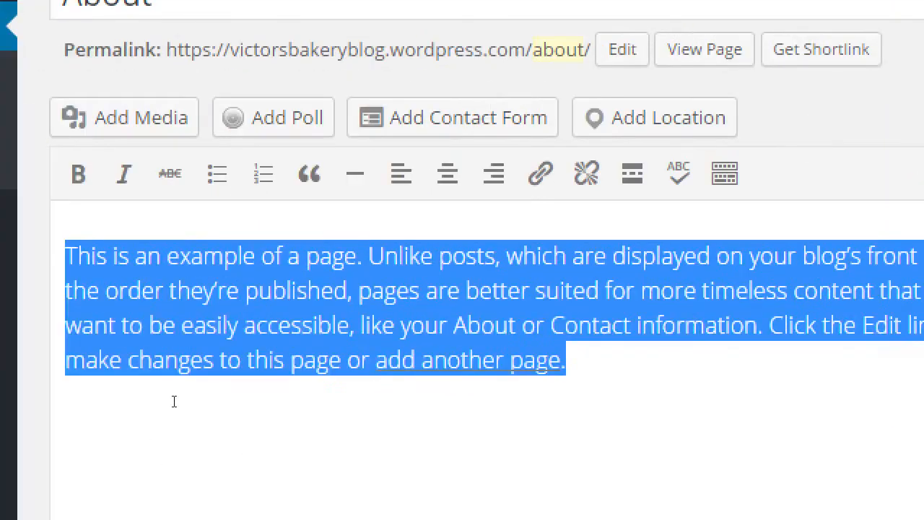
{"action": "left_click", "coordinate": [250, 360]}
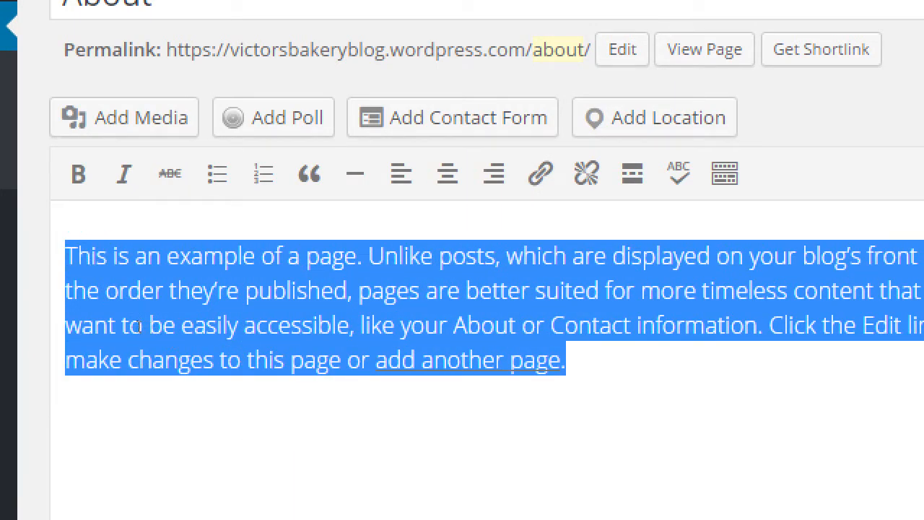
{"action": "key", "text": "Delete"}
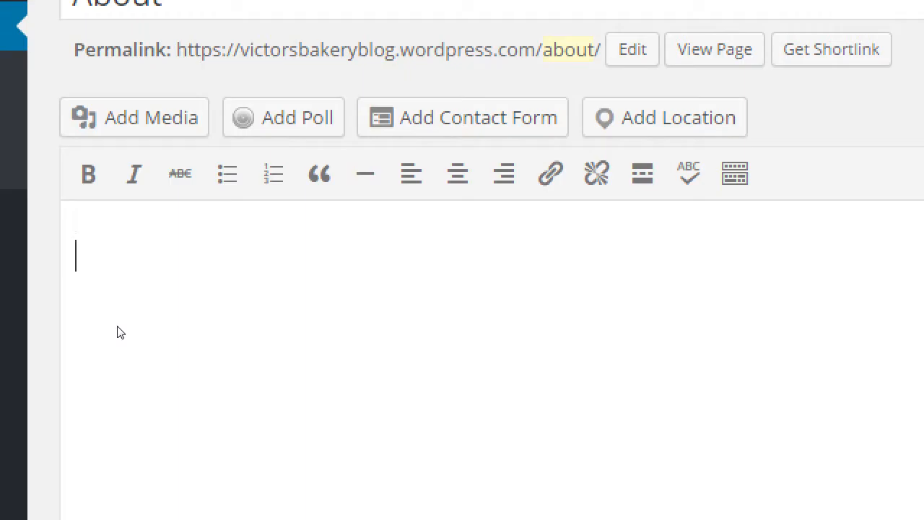
{"action": "type", "text": "Founded in 198"}
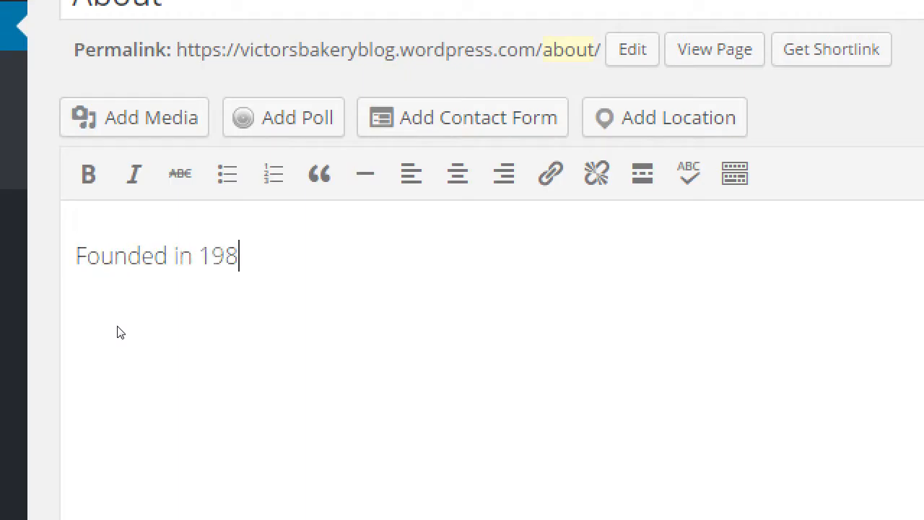
{"action": "type", "text": "9"}
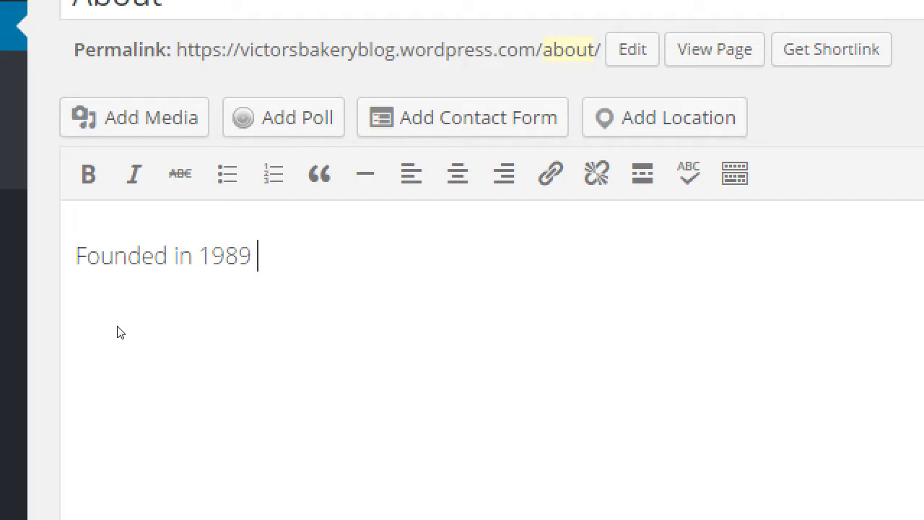
{"action": "type", "text": "k,"}
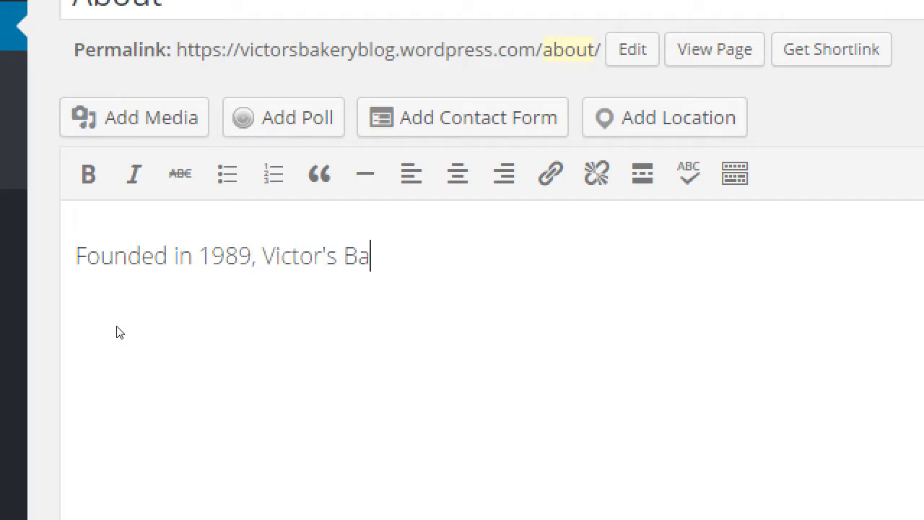
{"action": "type", "text": "kery"}
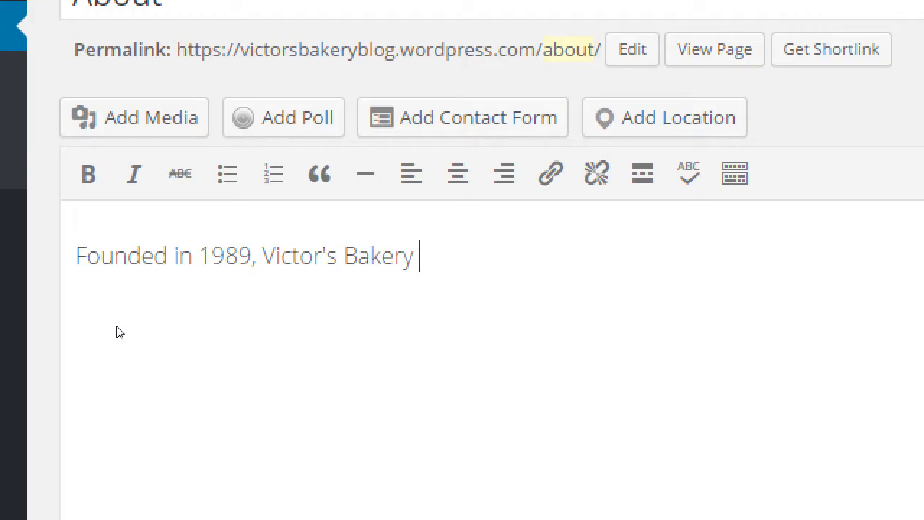
{"action": "type", "text": "is Eastlake's"}
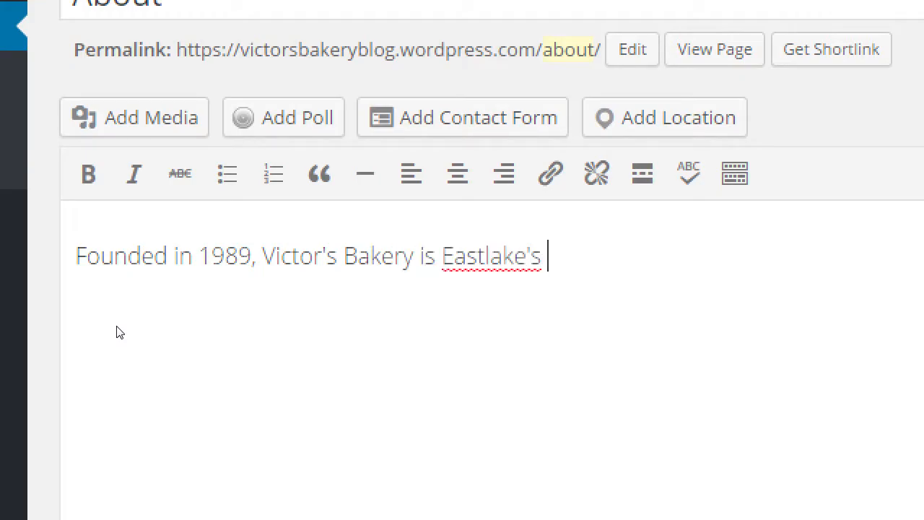
{"action": "type", "text": "premeir"}
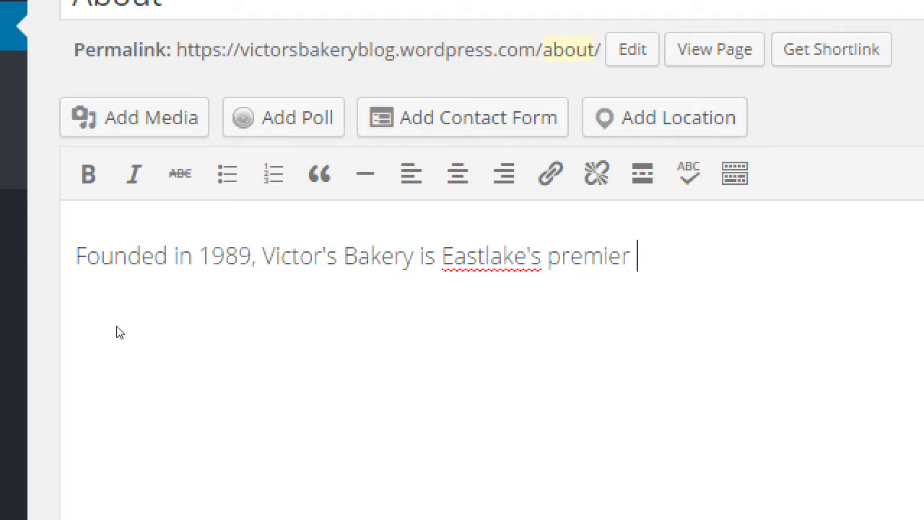
{"action": "type", "text": "gluten-fre"}
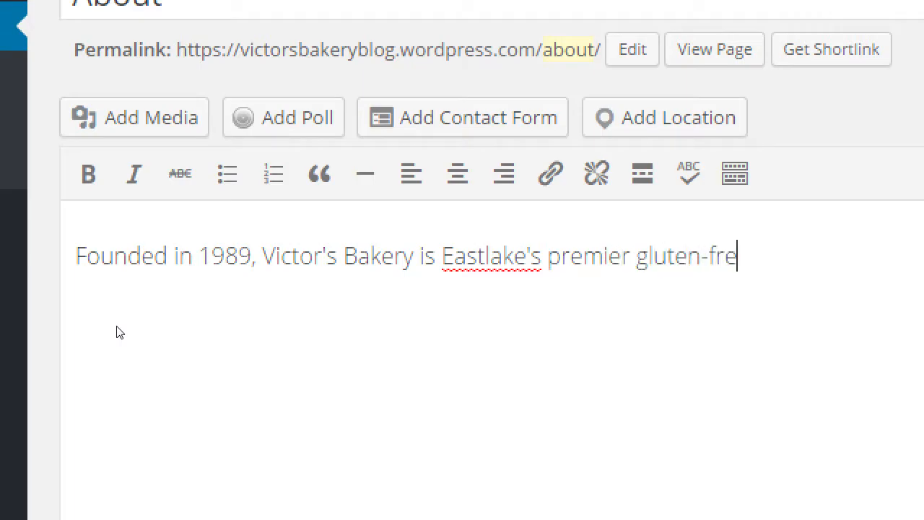
{"action": "type", "text": "e bakery."}
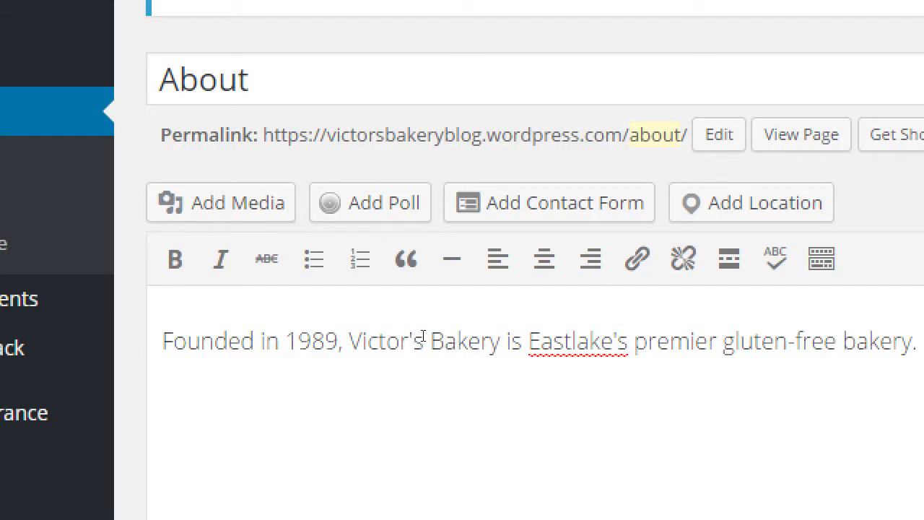
{"action": "left_click", "coordinate": [917, 340]}
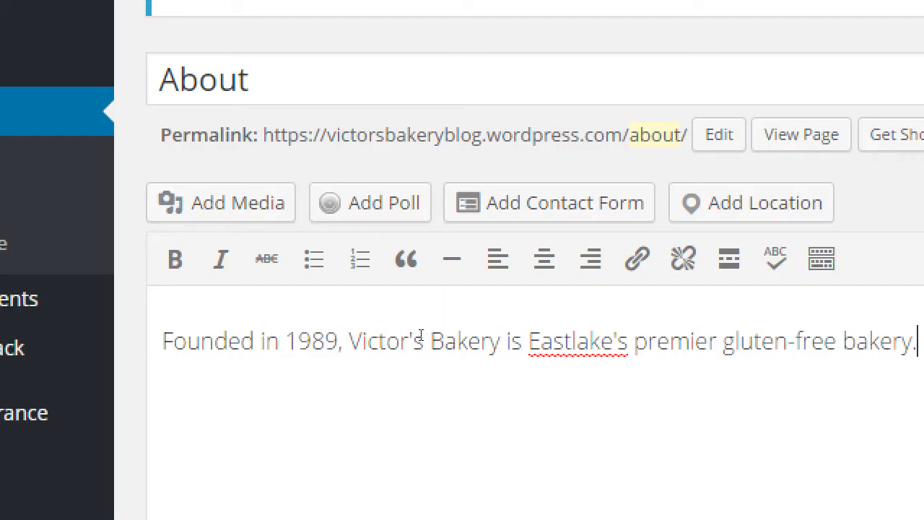
{"action": "double_click", "coordinate": [779, 340]}
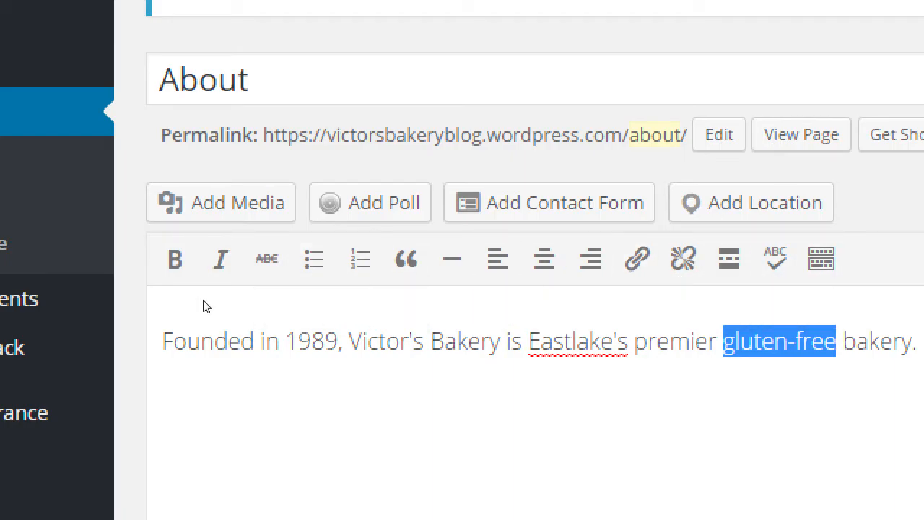
{"action": "mouse_move", "coordinate": [353, 309]}
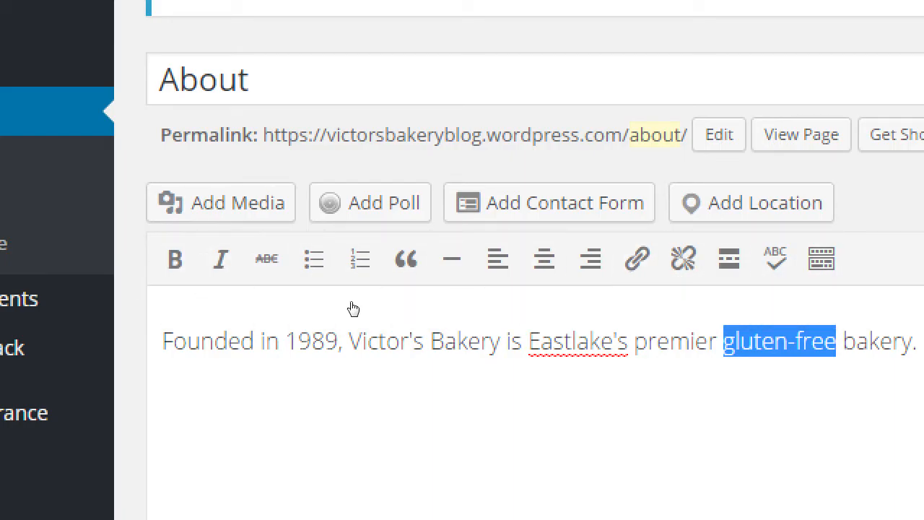
{"action": "mouse_move", "coordinate": [174, 258]}
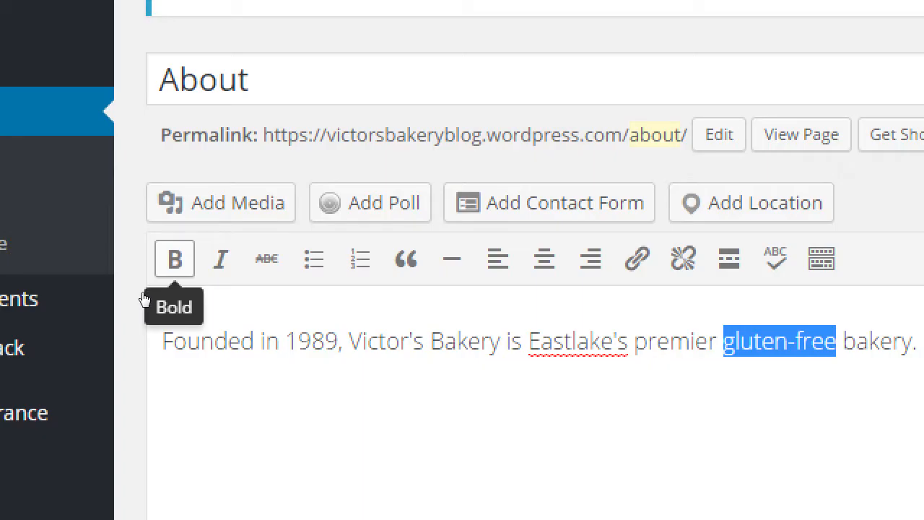
{"action": "mouse_move", "coordinate": [144, 298]}
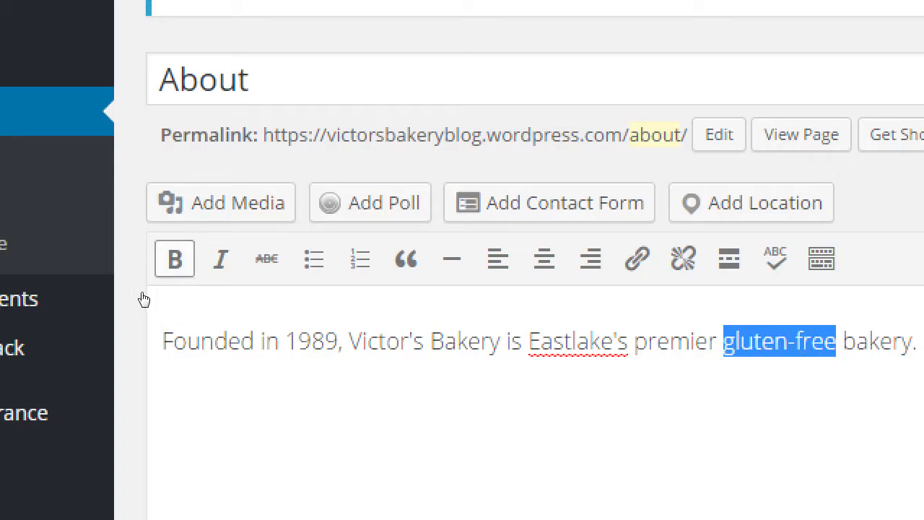
{"action": "left_click", "coordinate": [220, 259]}
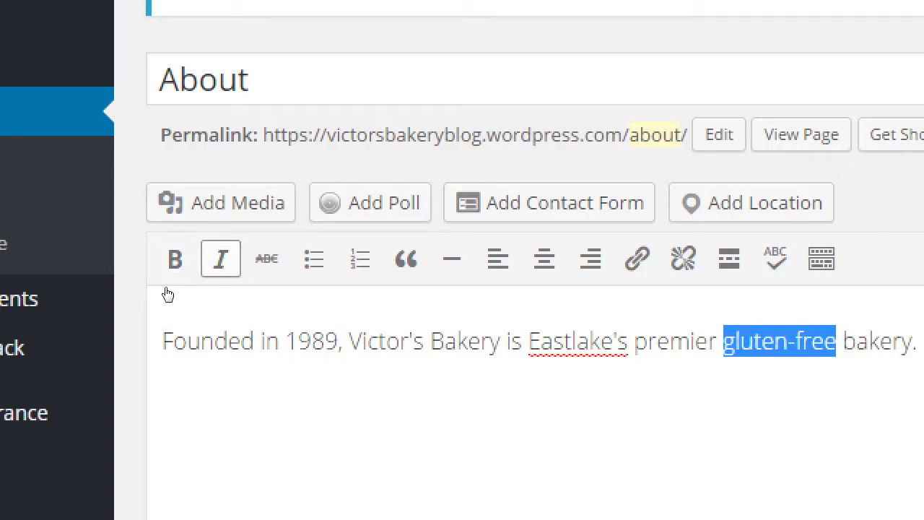
{"action": "left_click", "coordinate": [267, 258]}
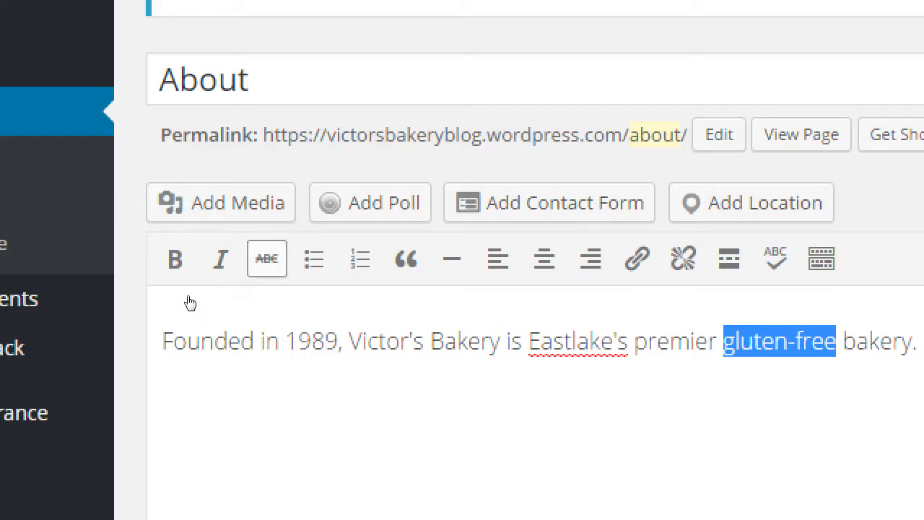
{"action": "mouse_move", "coordinate": [360, 258]}
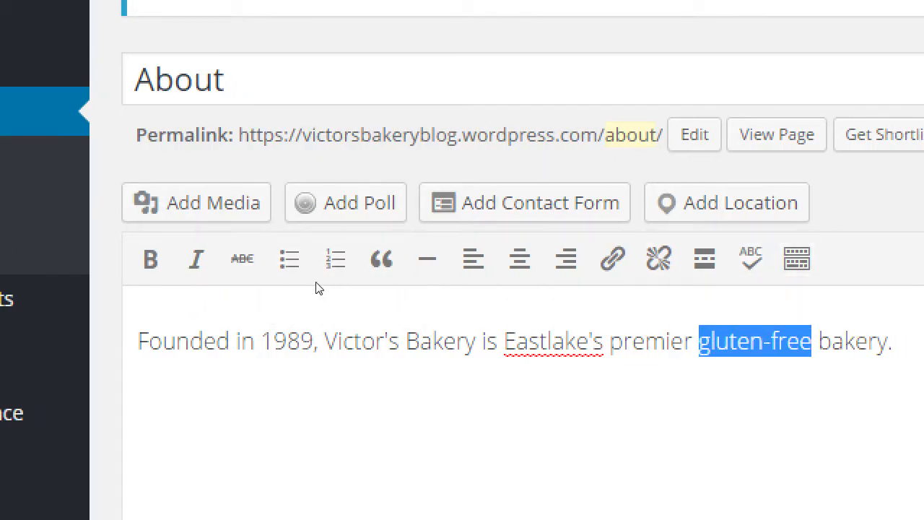
{"action": "left_click", "coordinate": [519, 259]}
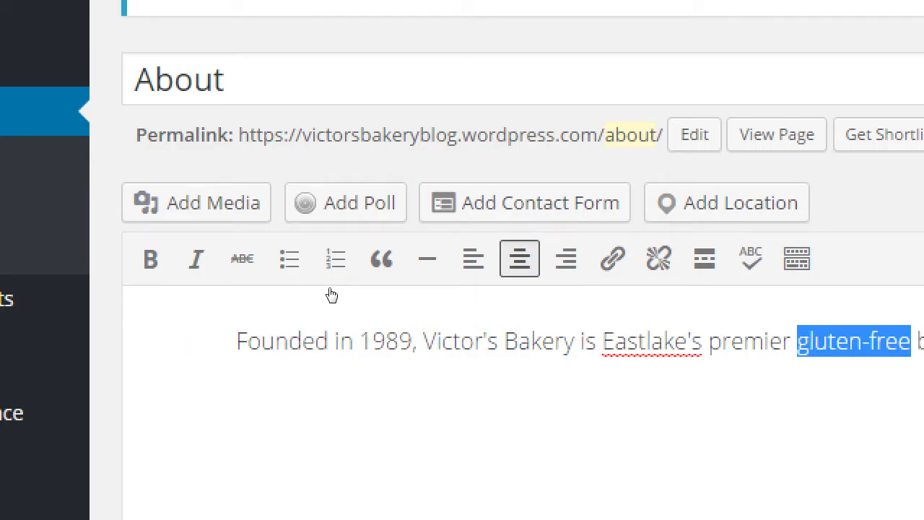
{"action": "left_click", "coordinate": [473, 258]}
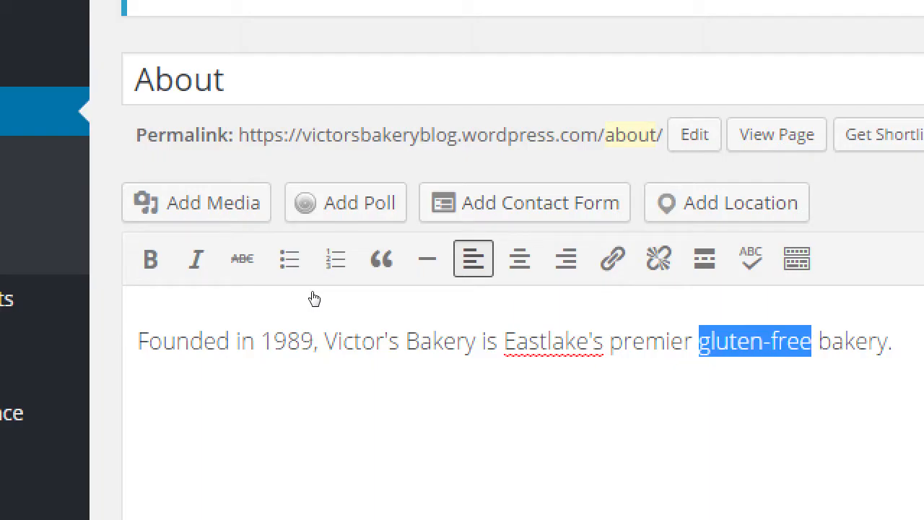
{"action": "mouse_move", "coordinate": [566, 258]}
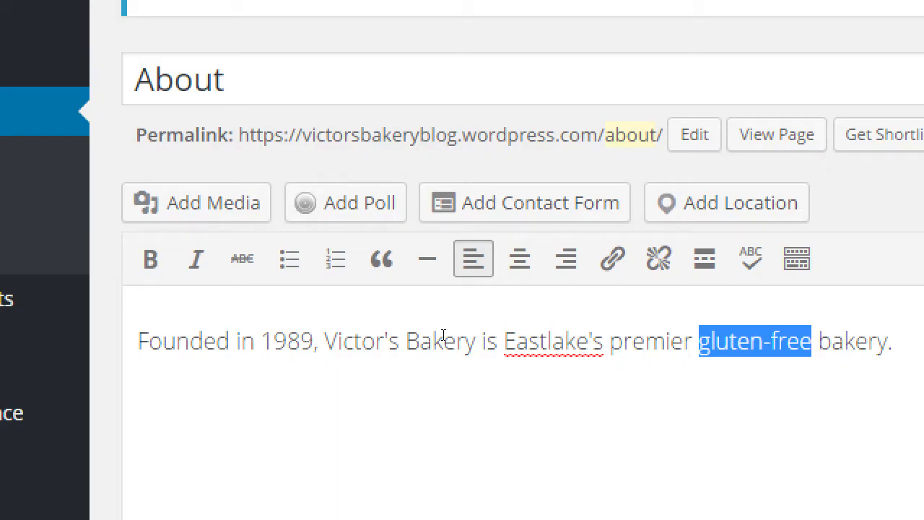
{"action": "mouse_move", "coordinate": [465, 339]}
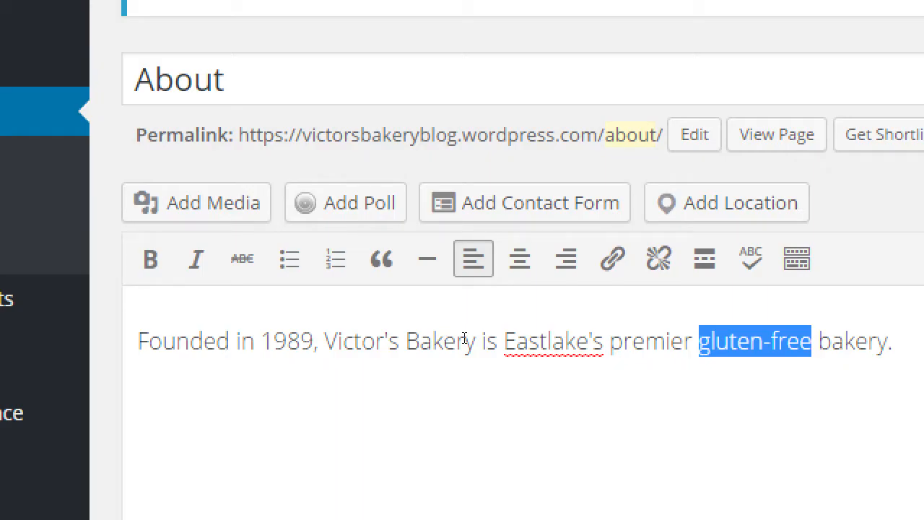
{"action": "mouse_move", "coordinate": [612, 258]}
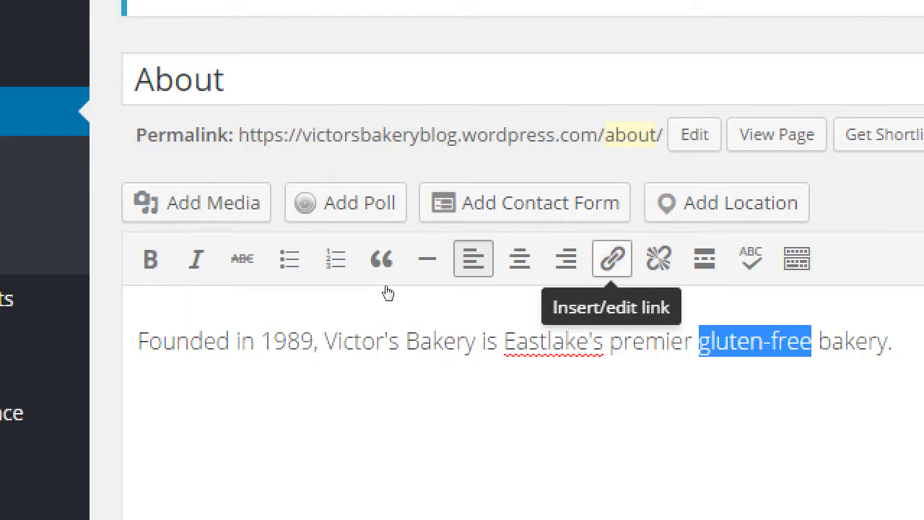
{"action": "left_click", "coordinate": [612, 259]}
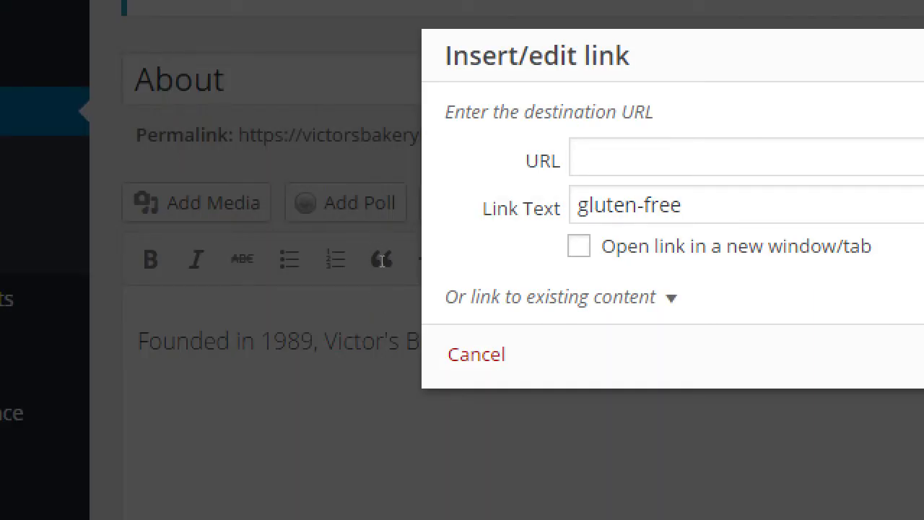
{"action": "mouse_move", "coordinate": [326, 349]}
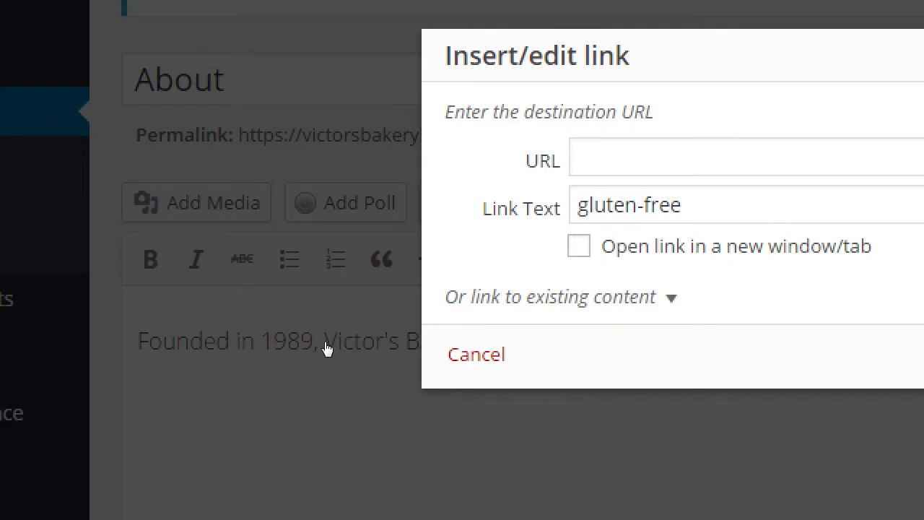
{"action": "left_click", "coordinate": [476, 354]}
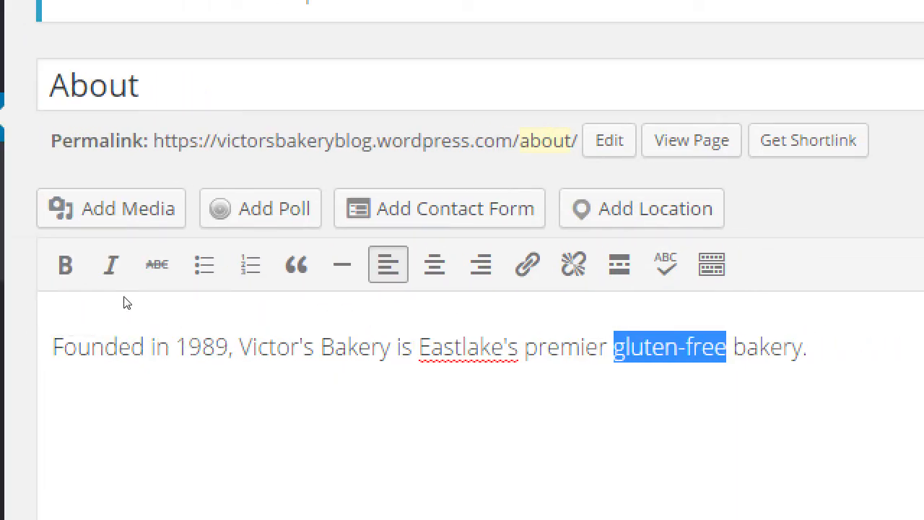
{"action": "mouse_move", "coordinate": [629, 264]}
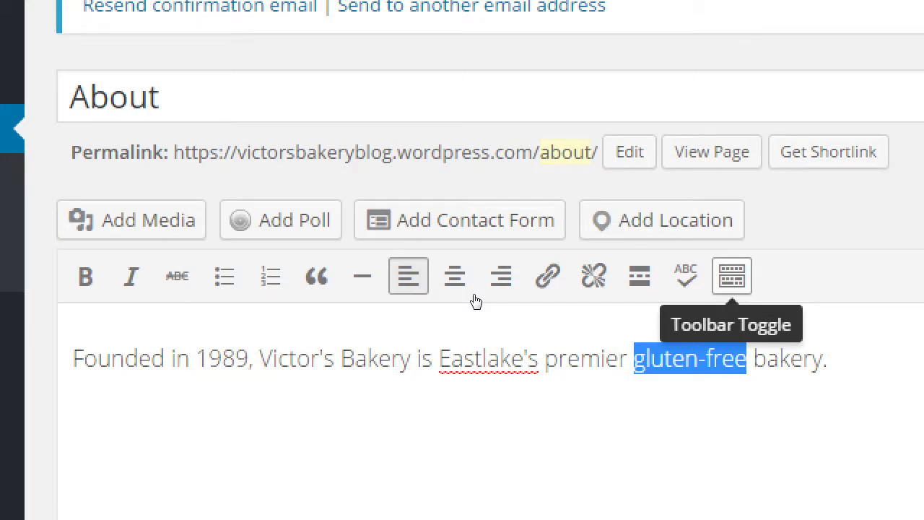
Show the second toolbar row, try underlining 'gluten-free', and make it orange
{"action": "left_click", "coordinate": [732, 275]}
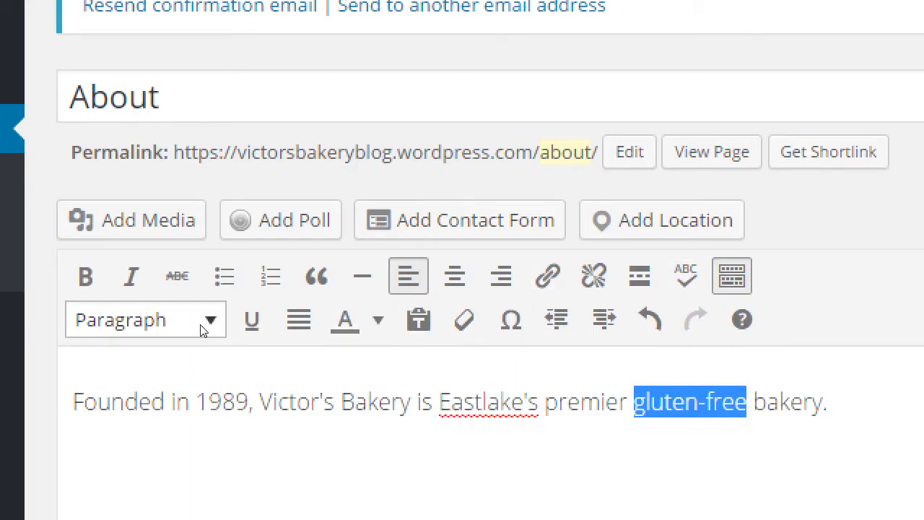
{"action": "left_click", "coordinate": [145, 319]}
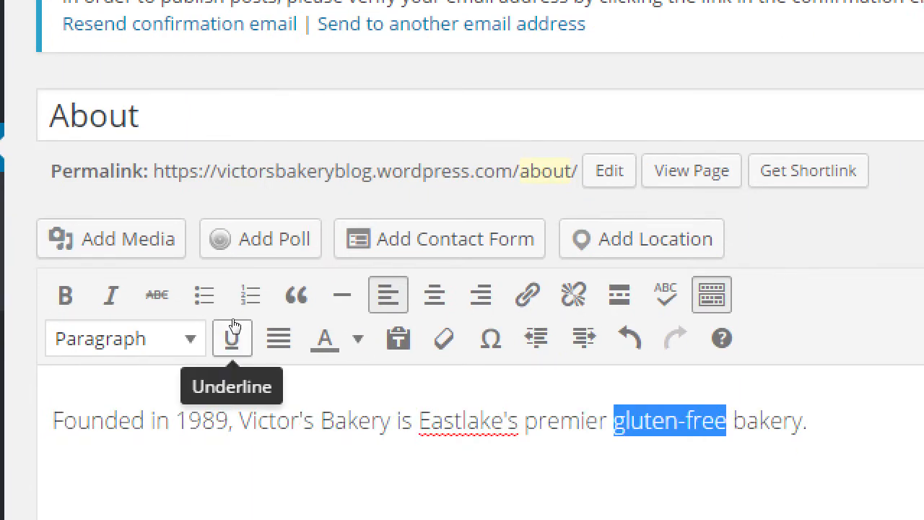
{"action": "left_click", "coordinate": [232, 337]}
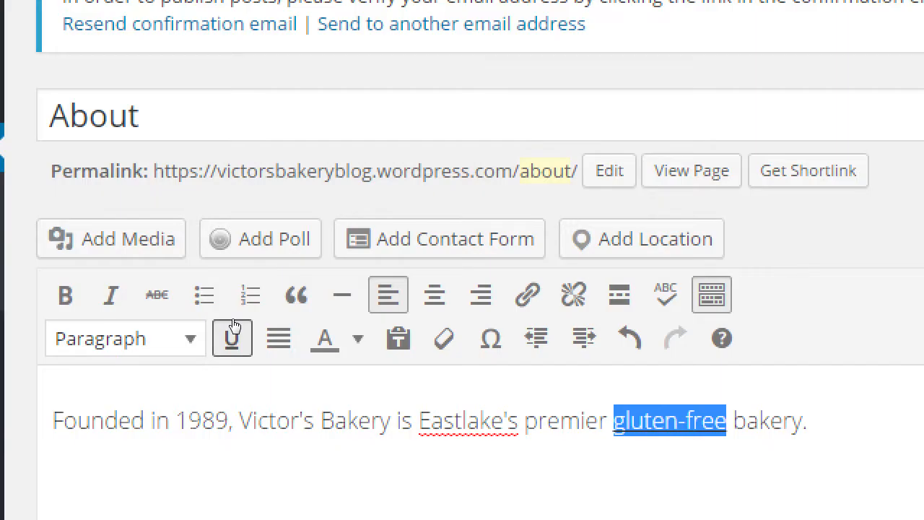
{"action": "mouse_move", "coordinate": [278, 338]}
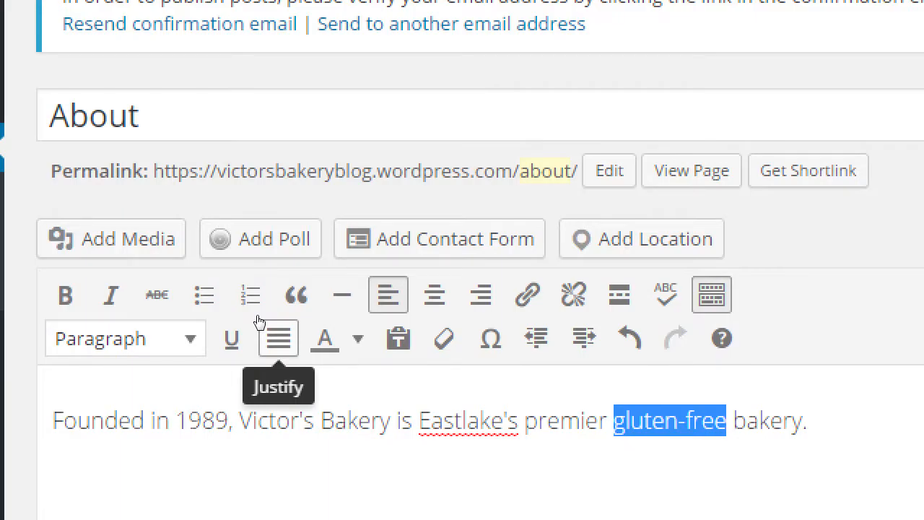
{"action": "left_click", "coordinate": [324, 338]}
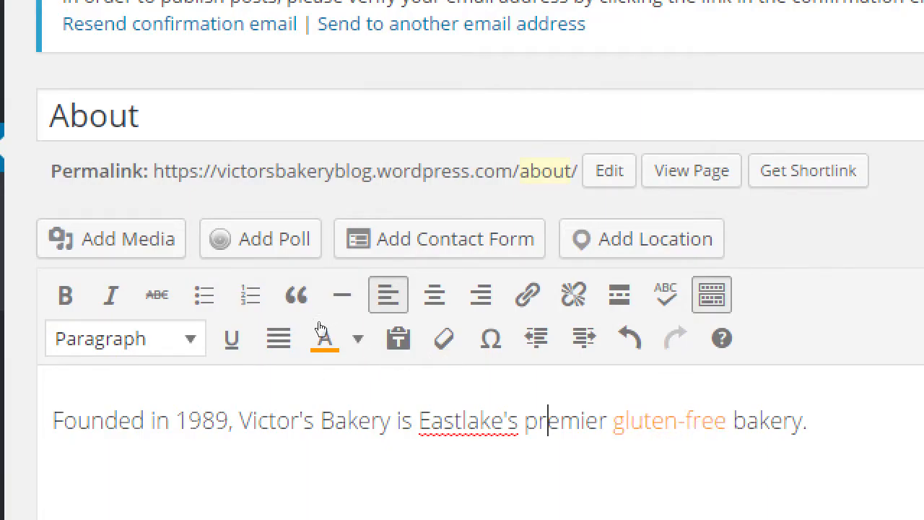
{"action": "mouse_move", "coordinate": [325, 319]}
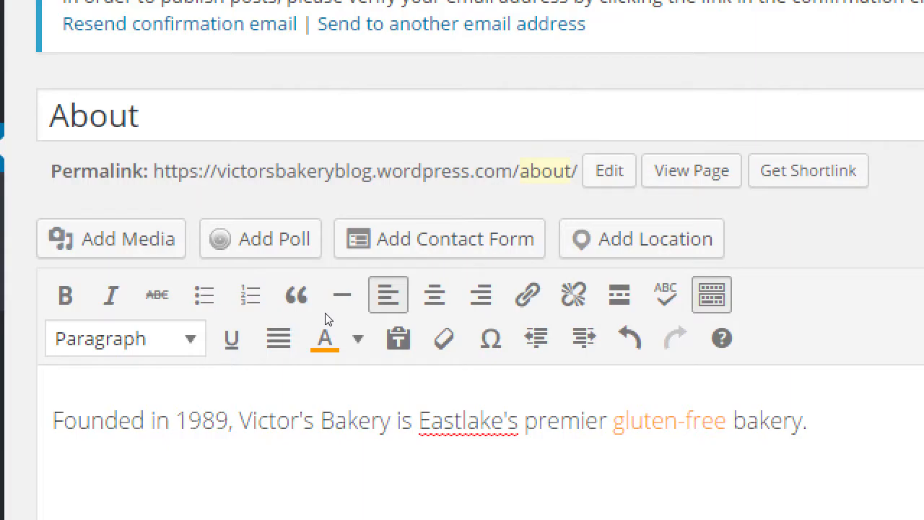
{"action": "mouse_move", "coordinate": [508, 291]}
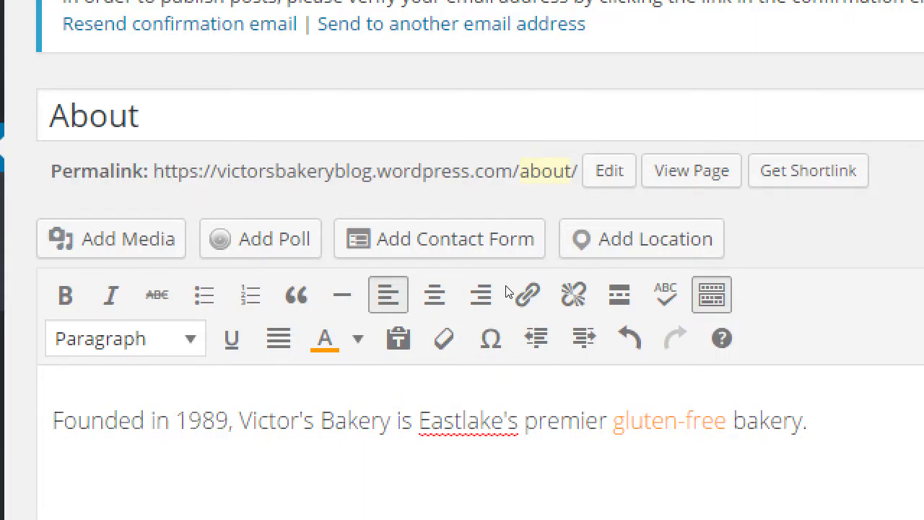
{"action": "mouse_move", "coordinate": [397, 338]}
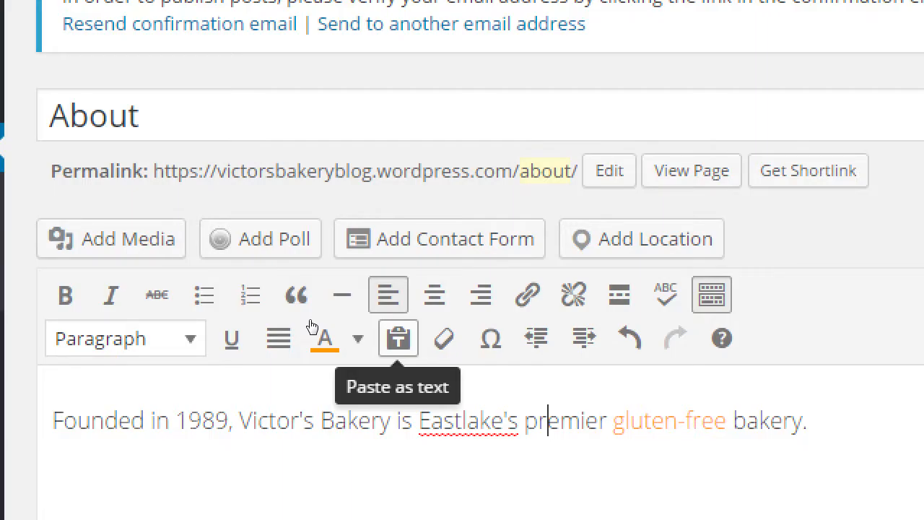
{"action": "mouse_move", "coordinate": [444, 338]}
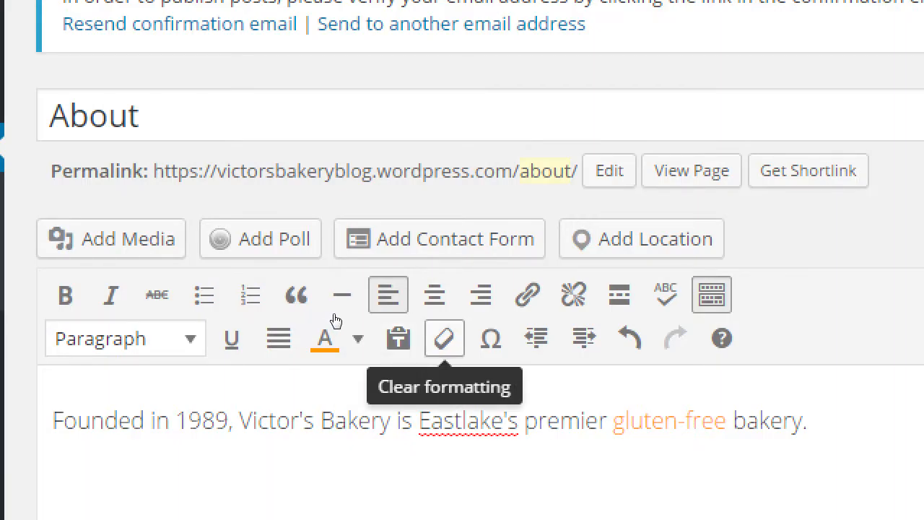
Insert a heart symbol from the special characters grid after 'bakery'
{"action": "left_click", "coordinate": [256, 420]}
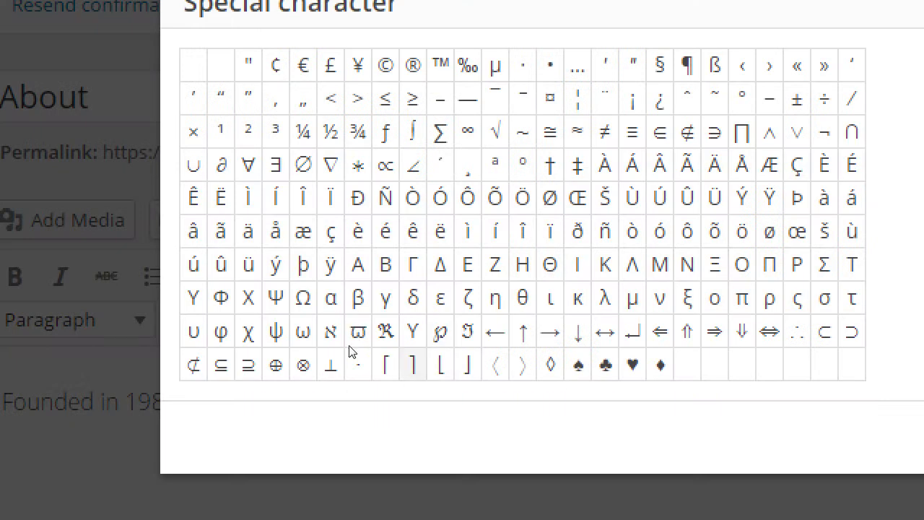
{"action": "left_click", "coordinate": [633, 365]}
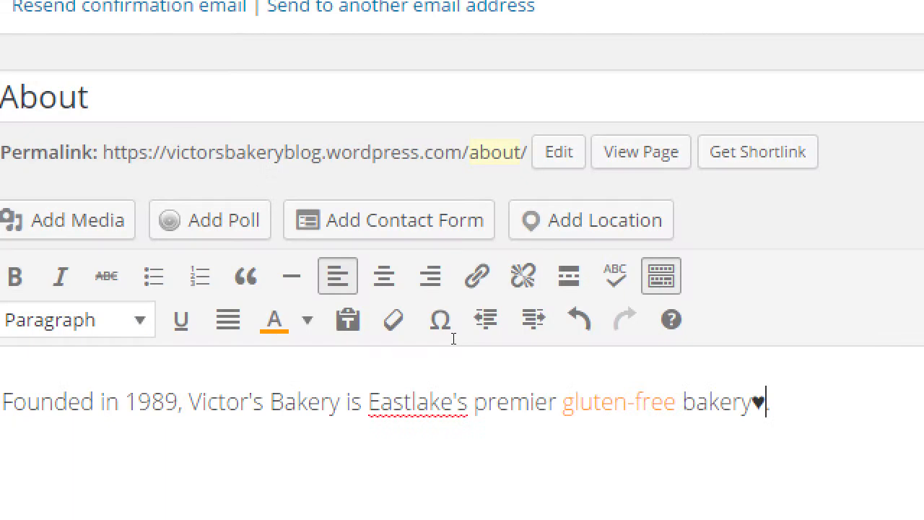
End the About sentence with a period after the heart, then start a new paragraph
{"action": "scroll", "scroll_direction": "down", "scroll_amount": 3}
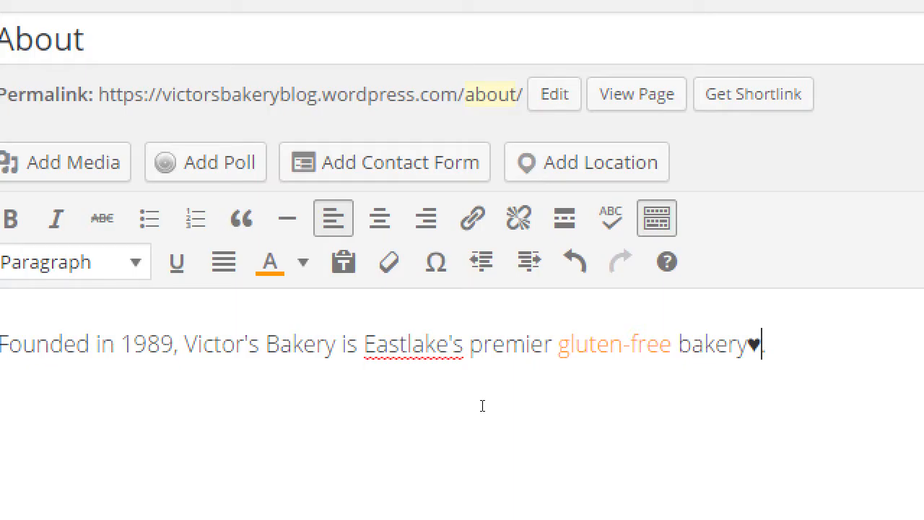
{"action": "mouse_move", "coordinate": [482, 261]}
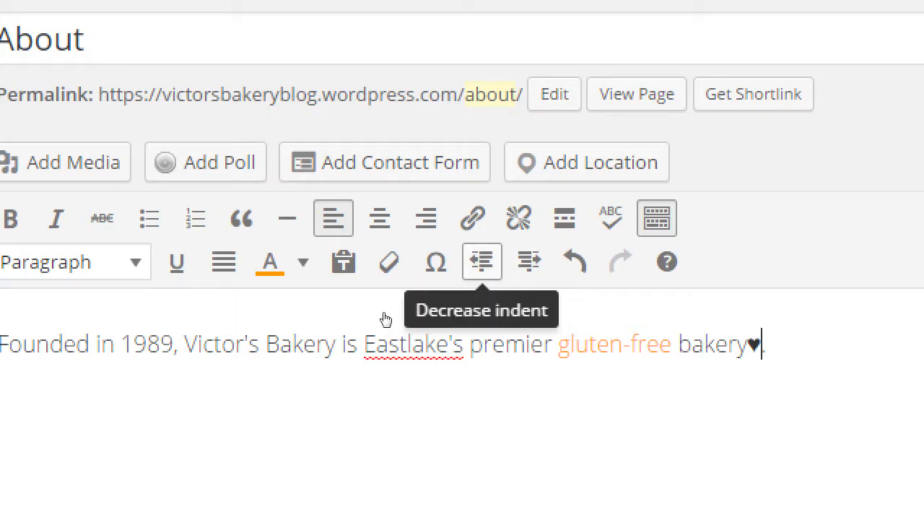
{"action": "mouse_move", "coordinate": [574, 261]}
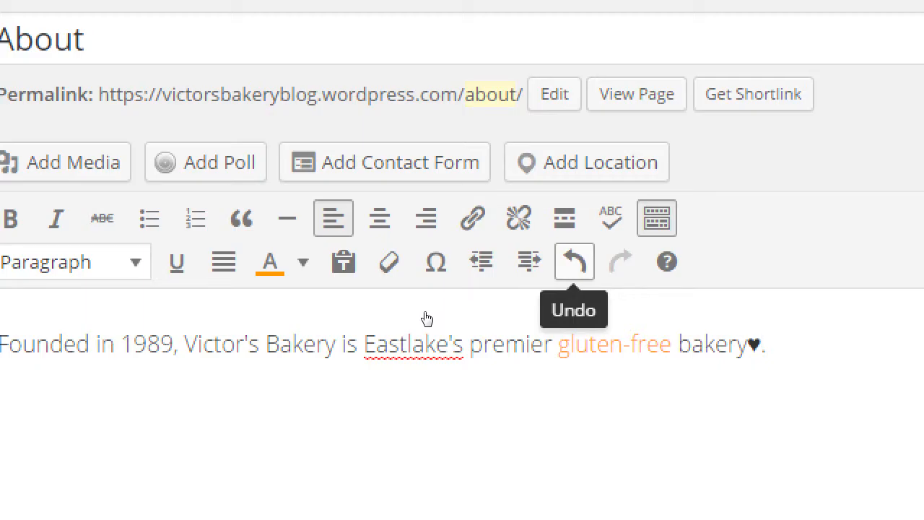
{"action": "left_click", "coordinate": [574, 261]}
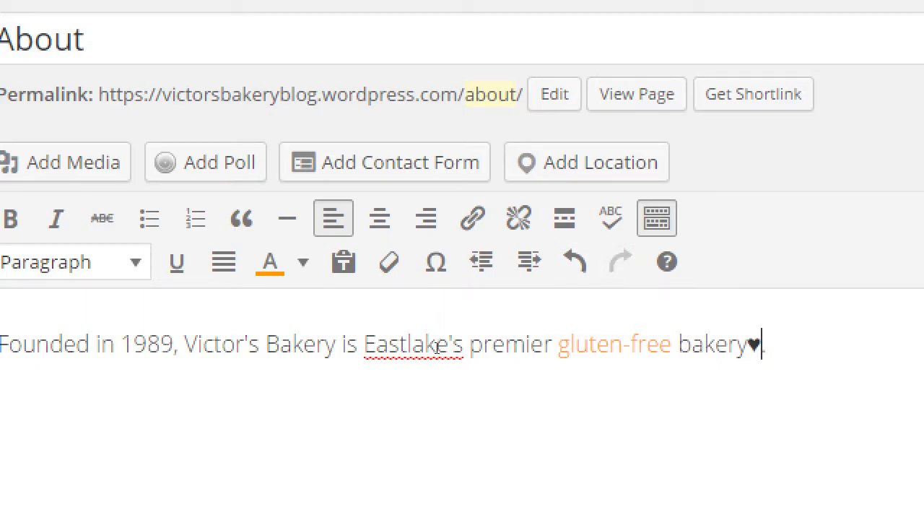
{"action": "type", "text": "."}
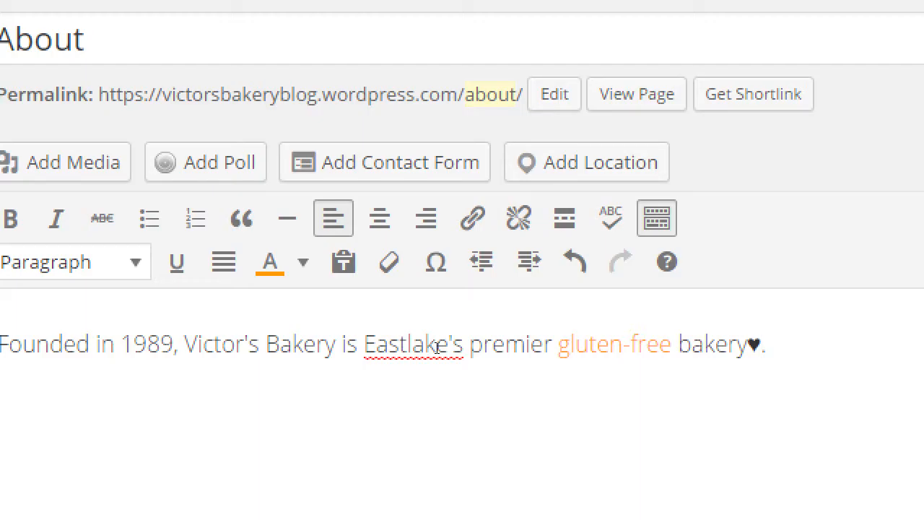
{"action": "left_click", "coordinate": [761, 343]}
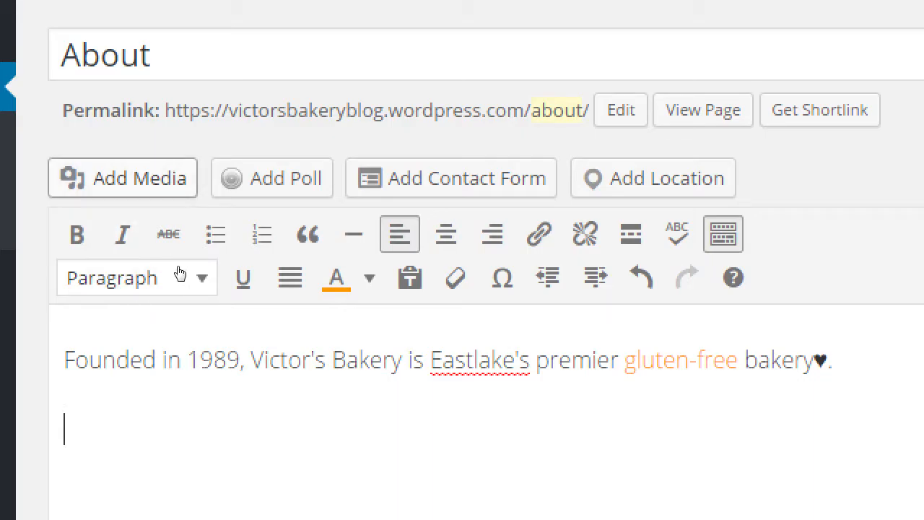
{"action": "left_click", "coordinate": [123, 177]}
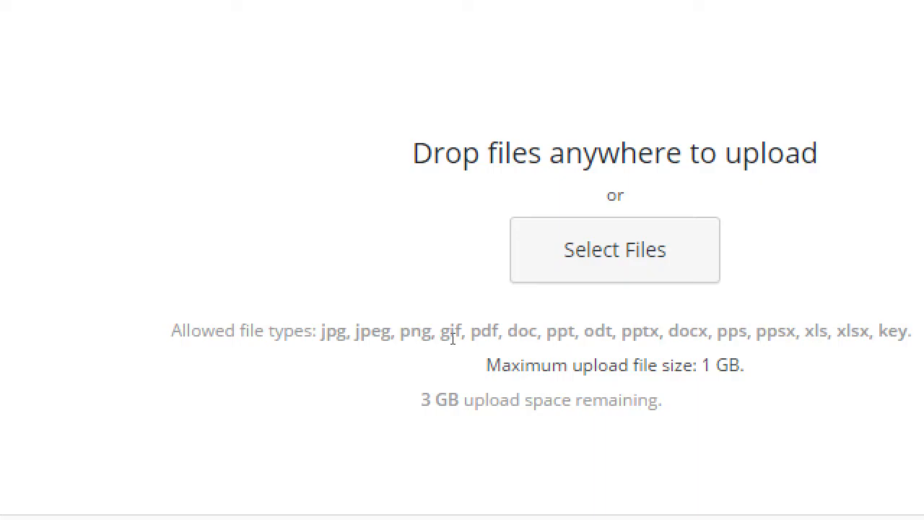
{"action": "mouse_move", "coordinate": [494, 346]}
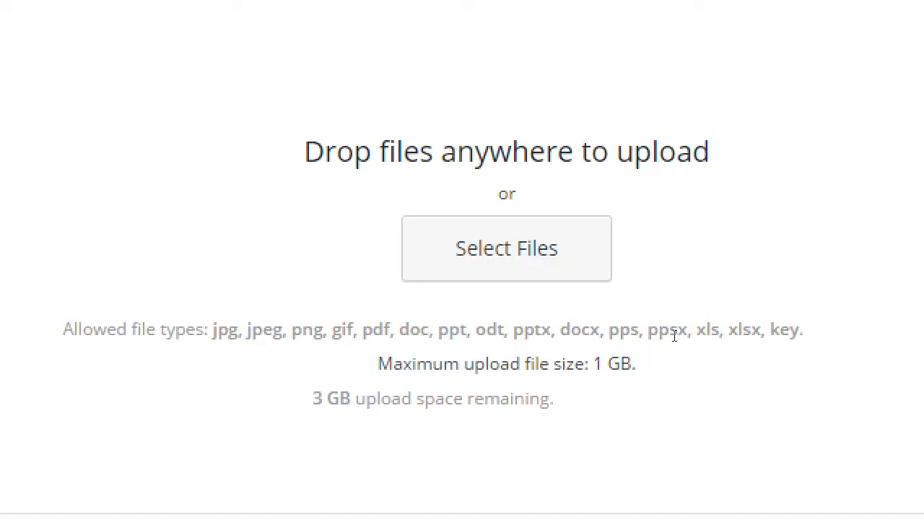
{"action": "double_click", "coordinate": [784, 330]}
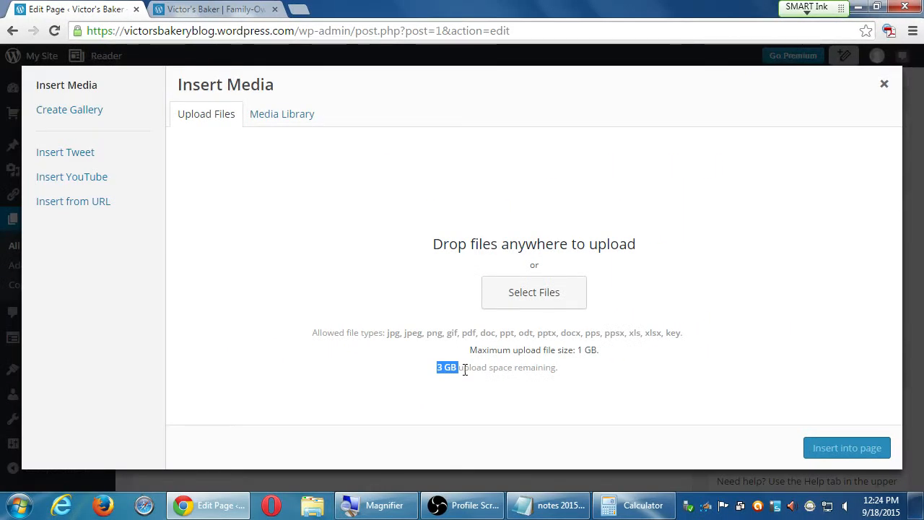
{"action": "mouse_move", "coordinate": [884, 84]}
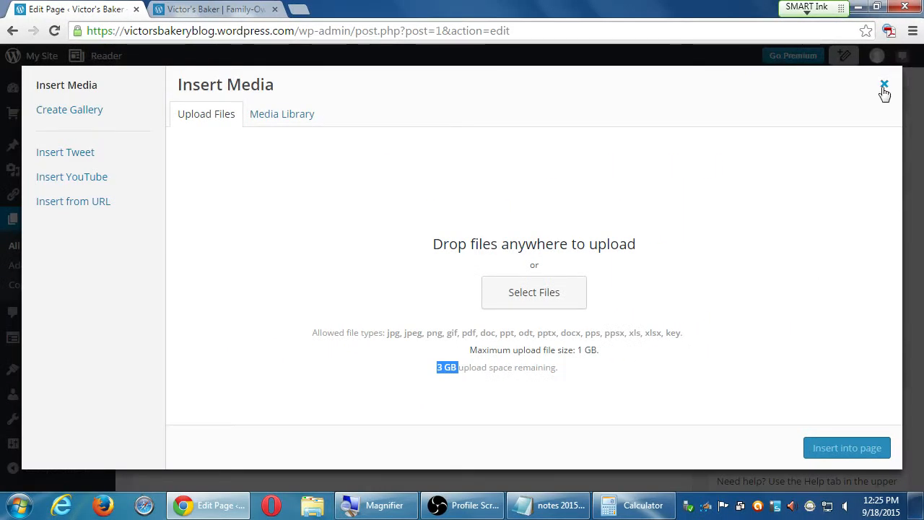
{"action": "left_click", "coordinate": [884, 84]}
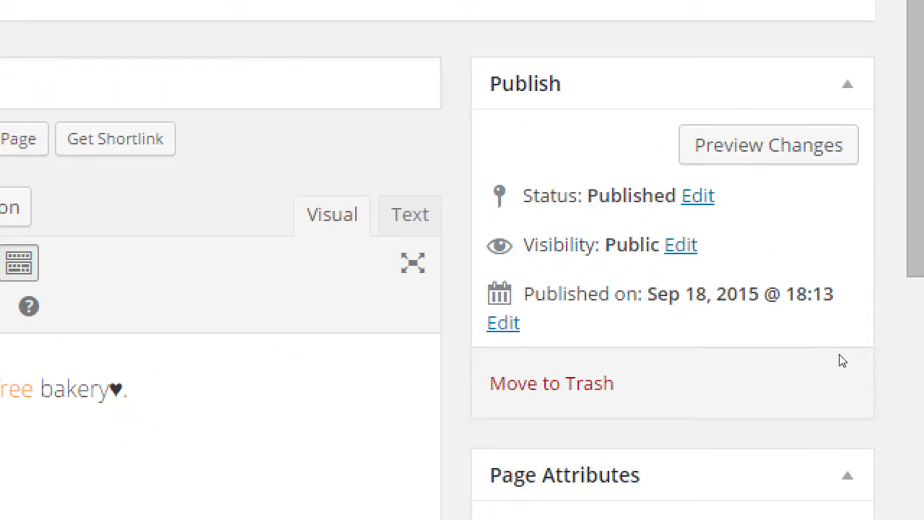
{"action": "mouse_move", "coordinate": [828, 360]}
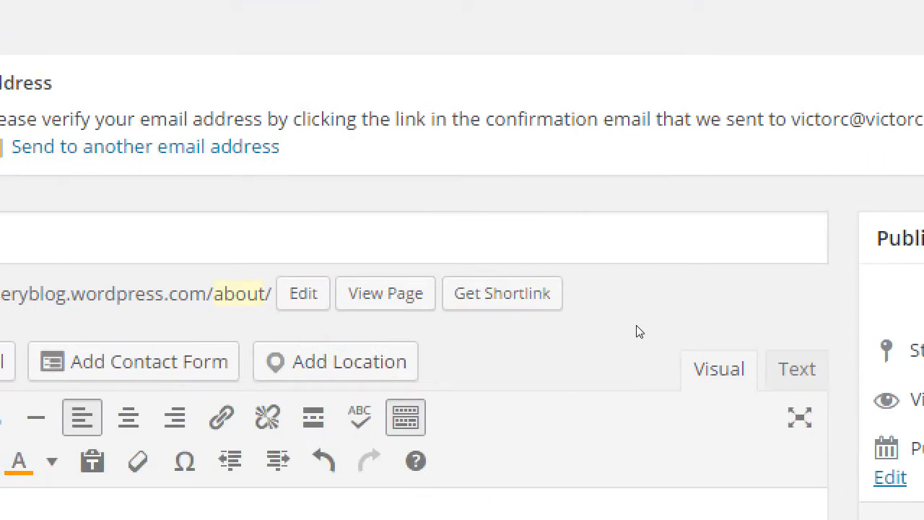
Preview the About page with its new sentence, then return to the editor tab
{"action": "scroll", "scroll_direction": "down", "scroll_amount": 3}
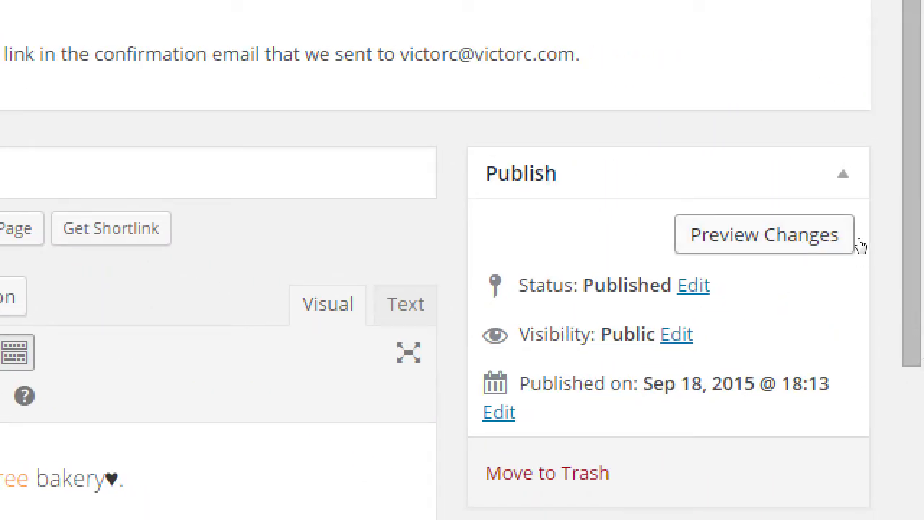
{"action": "left_click", "coordinate": [763, 234]}
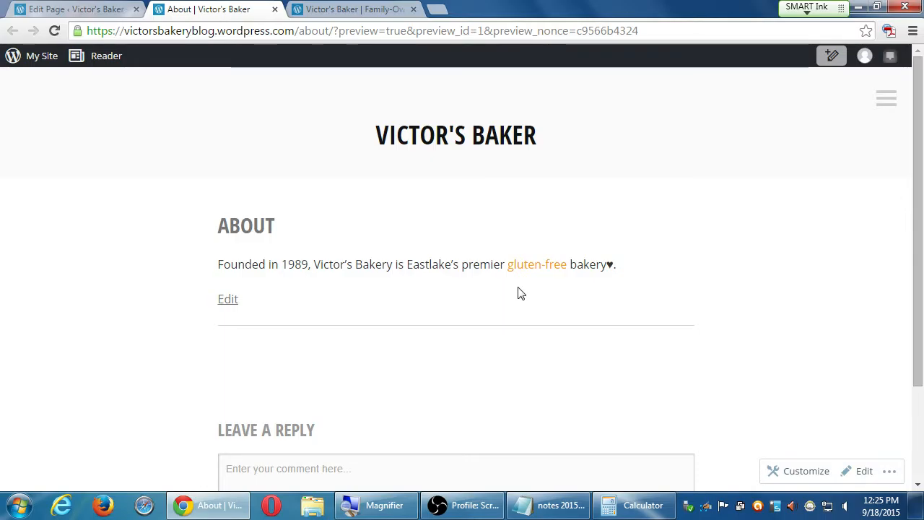
{"action": "left_click", "coordinate": [227, 298]}
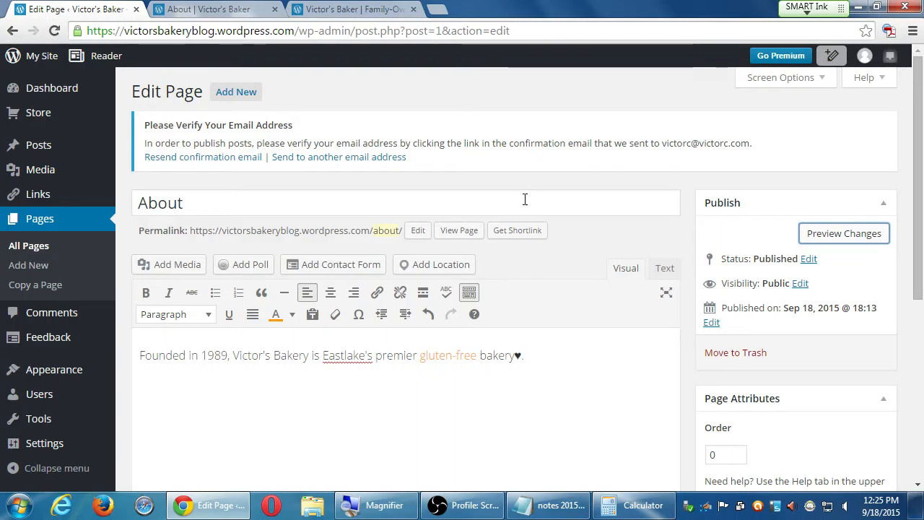
{"action": "mouse_move", "coordinate": [811, 356]}
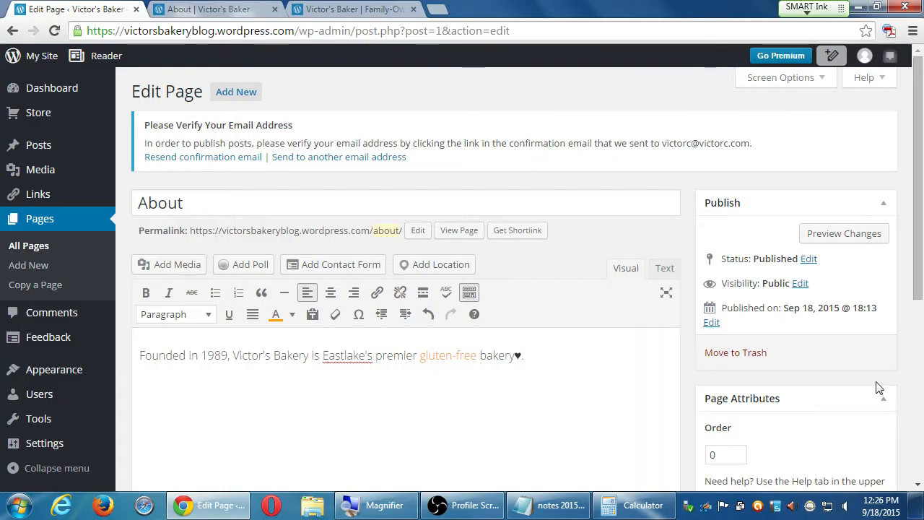
{"action": "mouse_move", "coordinate": [407, 375]}
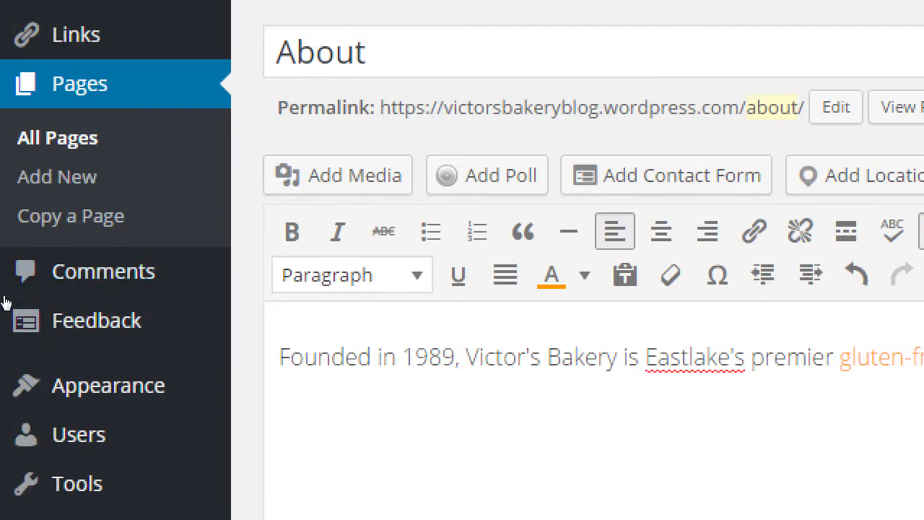
{"action": "mouse_move", "coordinate": [115, 300]}
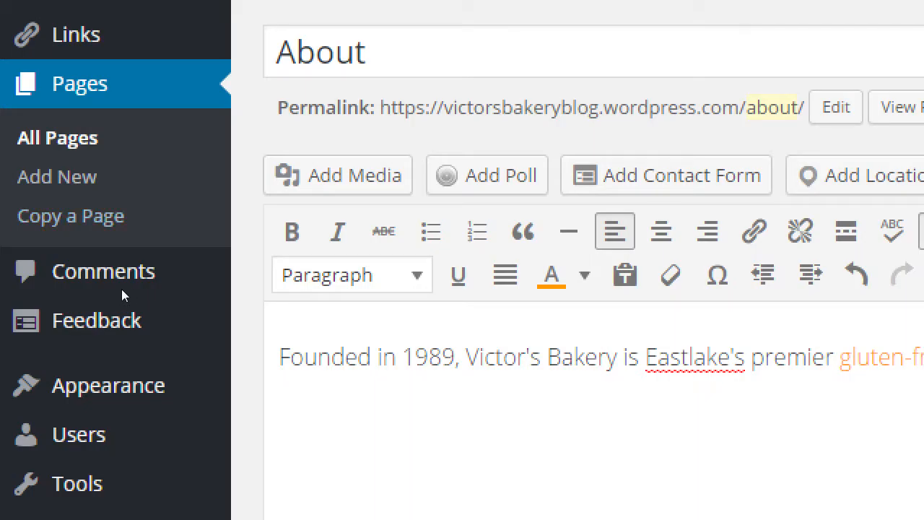
{"action": "mouse_move", "coordinate": [70, 215]}
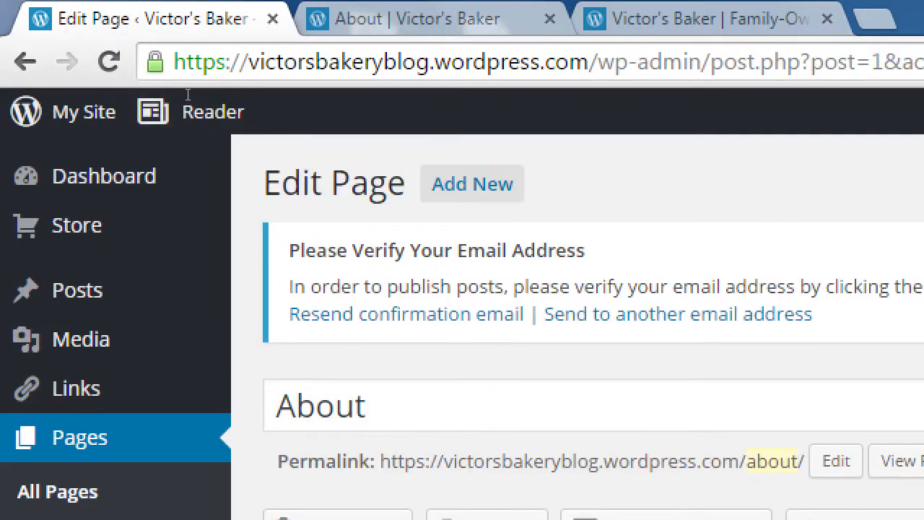
{"action": "mouse_move", "coordinate": [471, 183]}
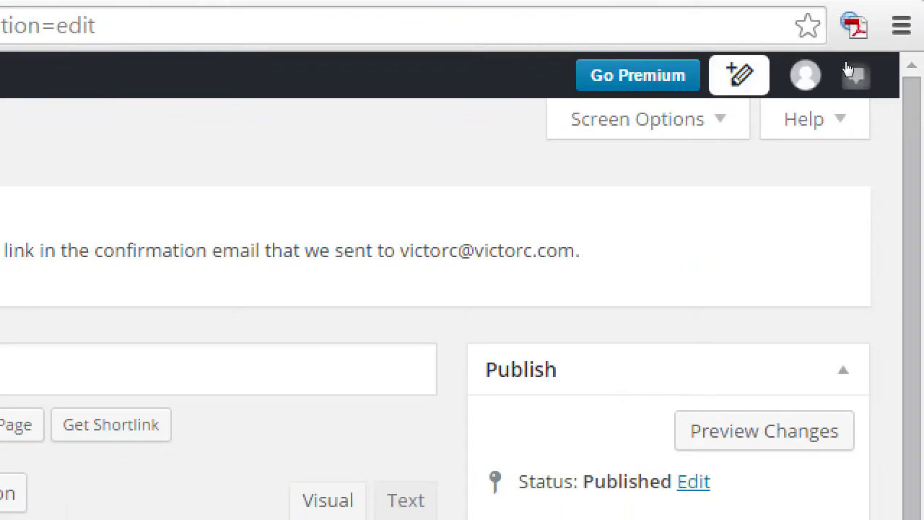
{"action": "mouse_move", "coordinate": [836, 63]}
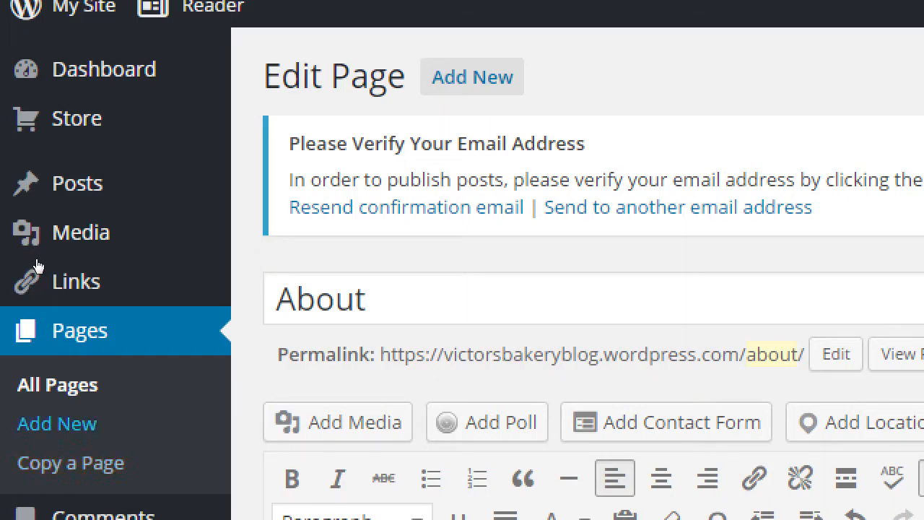
{"action": "mouse_move", "coordinate": [22, 272]}
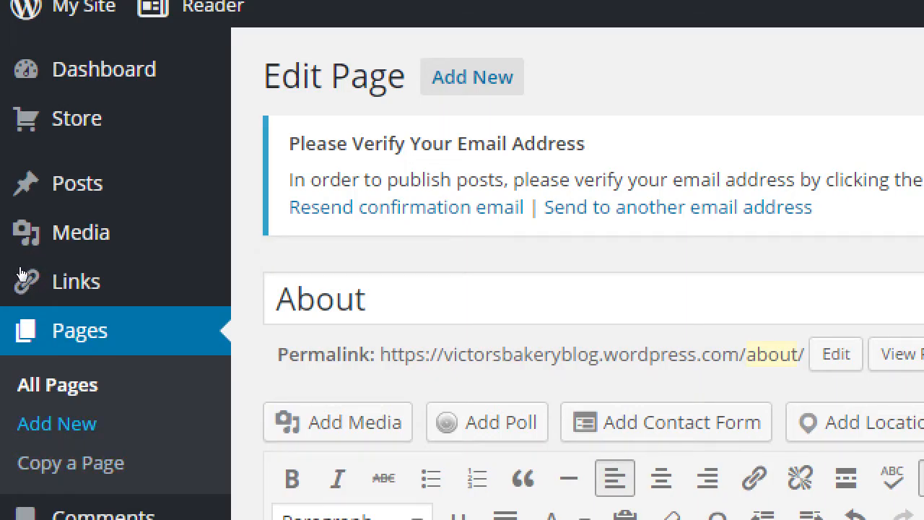
{"action": "mouse_move", "coordinate": [29, 263]}
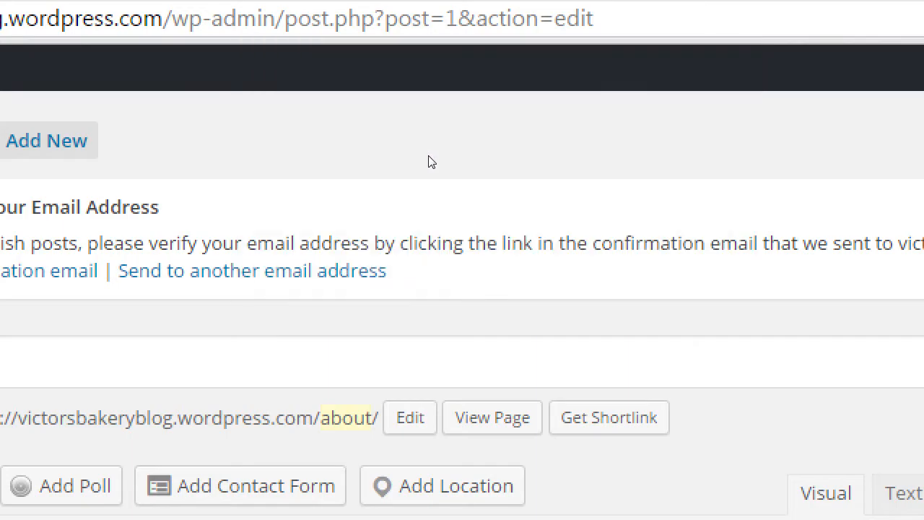
Create a new blank page via Pages > Add New and view it from the top
{"action": "left_click", "coordinate": [47, 140]}
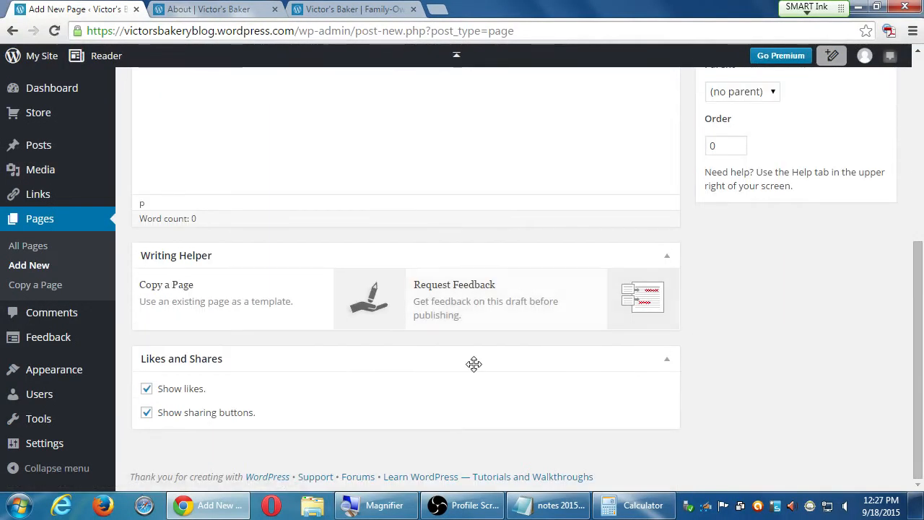
{"action": "scroll", "scroll_direction": "up", "scroll_amount": 3}
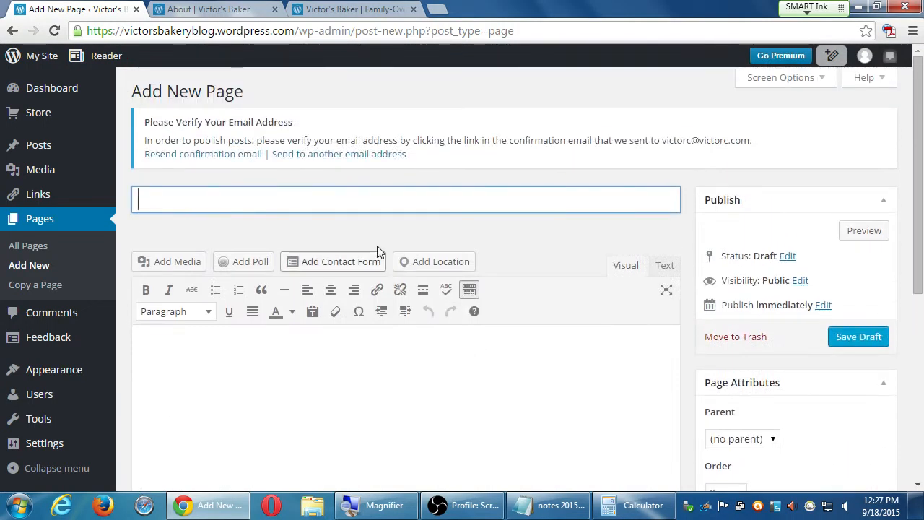
{"action": "mouse_move", "coordinate": [384, 203]}
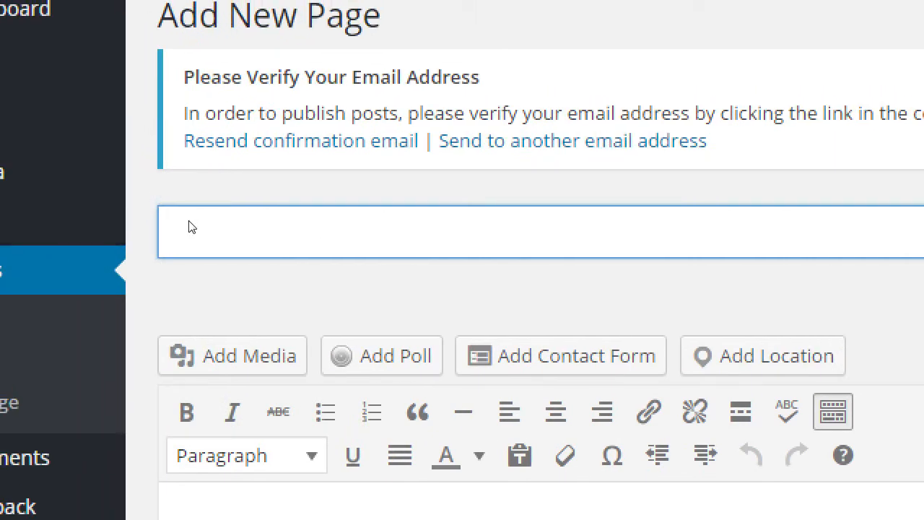
{"action": "mouse_move", "coordinate": [197, 231]}
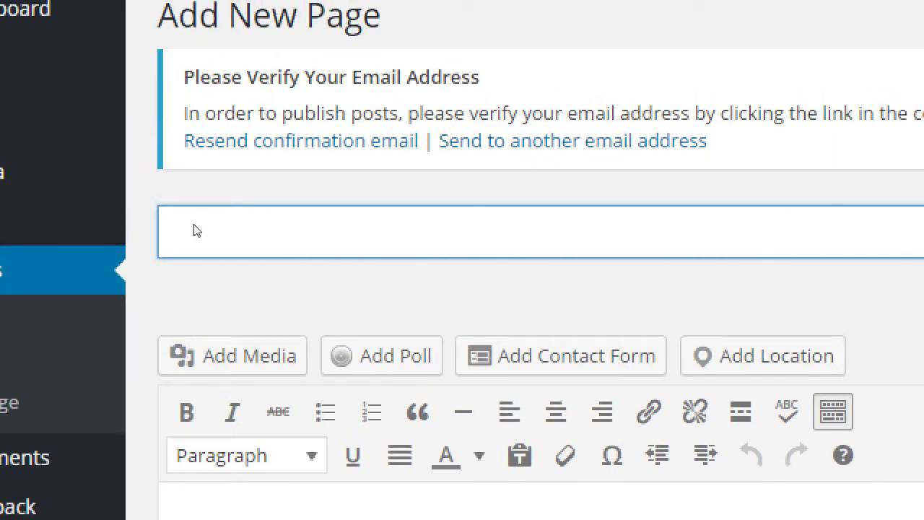
Enter 'Contact' as the new page title and select the whole title
{"action": "type", "text": "Contac"}
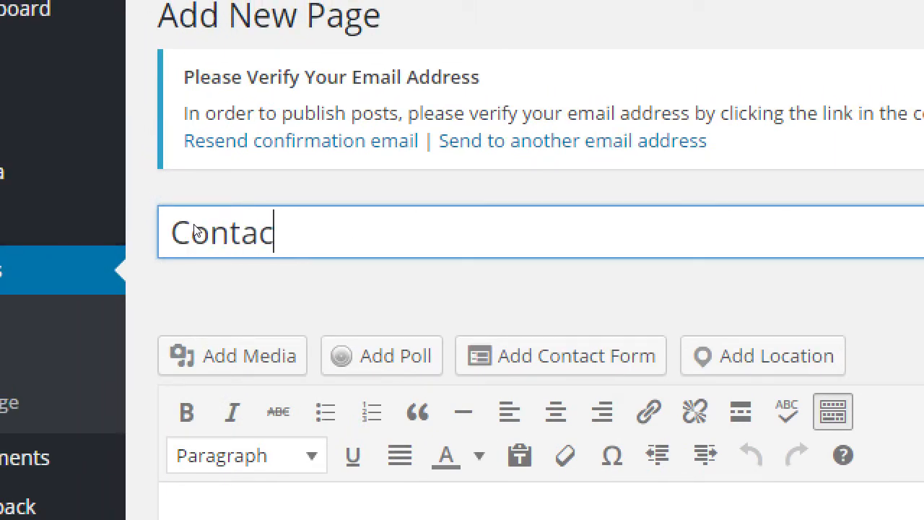
{"action": "type", "text": "t Us"}
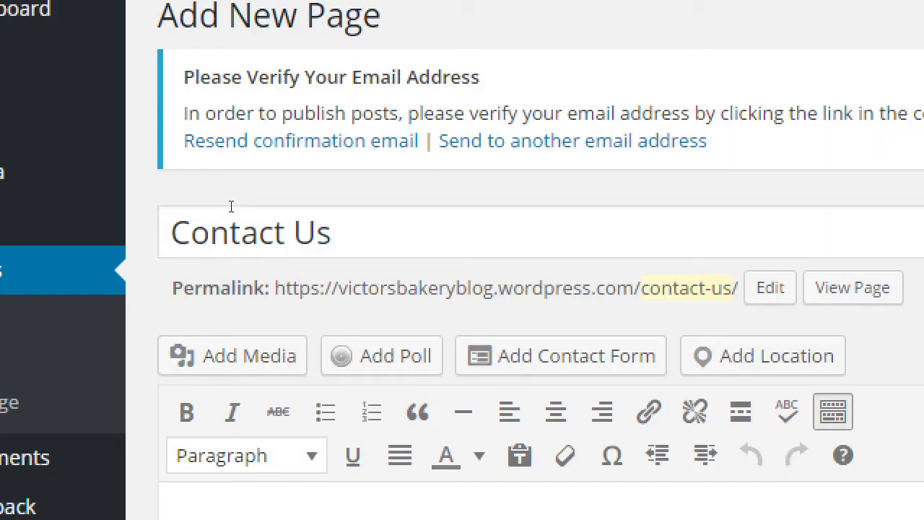
{"action": "triple_click", "coordinate": [249, 231]}
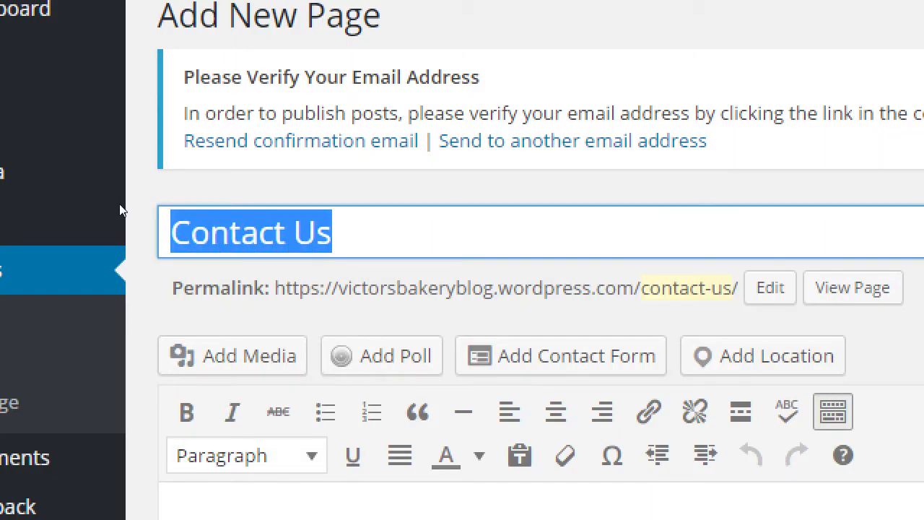
{"action": "scroll", "scroll_direction": "down", "scroll_amount": 3}
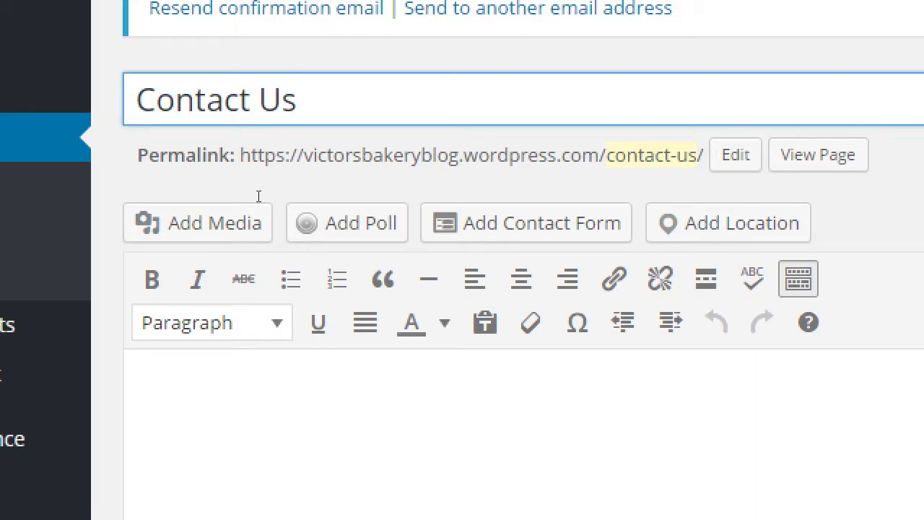
Remove the '!!' added to the title and get ready to reword it
{"action": "type", "text": "!!"}
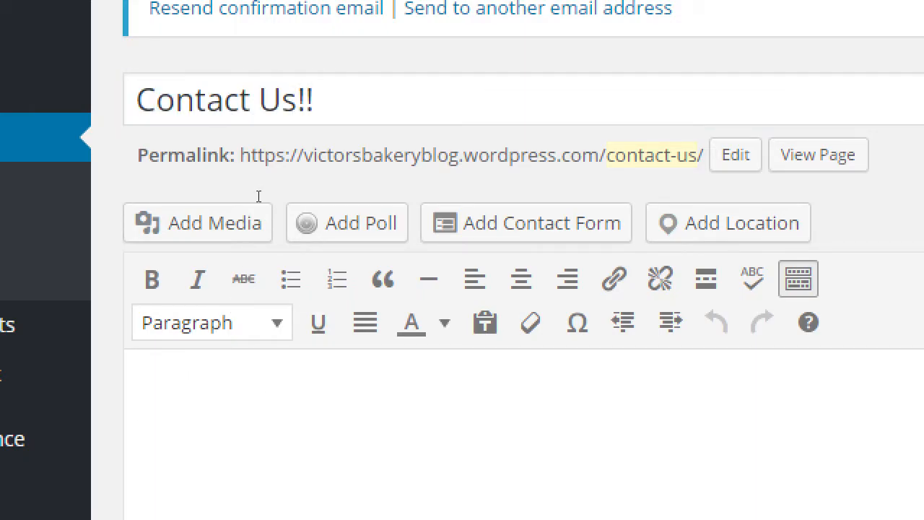
{"action": "left_click", "coordinate": [140, 405]}
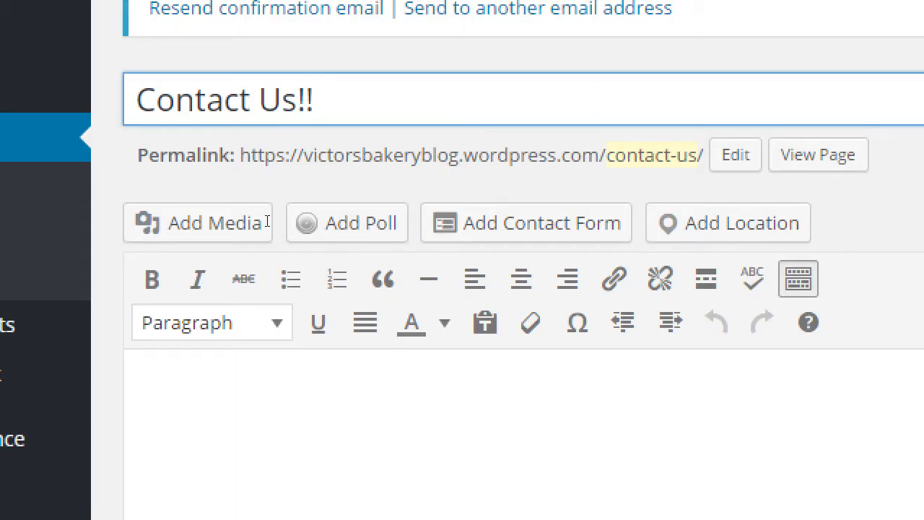
{"action": "key", "text": "Backspace"}
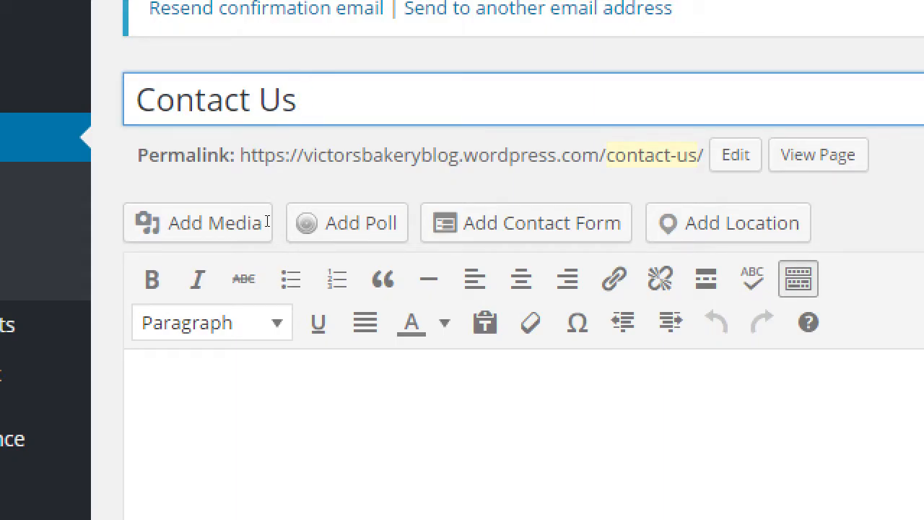
{"action": "left_click", "coordinate": [296, 99]}
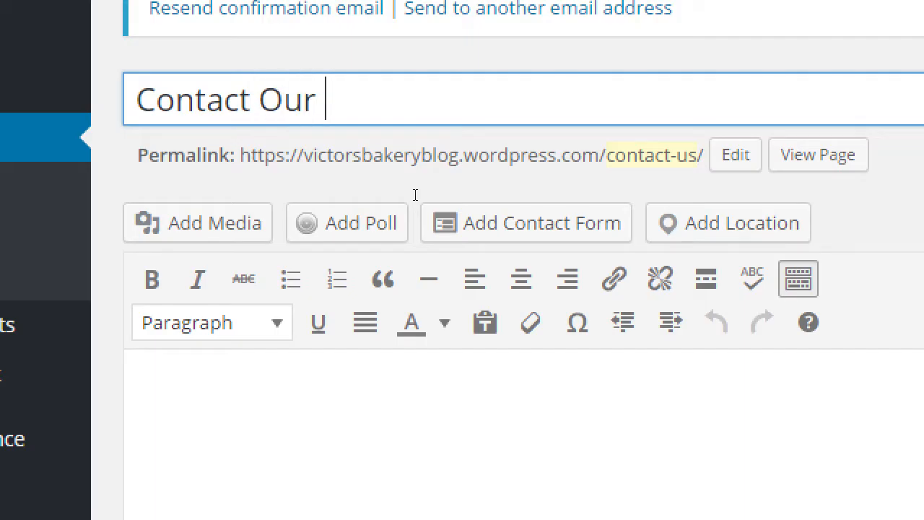
Complete the title 'Contact Our Cozy Shop' and shorten the permalink slug to 'contact'
{"action": "type", "text": "Cozy Shop"}
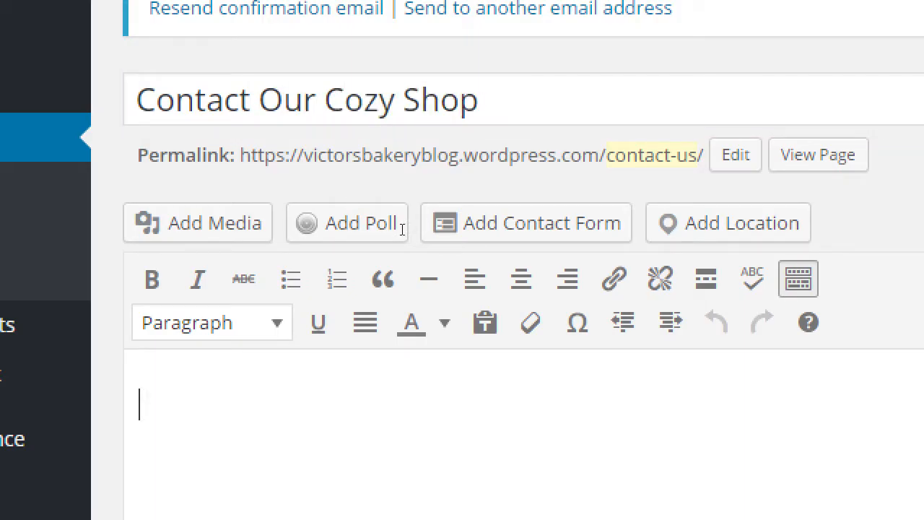
{"action": "left_click", "coordinate": [735, 154]}
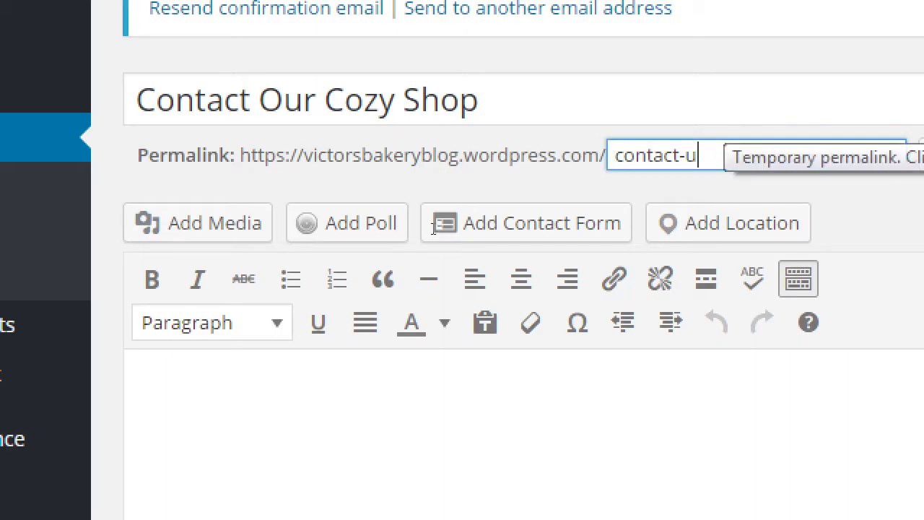
{"action": "key", "text": "BackSpace"}
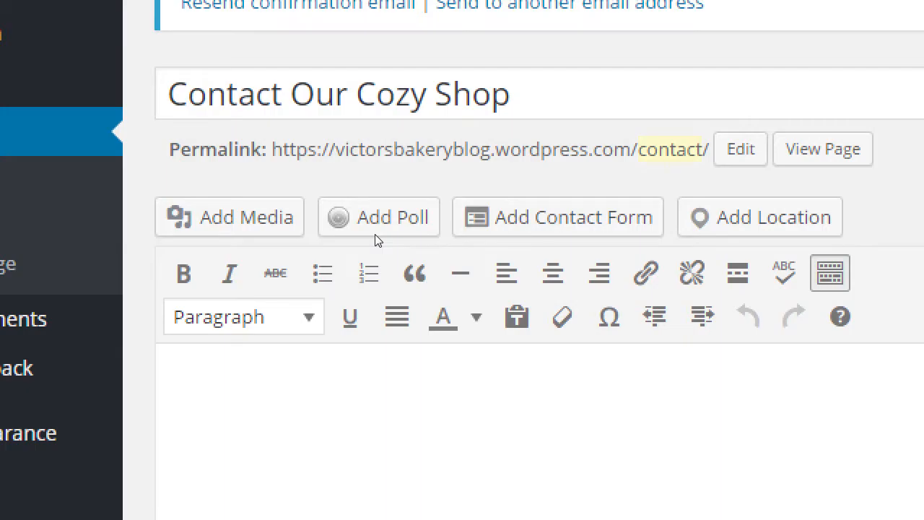
{"action": "left_click", "coordinate": [739, 149]}
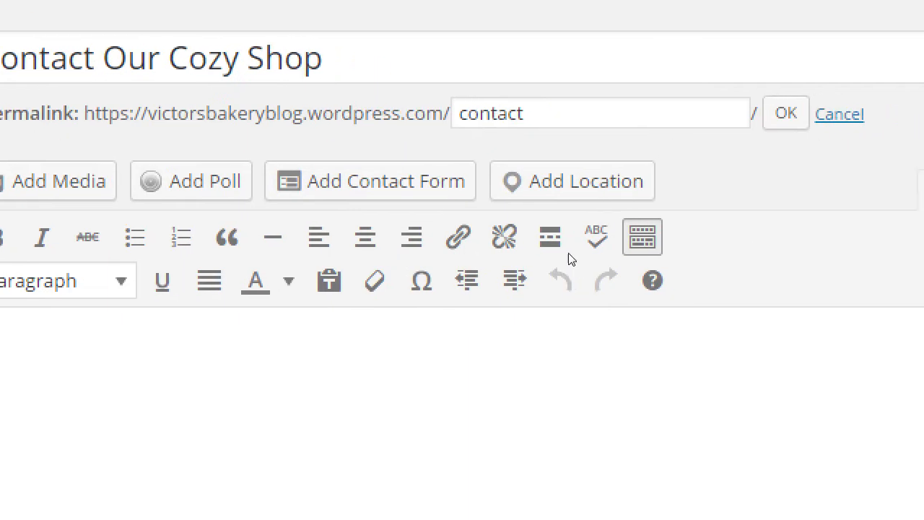
{"action": "left_click", "coordinate": [786, 112]}
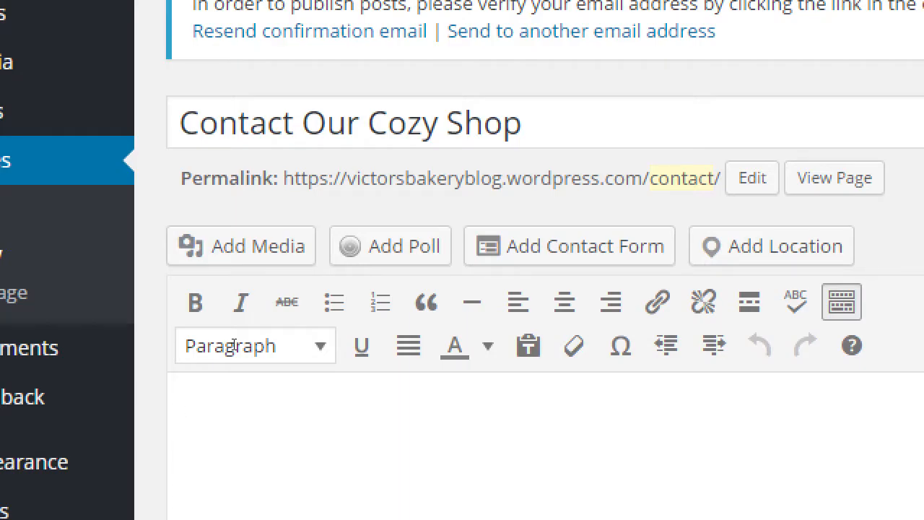
{"action": "mouse_move", "coordinate": [253, 358]}
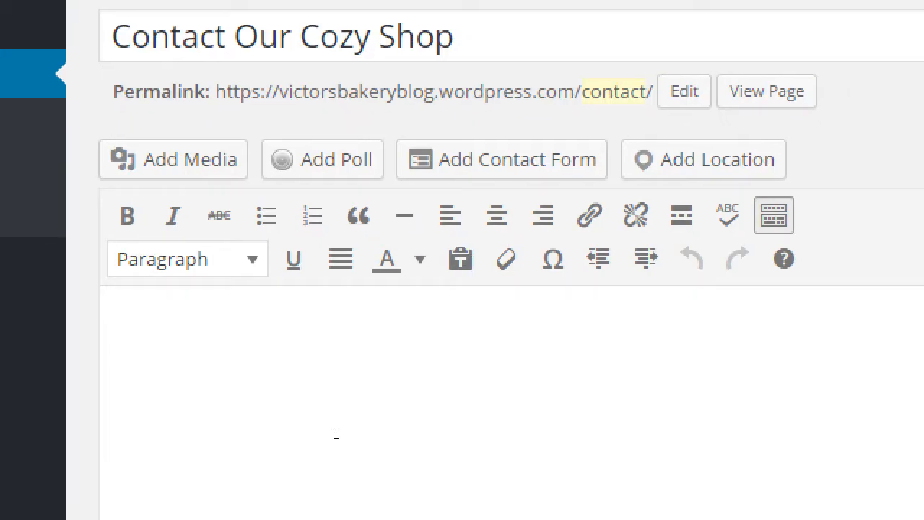
{"action": "mouse_move", "coordinate": [338, 433]}
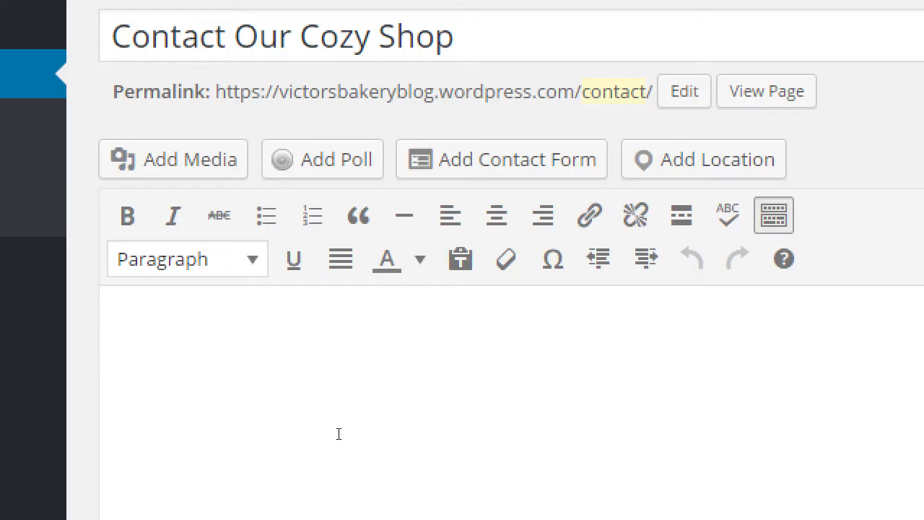
Enter voice.google.com in a new tab, check the About preview, and return to the editor
{"action": "left_click", "coordinate": [896, 18]}
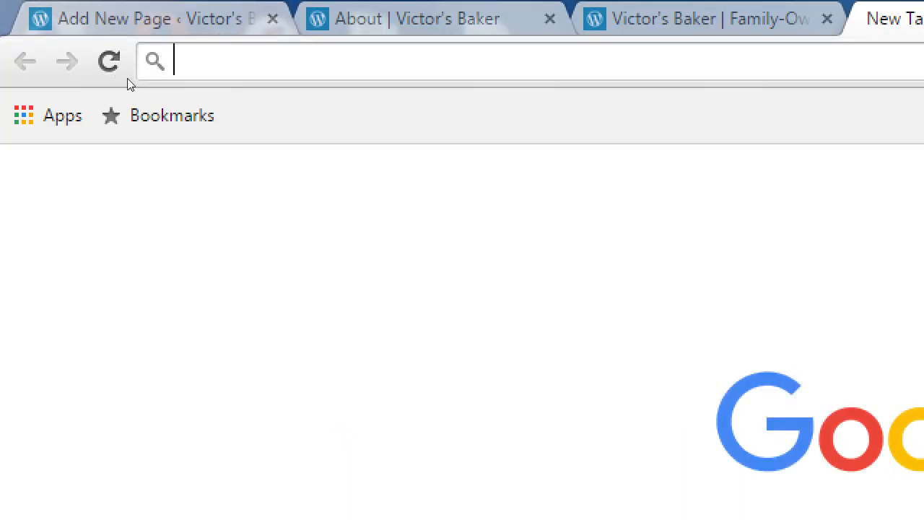
{"action": "type", "text": "voice.google.com"}
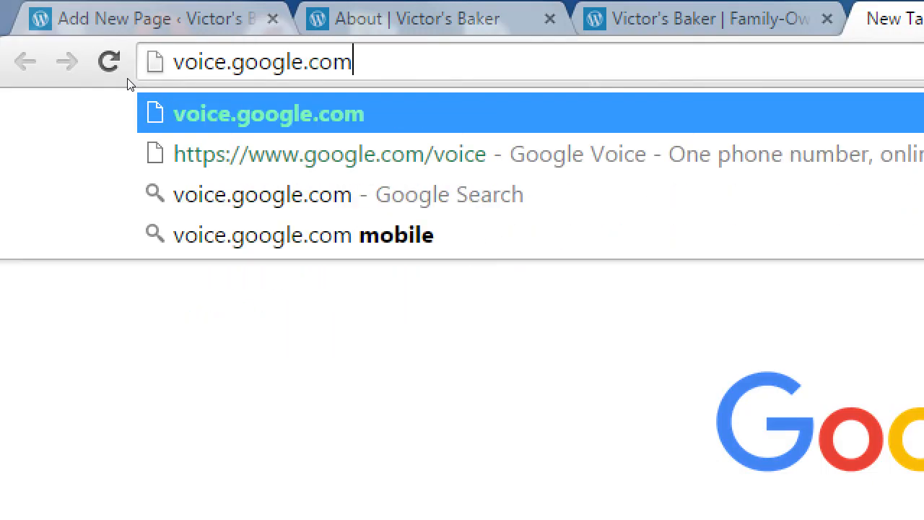
{"action": "key", "text": "ctrl+a"}
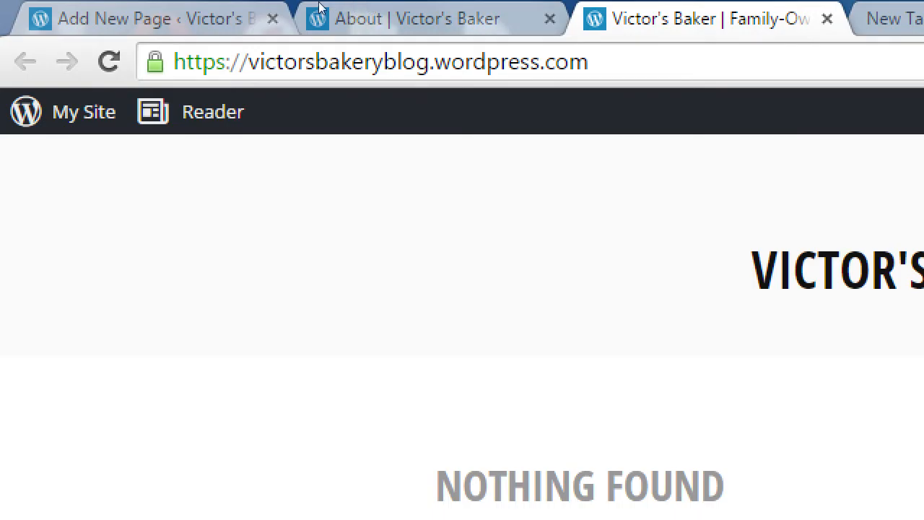
{"action": "left_click", "coordinate": [419, 18]}
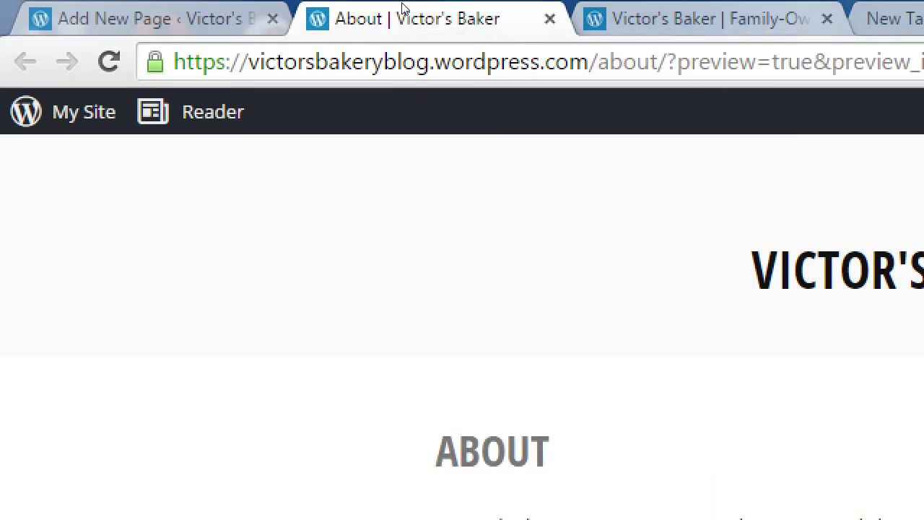
{"action": "type", "text": "voice.google.com"}
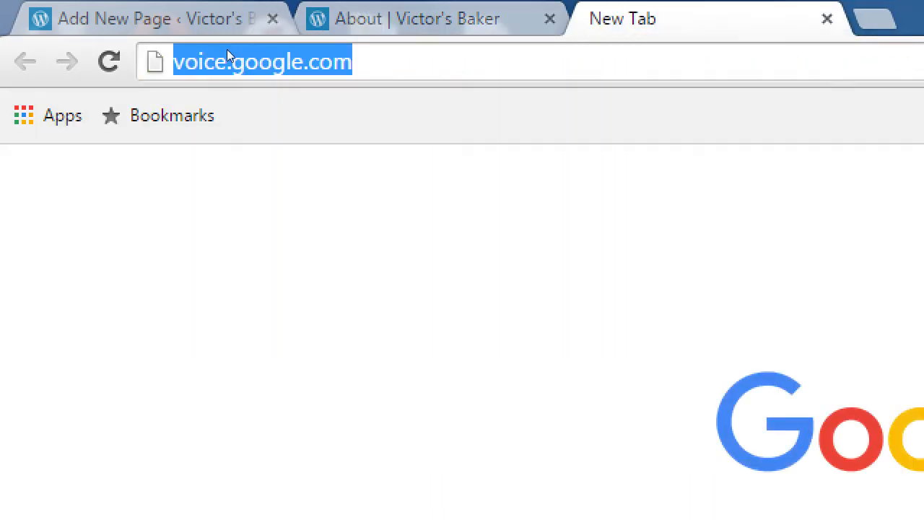
{"action": "left_click", "coordinate": [144, 18]}
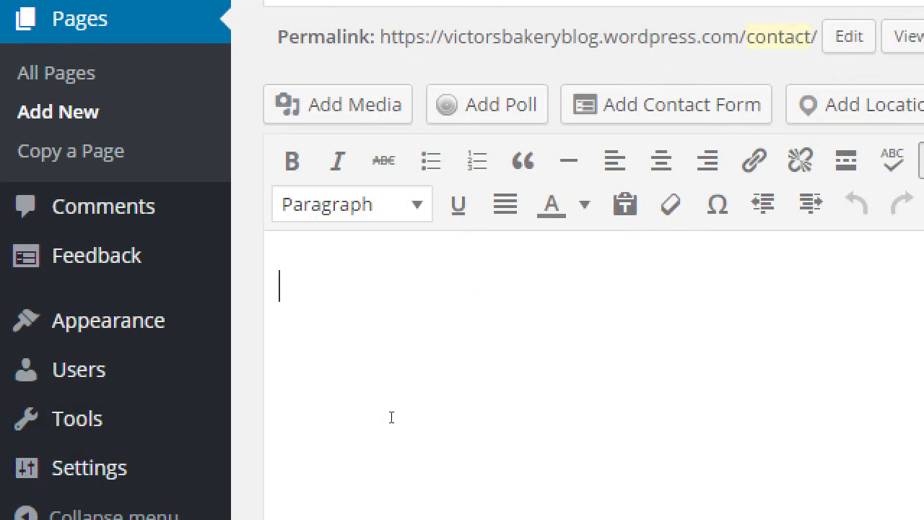
{"action": "mouse_move", "coordinate": [384, 419]}
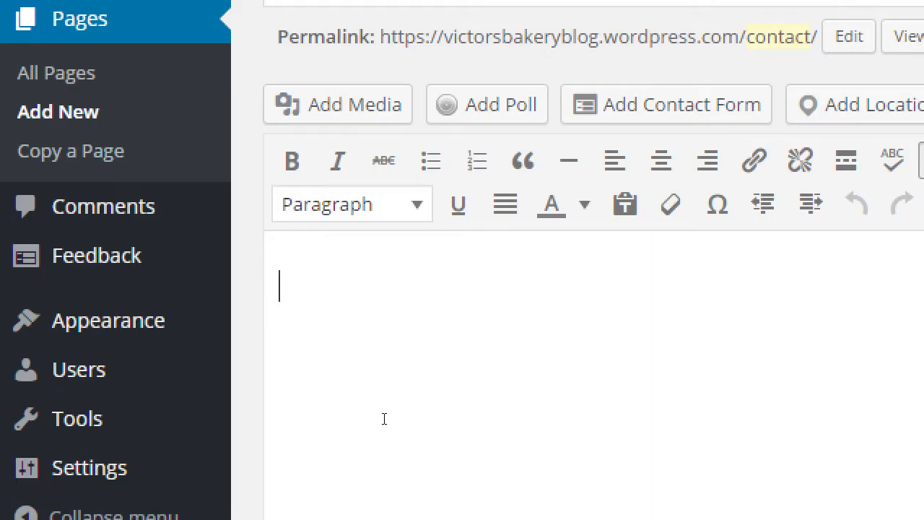
{"action": "type", "text": "123"}
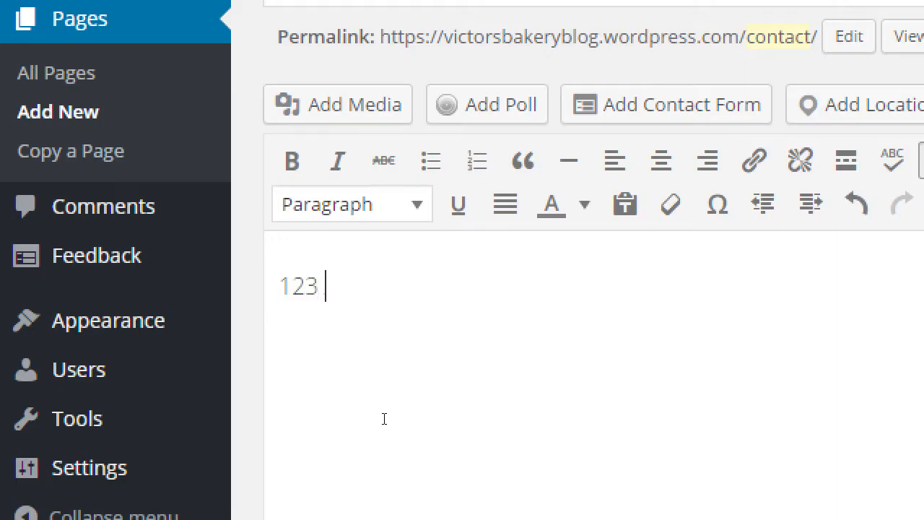
{"action": "type", "text": "Fake St"}
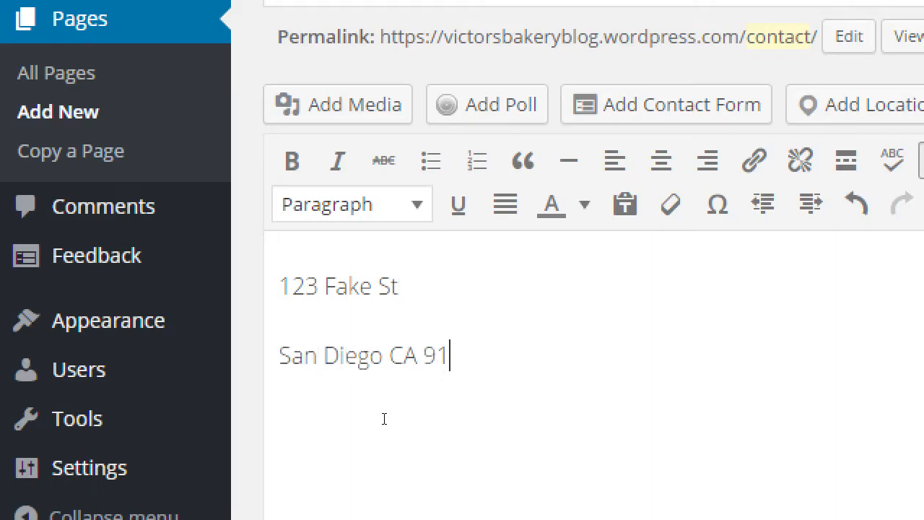
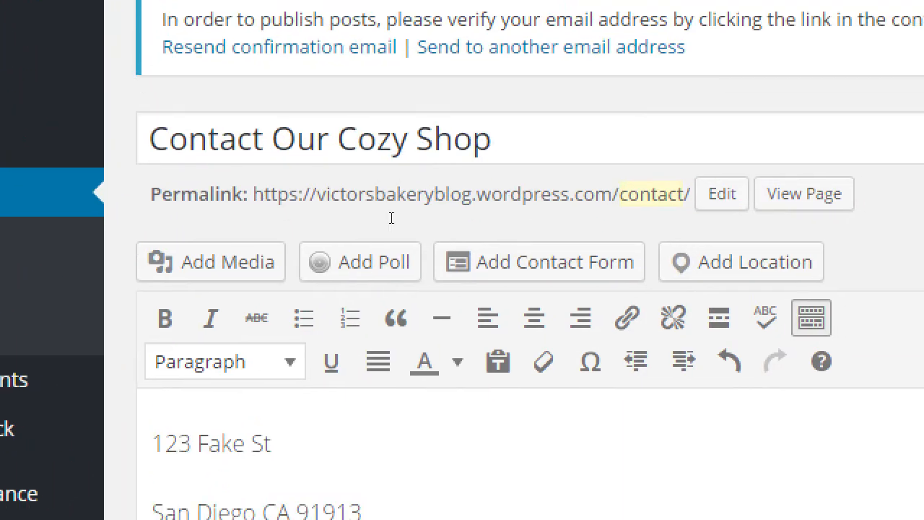
{"action": "mouse_move", "coordinate": [142, 192]}
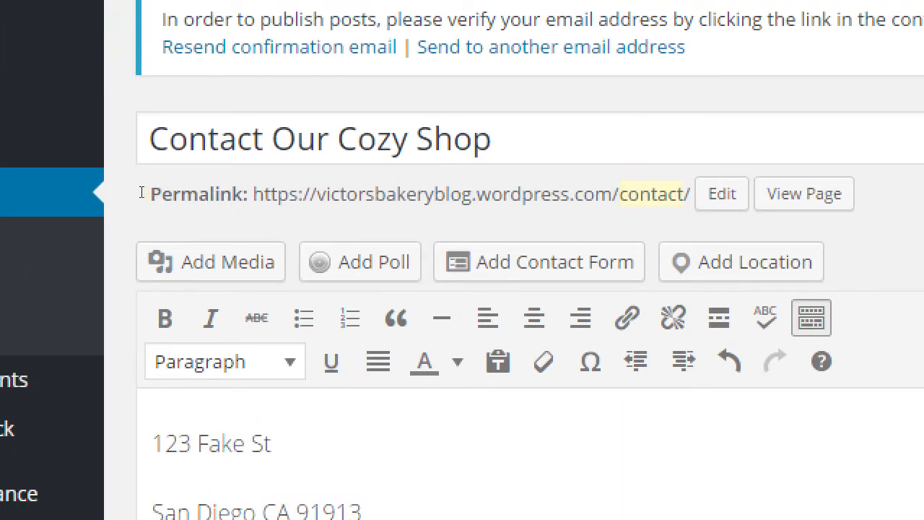
{"action": "triple_click", "coordinate": [319, 138]}
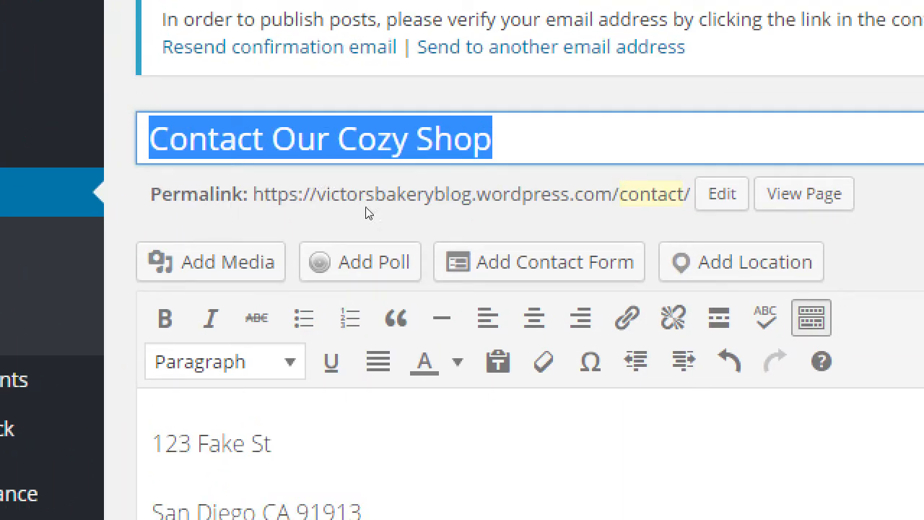
{"action": "left_click", "coordinate": [469, 193]}
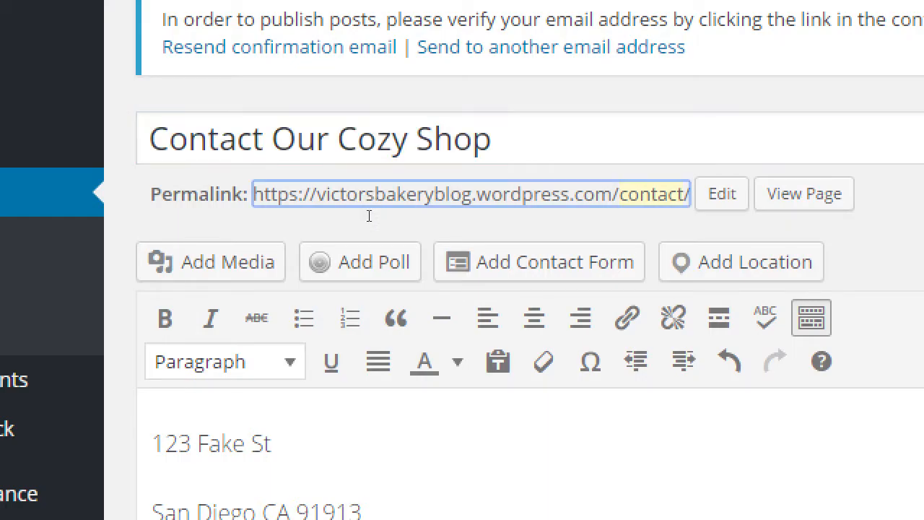
{"action": "mouse_move", "coordinate": [395, 240]}
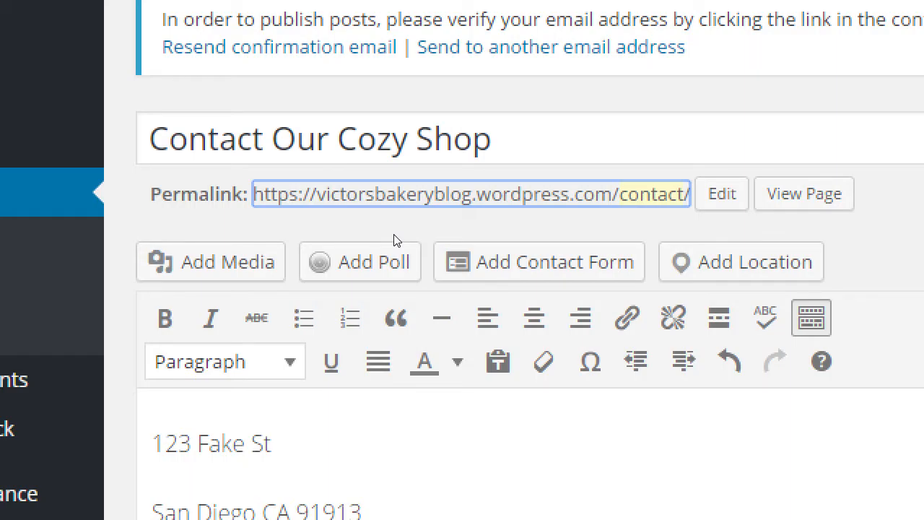
{"action": "scroll", "scroll_direction": "down", "scroll_amount": 3}
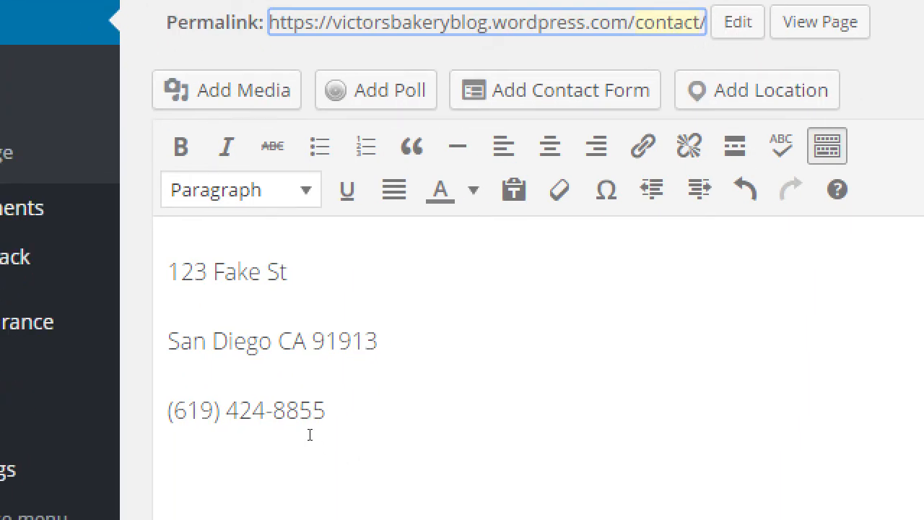
{"action": "scroll", "scroll_direction": "down", "scroll_amount": 3}
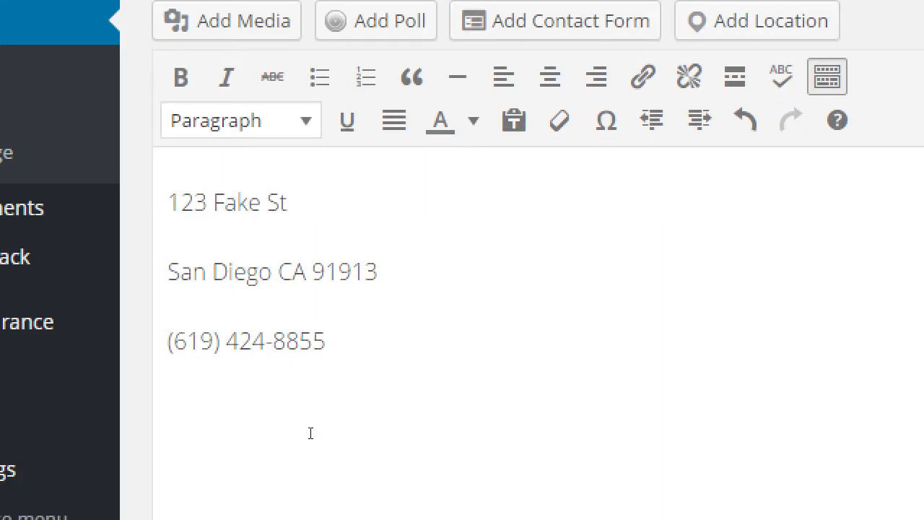
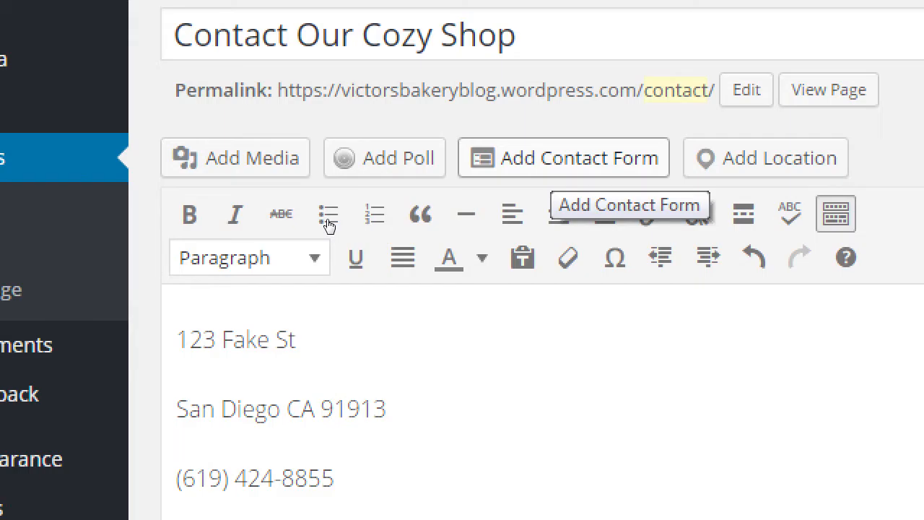
Start a contact form, remove the Website field and move Email above Name
{"action": "left_click", "coordinate": [562, 157]}
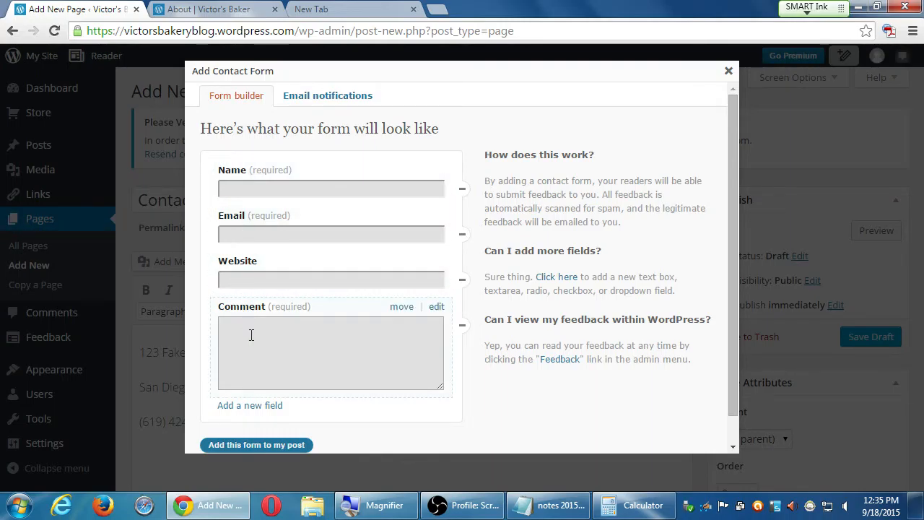
{"action": "mouse_move", "coordinate": [262, 279]}
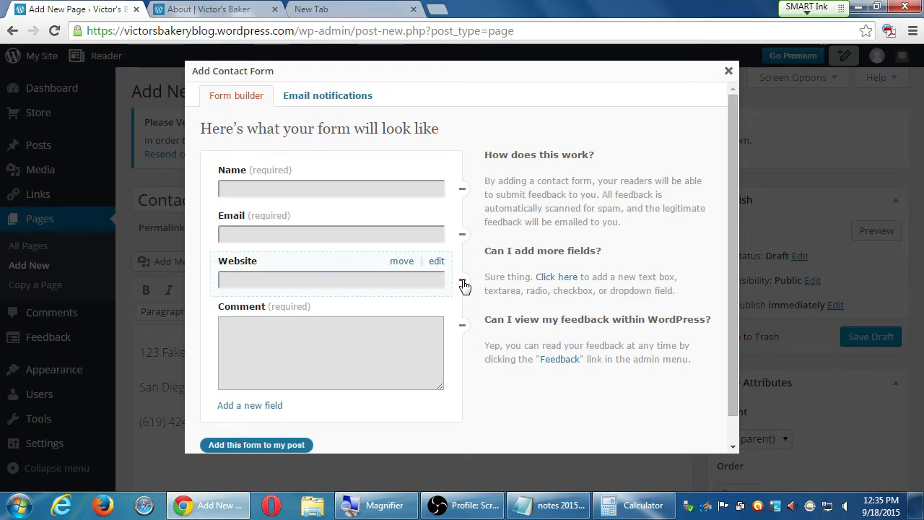
{"action": "left_click", "coordinate": [463, 279]}
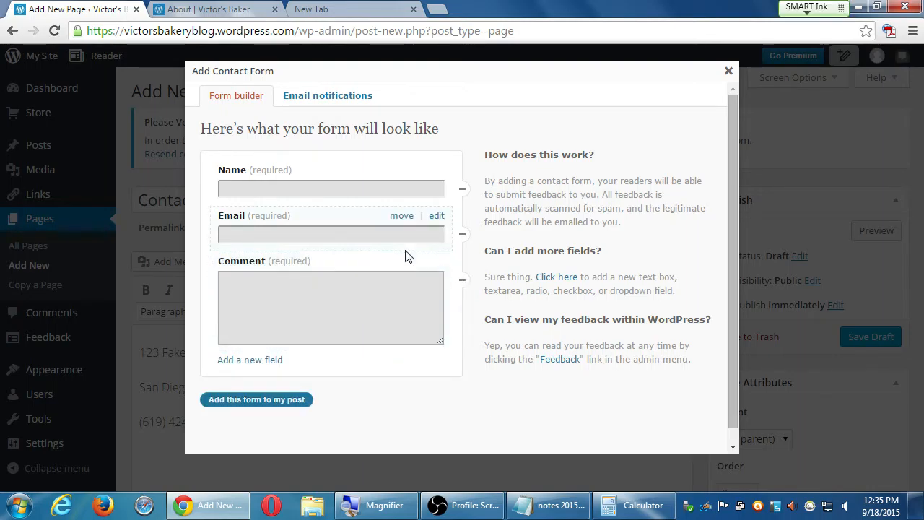
{"action": "mouse_move", "coordinate": [401, 221]}
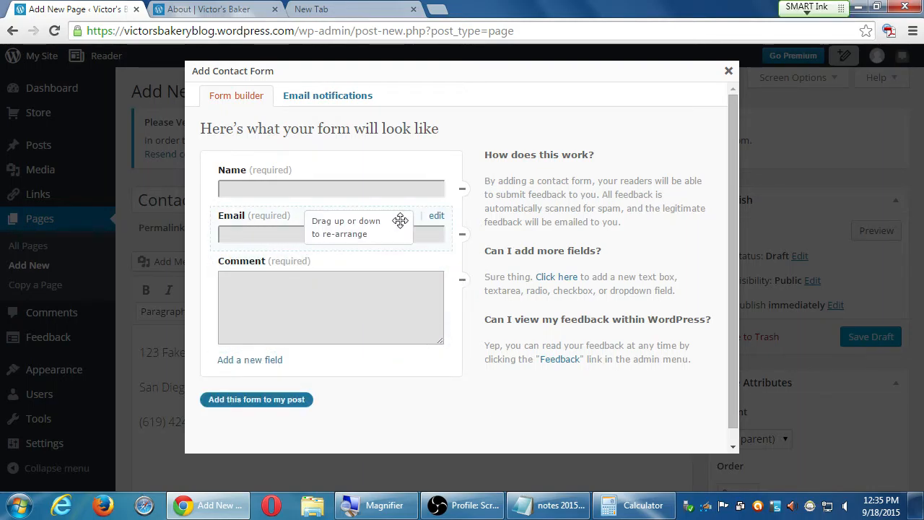
{"action": "left_click_drag", "start_coordinate": [401, 221], "coordinate": [401, 166]}
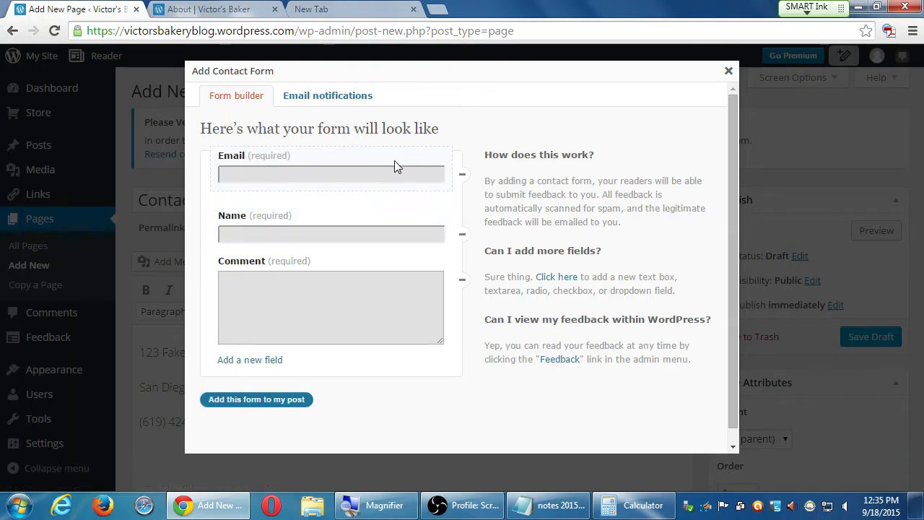
{"action": "mouse_move", "coordinate": [321, 224]}
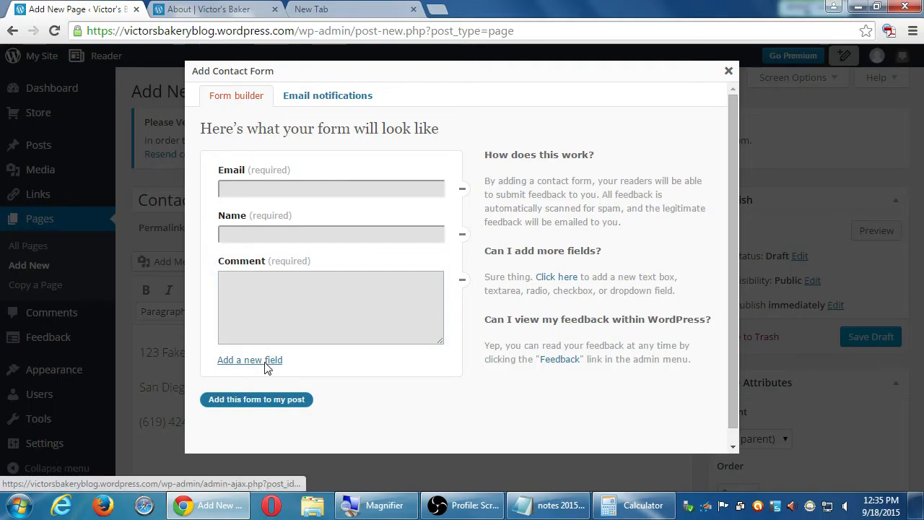
Add a fourth field to the form and view its Field type options
{"action": "left_click", "coordinate": [249, 359]}
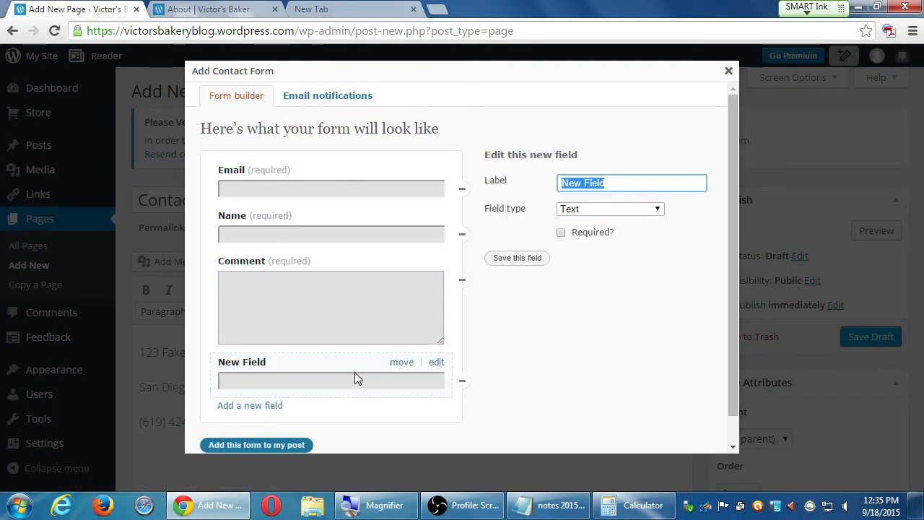
{"action": "left_click", "coordinate": [609, 209]}
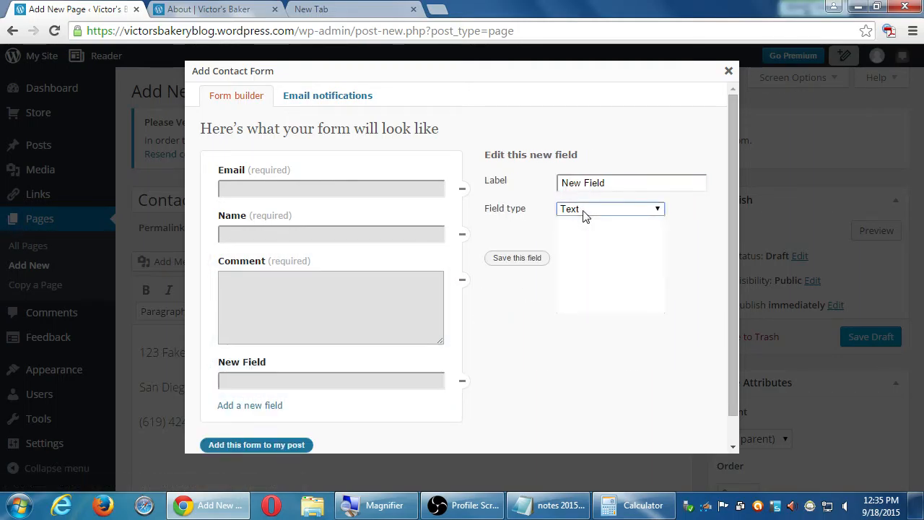
{"action": "left_click", "coordinate": [609, 209]}
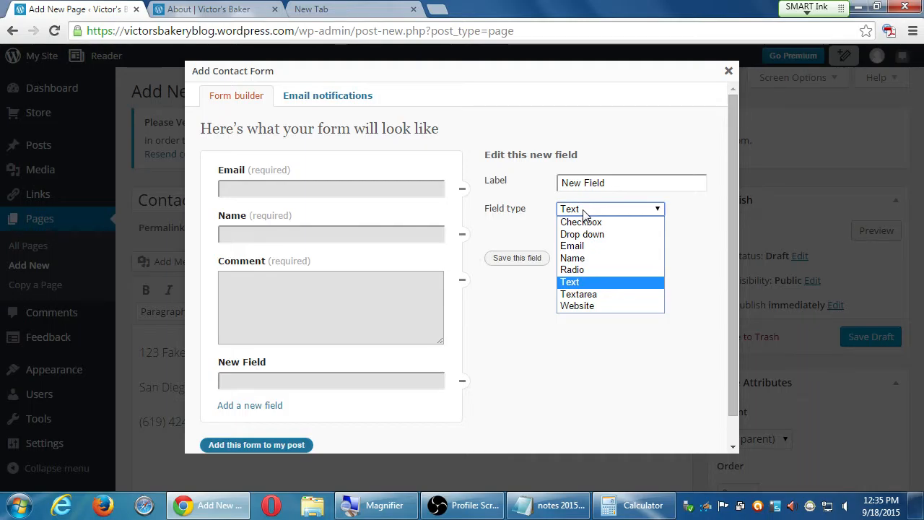
{"action": "mouse_move", "coordinate": [491, 188]}
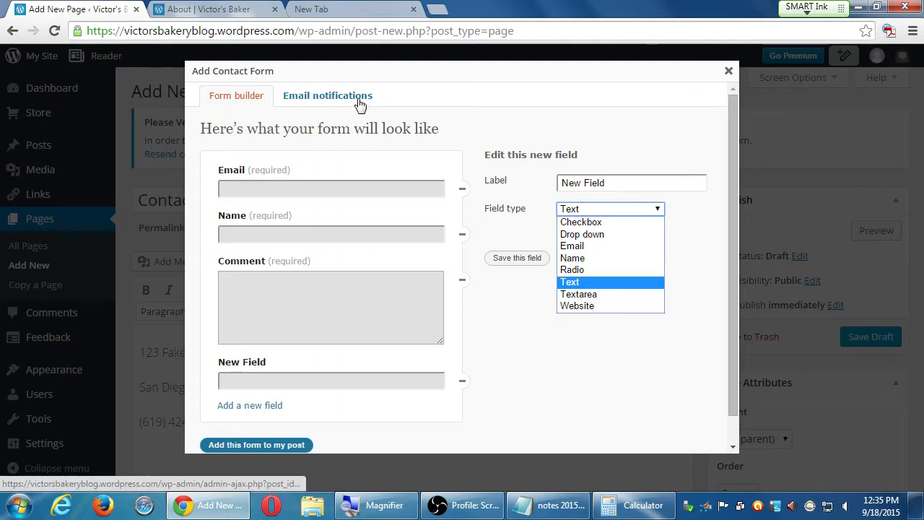
{"action": "left_click", "coordinate": [327, 95]}
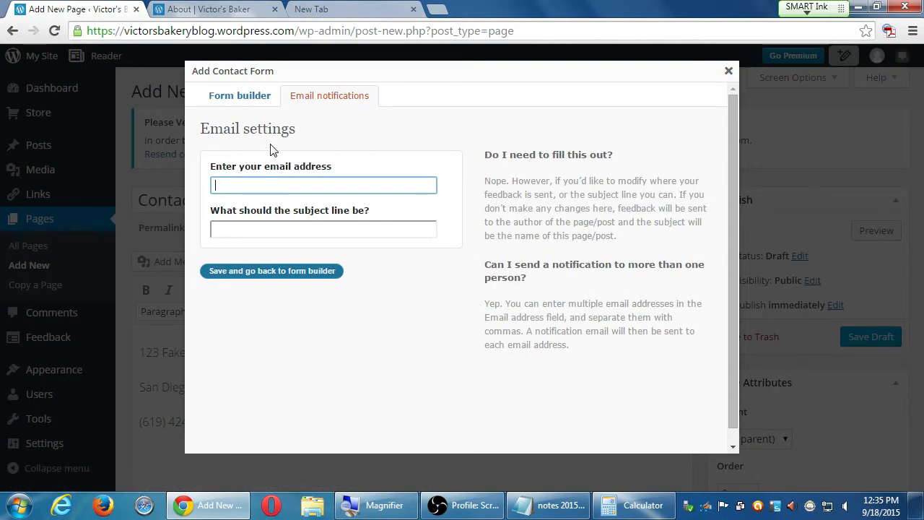
{"action": "left_click", "coordinate": [236, 95]}
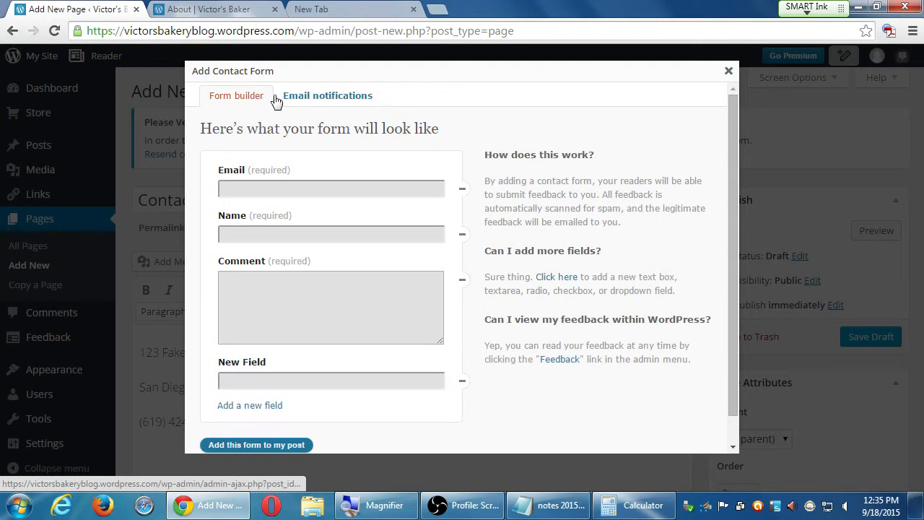
{"action": "left_click", "coordinate": [328, 95]}
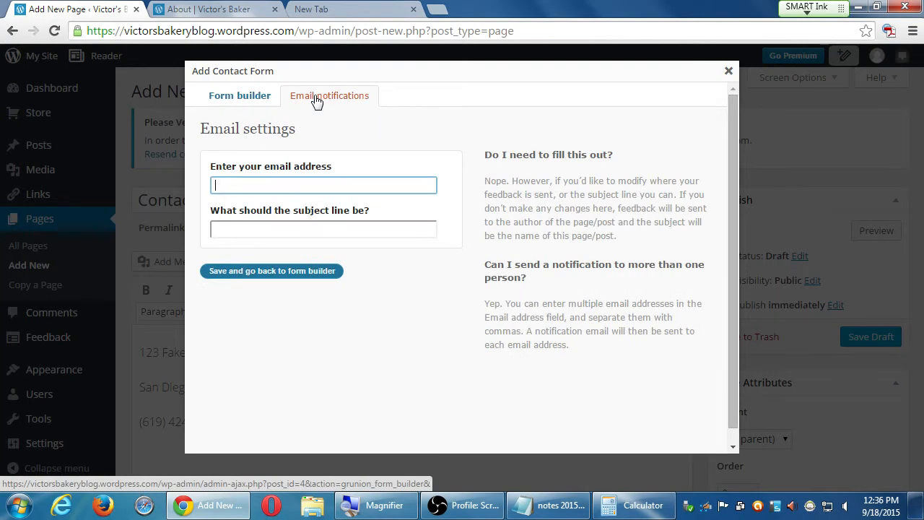
{"action": "left_click", "coordinate": [236, 95]}
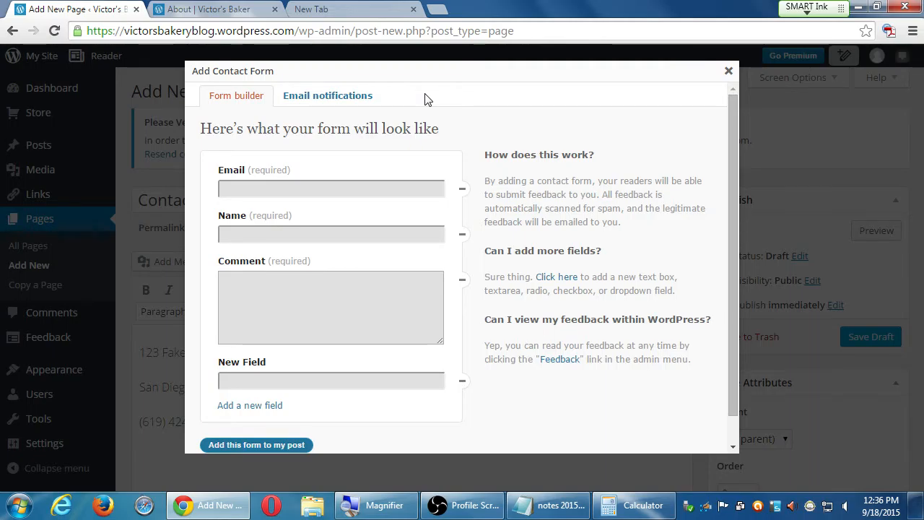
Insert the contact form shortcode into the page, look through its preview, and return to the editor
{"action": "left_click", "coordinate": [257, 444]}
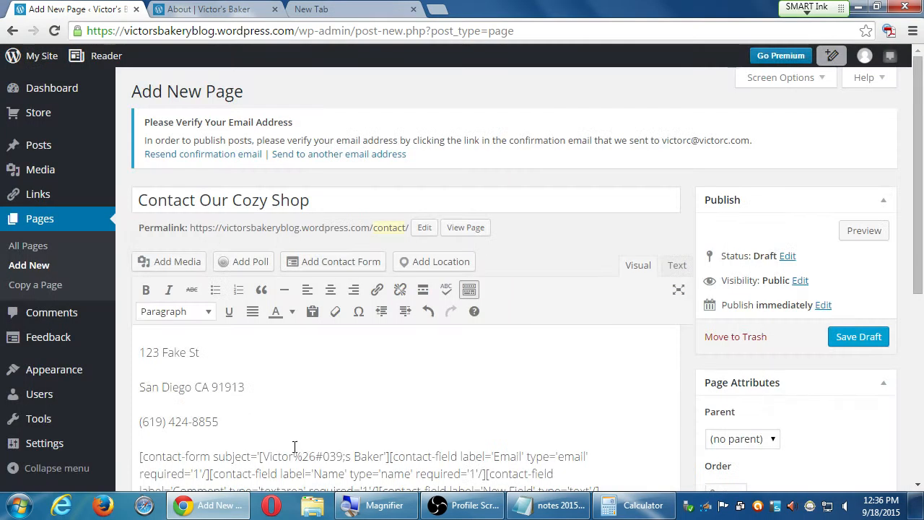
{"action": "scroll", "scroll_direction": "down", "scroll_amount": 3}
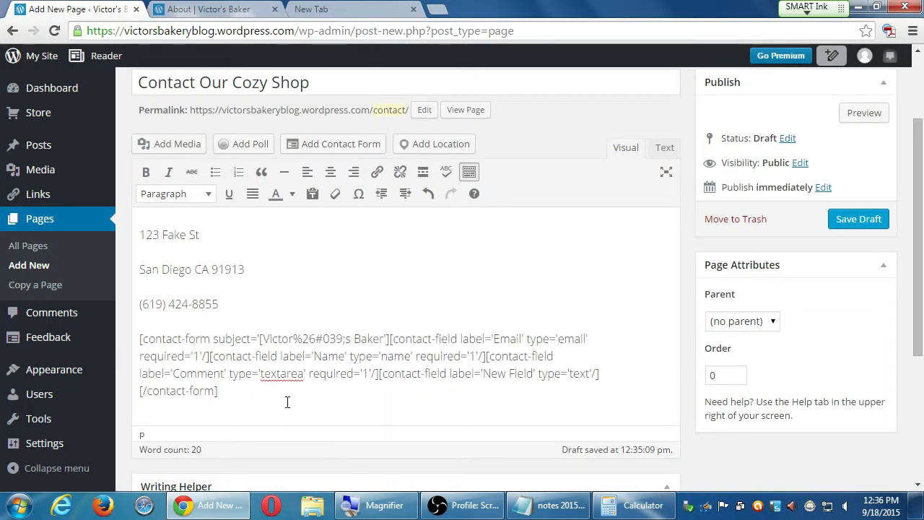
{"action": "mouse_move", "coordinate": [390, 387]}
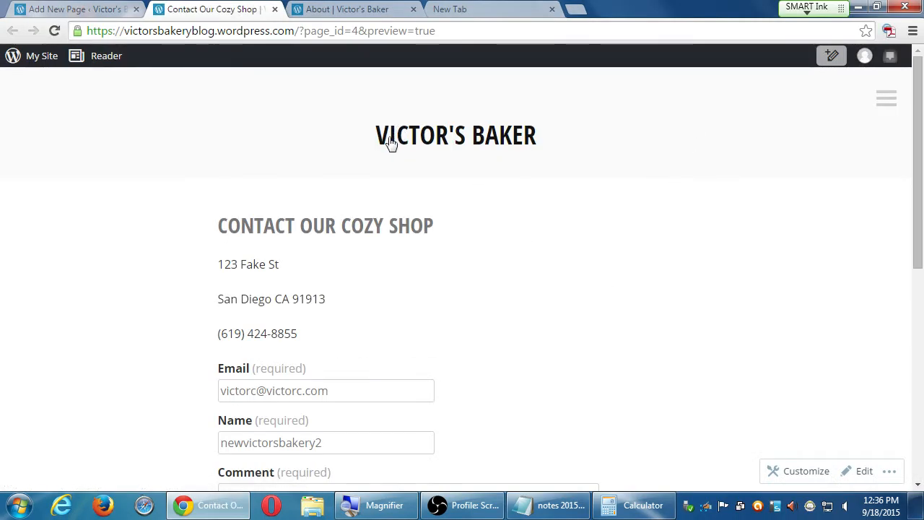
{"action": "scroll", "scroll_direction": "down", "scroll_amount": 3}
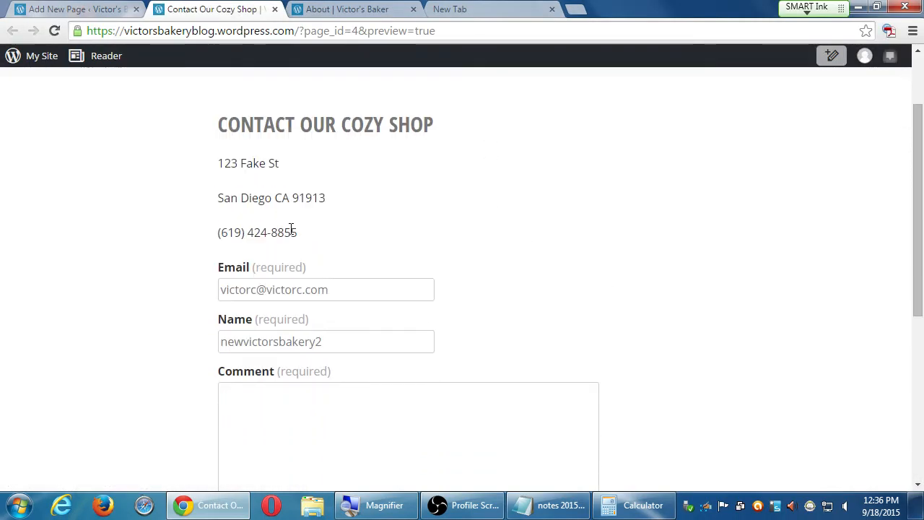
{"action": "scroll", "scroll_direction": "down", "scroll_amount": 3}
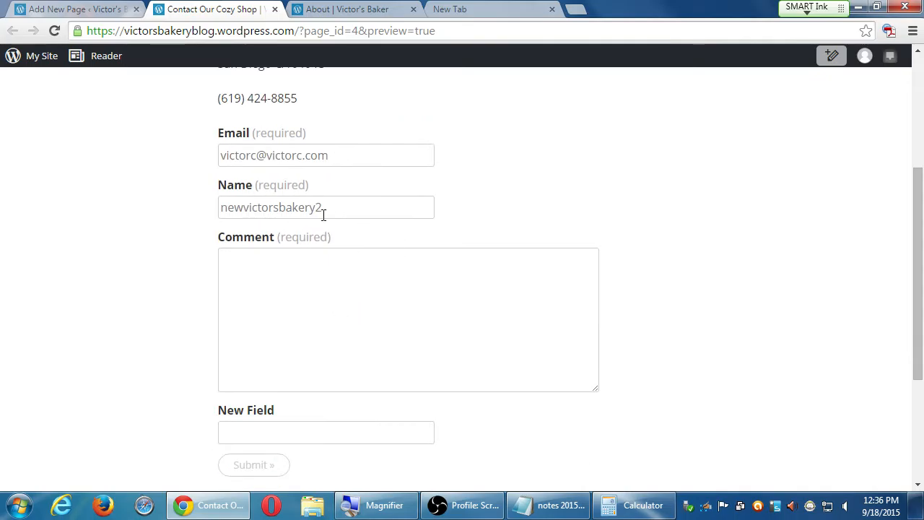
{"action": "mouse_move", "coordinate": [555, 235]}
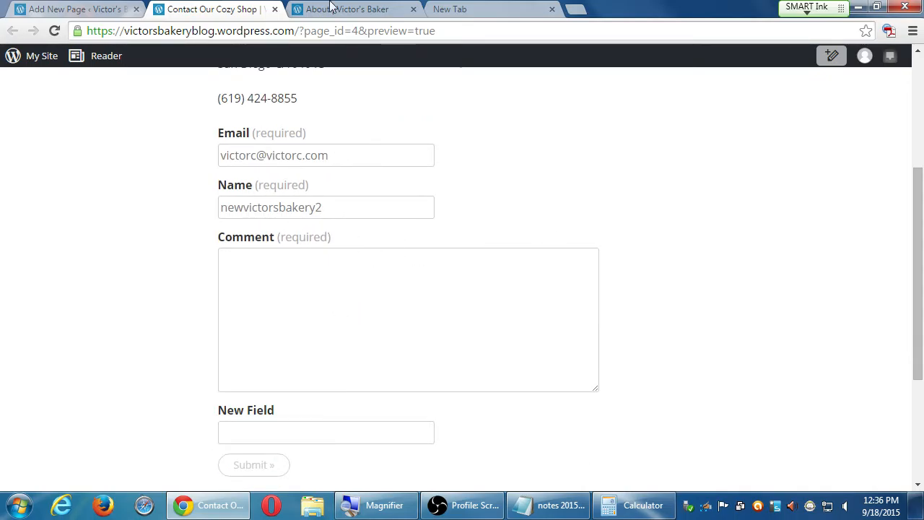
{"action": "left_click", "coordinate": [72, 9]}
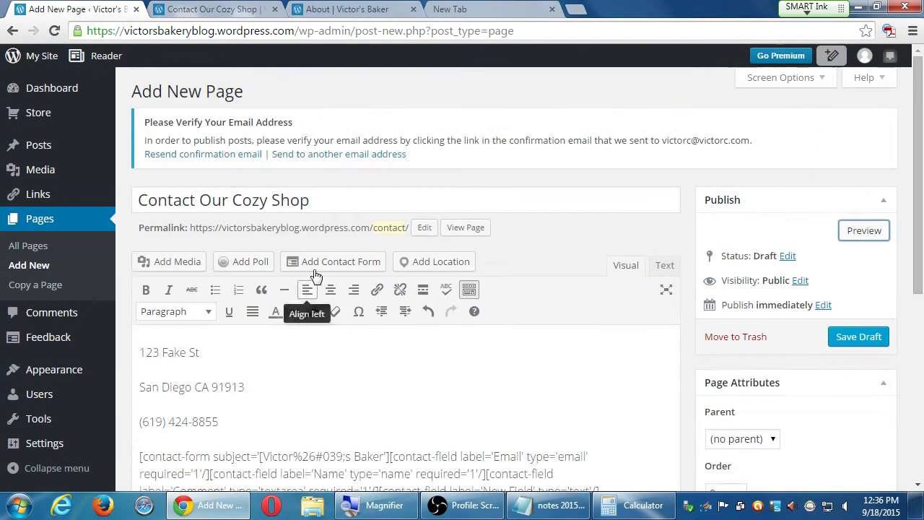
{"action": "mouse_move", "coordinate": [536, 252]}
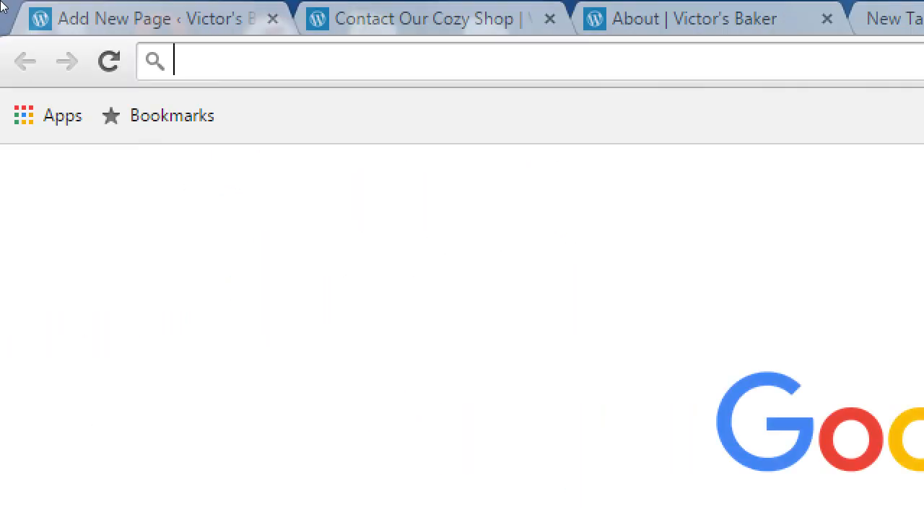
Search Google for 'contact form 7' in a new tab, then return to the page editor
{"action": "type", "text": "contact form"}
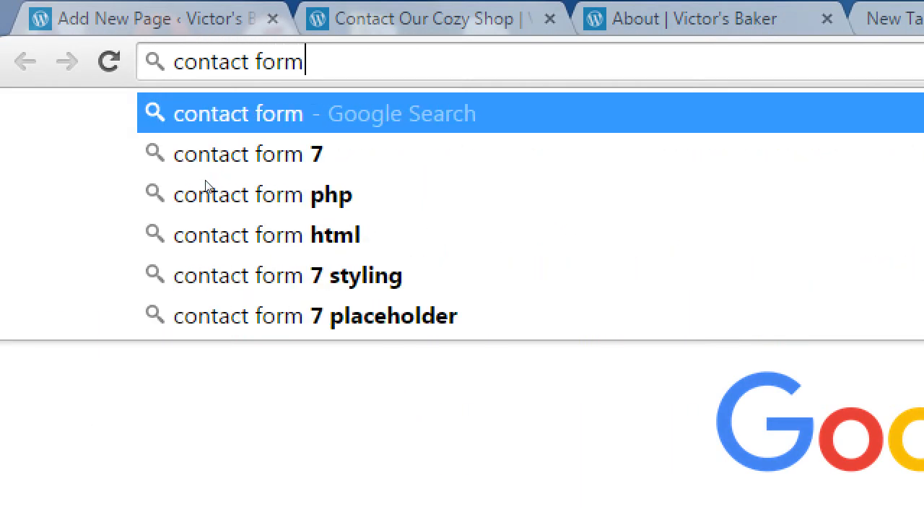
{"action": "left_click", "coordinate": [248, 153]}
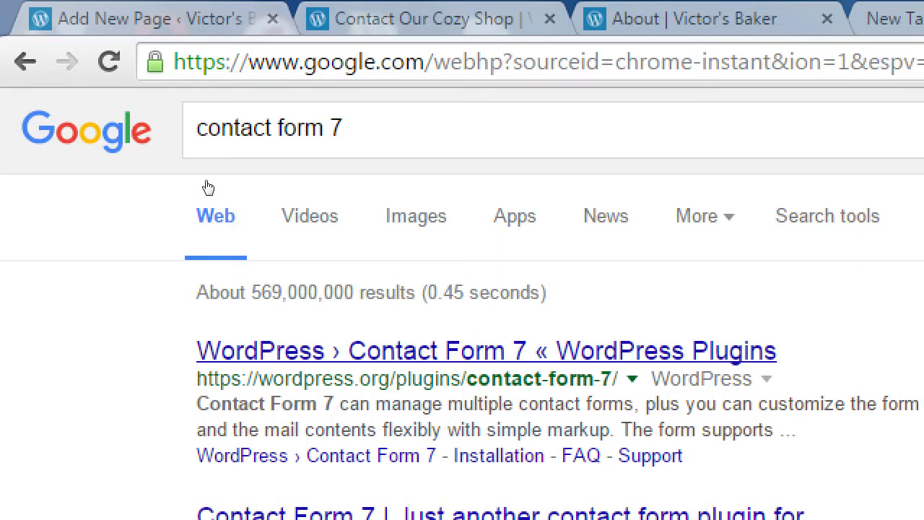
{"action": "left_click", "coordinate": [130, 18]}
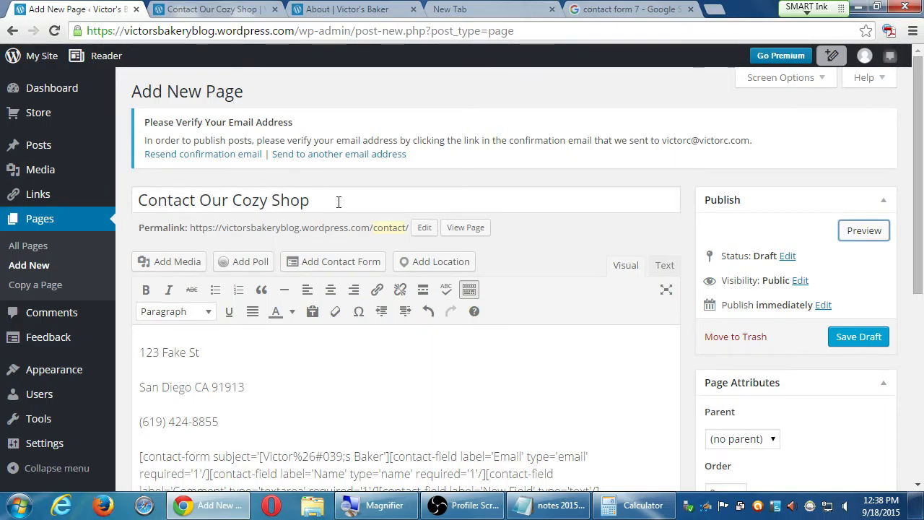
{"action": "scroll", "scroll_direction": "down", "scroll_amount": 3}
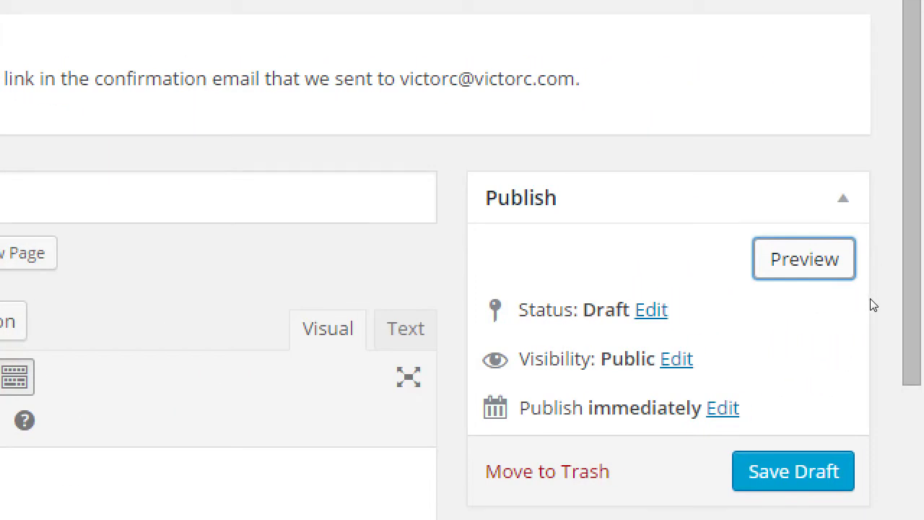
{"action": "scroll", "scroll_direction": "down", "scroll_amount": 3}
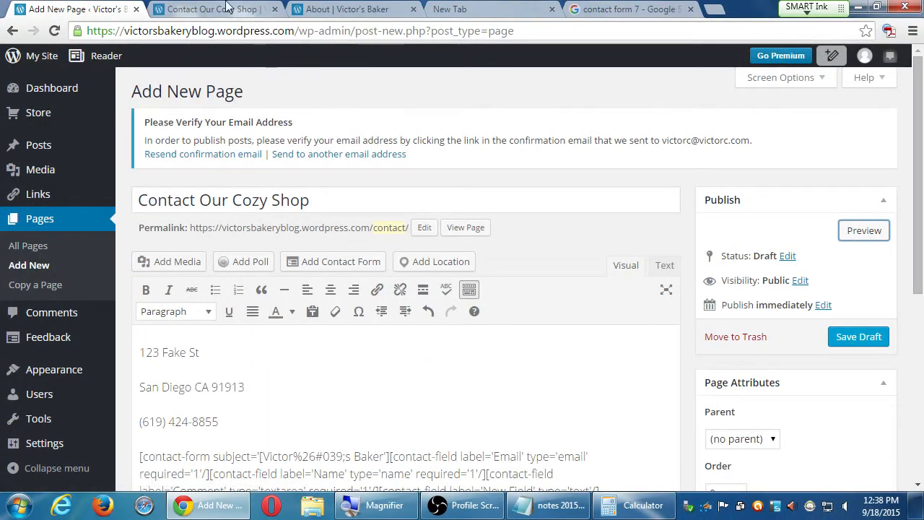
{"action": "left_click", "coordinate": [864, 230]}
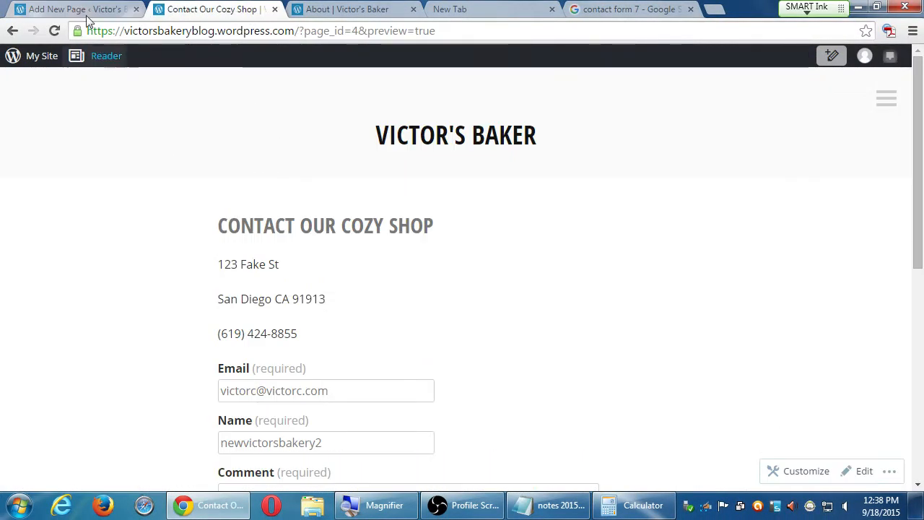
{"action": "left_click", "coordinate": [72, 9]}
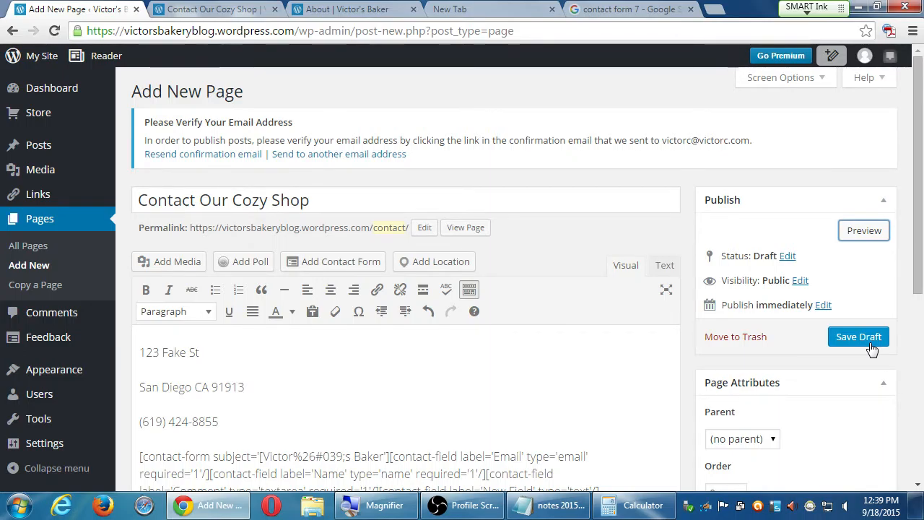
Save the Contact Our Cozy Shop page as a draft from the Publish box
{"action": "left_click", "coordinate": [859, 336]}
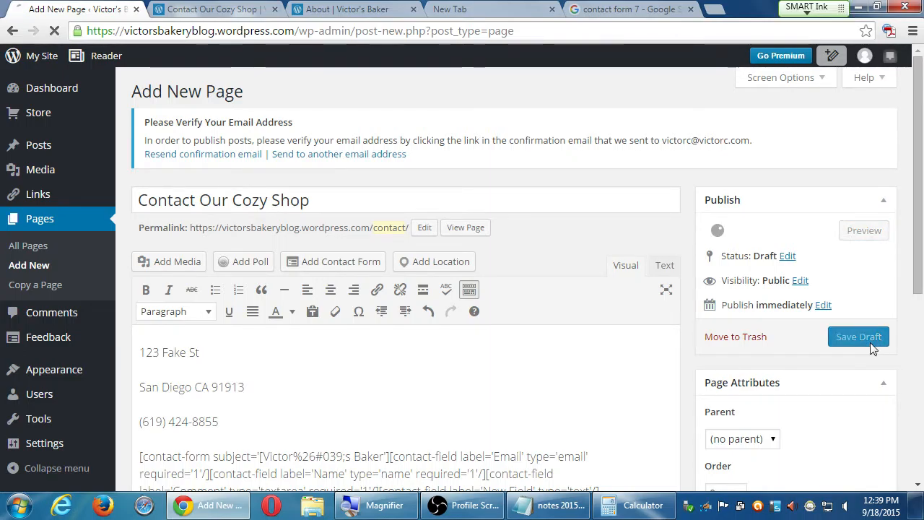
{"action": "left_click", "coordinate": [859, 337]}
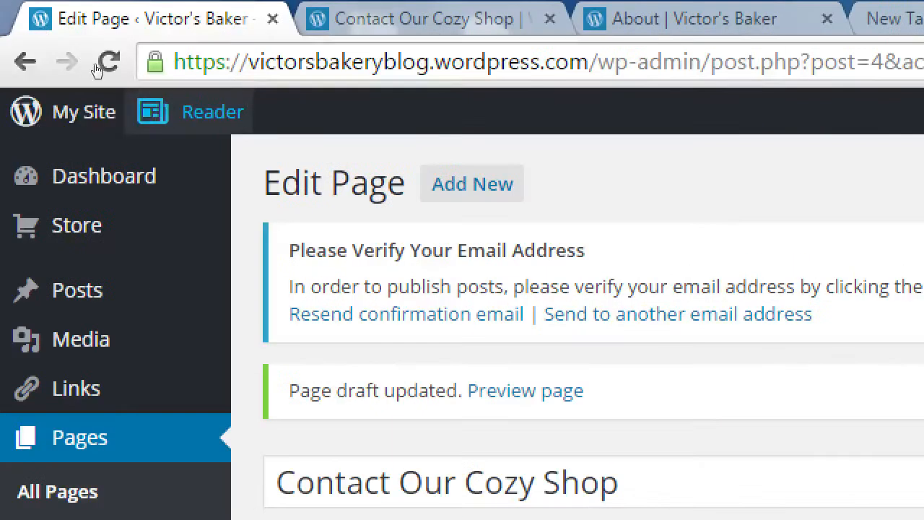
{"action": "mouse_move", "coordinate": [80, 338]}
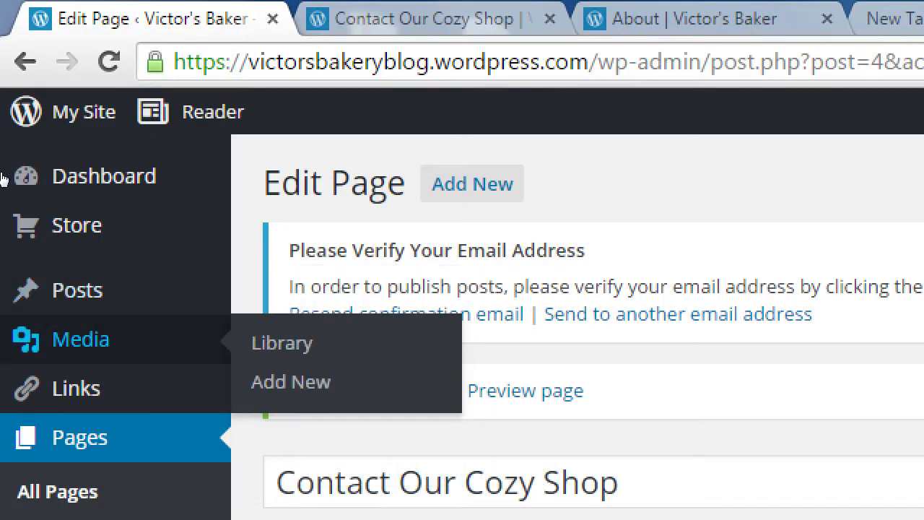
{"action": "mouse_move", "coordinate": [77, 290]}
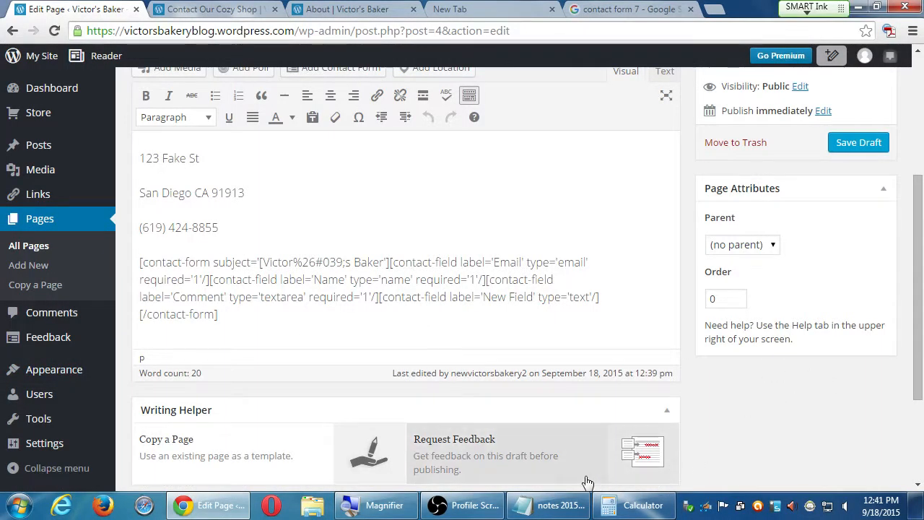
Review the address, phone and form shortcode, then open the screen recorder from the taskbar
{"action": "left_click", "coordinate": [461, 504]}
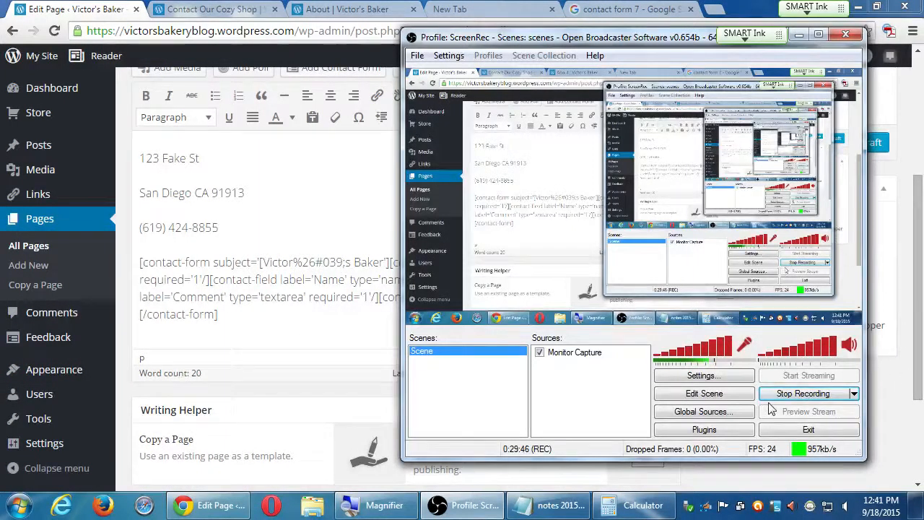